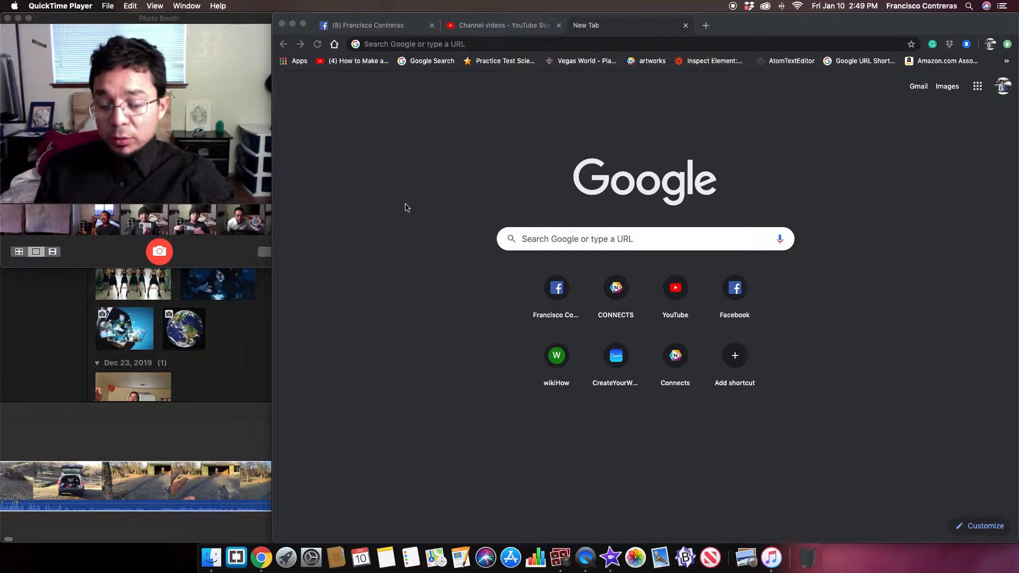
Open YouTube from the new tab page and go to the signed-in channel's home page
{"action": "left_click", "coordinate": [500, 25]}
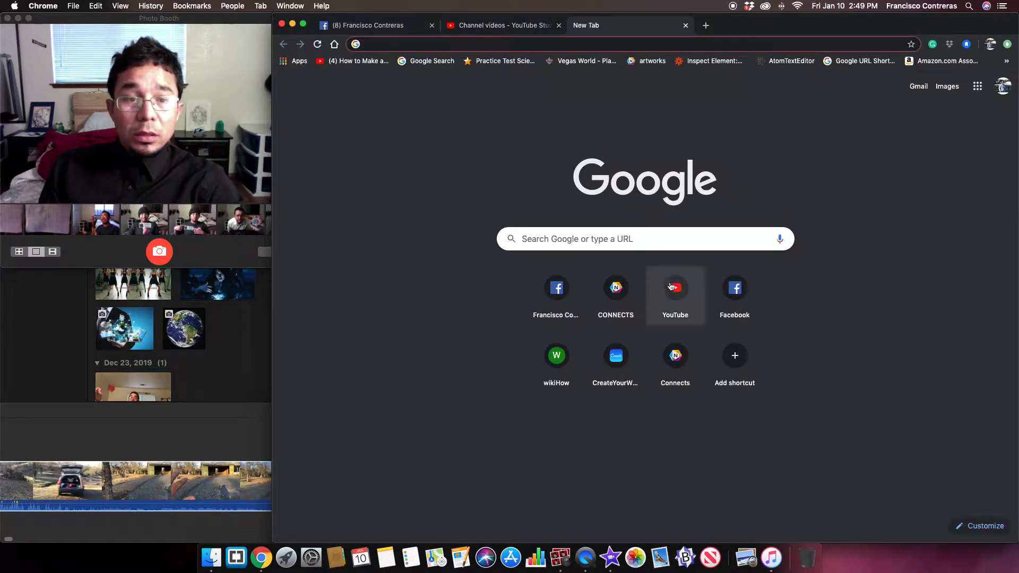
{"action": "left_click", "coordinate": [675, 287]}
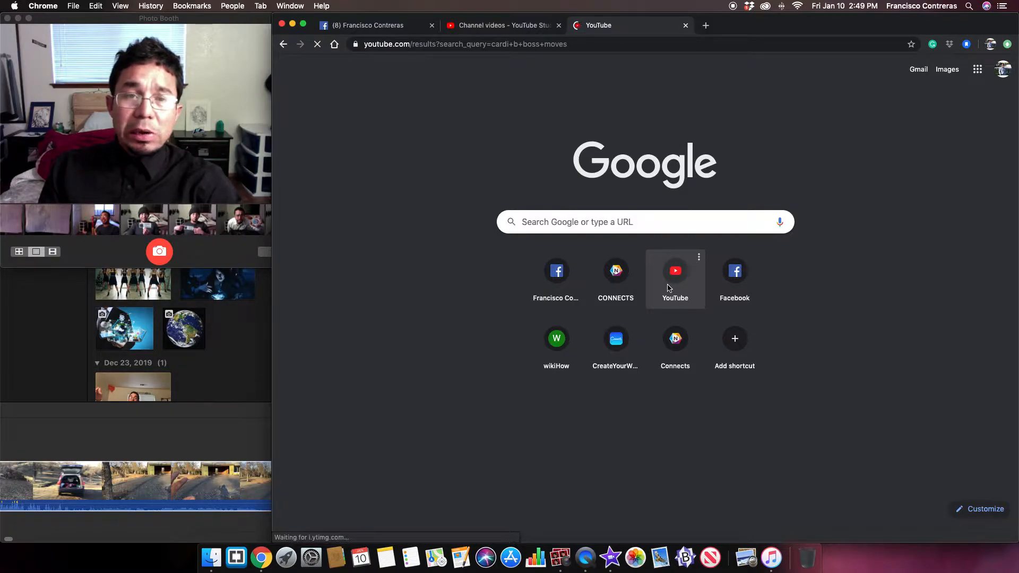
{"action": "left_click", "coordinate": [674, 270]}
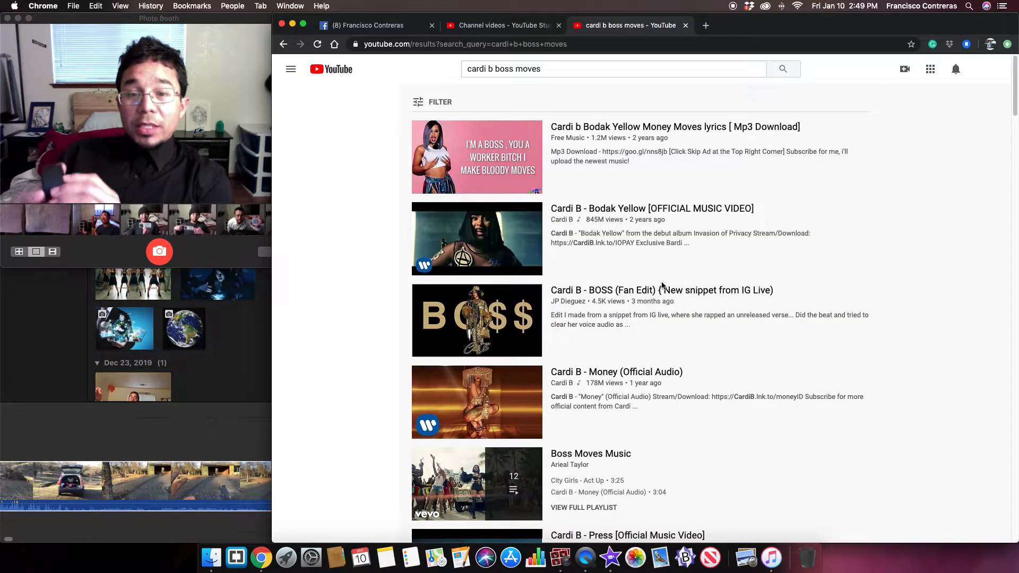
{"action": "left_click", "coordinate": [291, 69]}
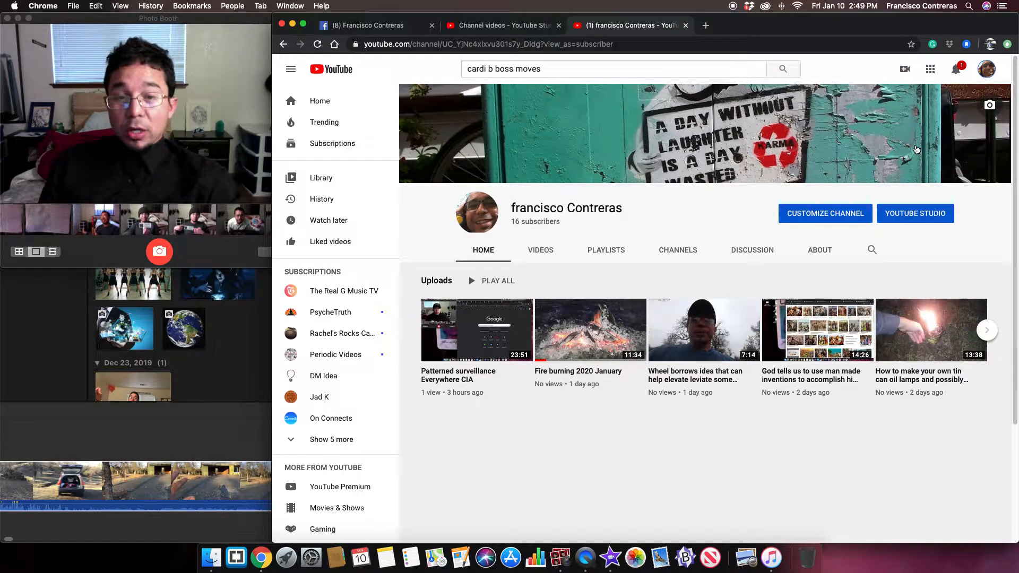
Browse the channel's Videos list and start the 'Business Card Holder with Dancing Candle' upload
{"action": "left_click", "coordinate": [540, 249]}
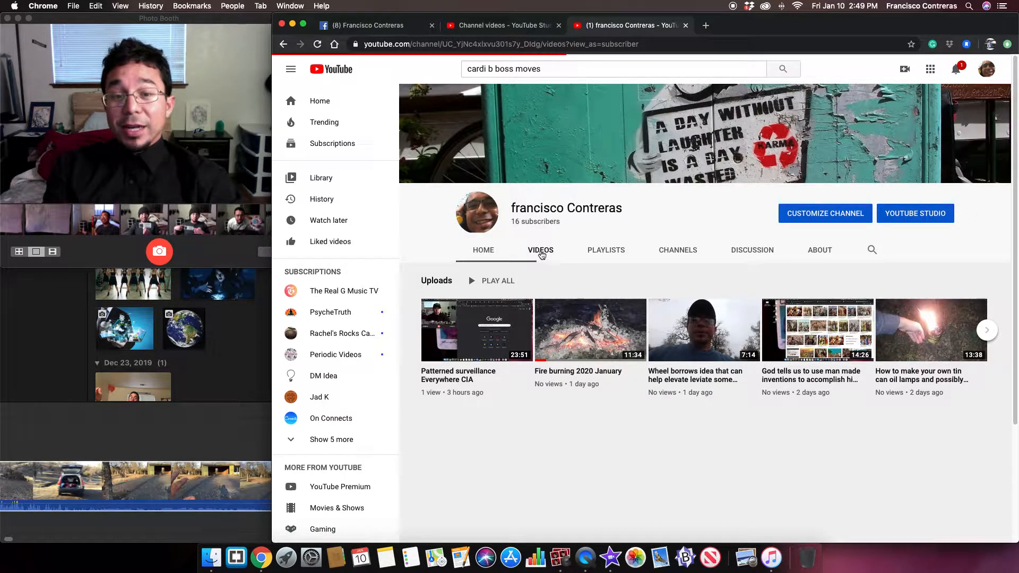
{"action": "left_click", "coordinate": [540, 249]}
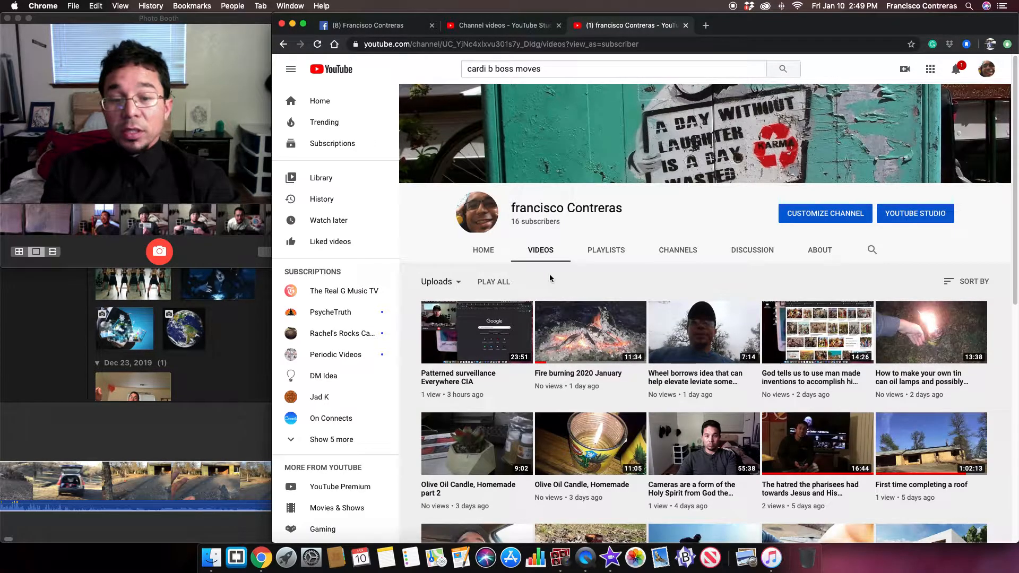
{"action": "mouse_move", "coordinate": [604, 332]}
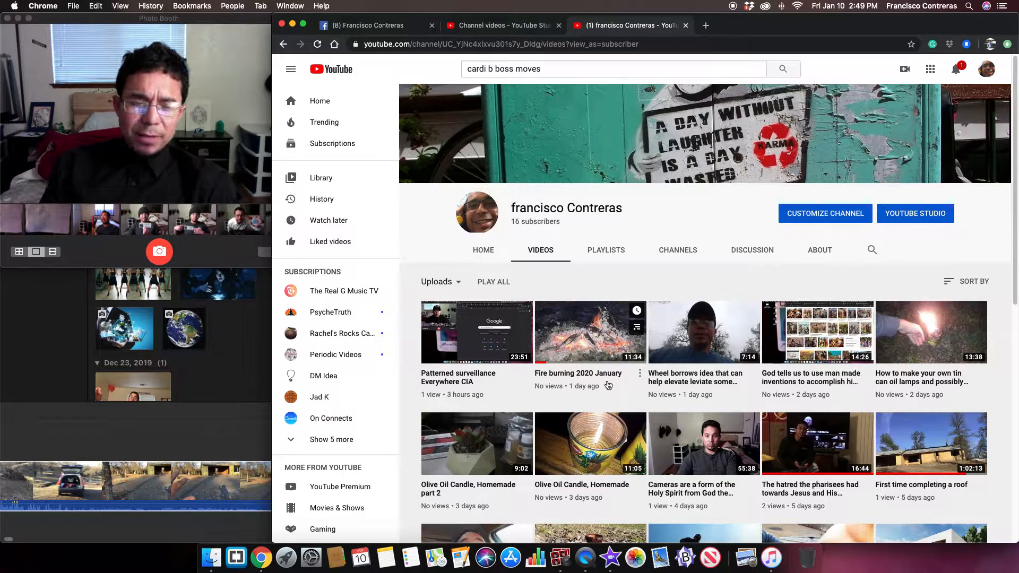
{"action": "scroll", "scroll_direction": "down", "scroll_amount": 3}
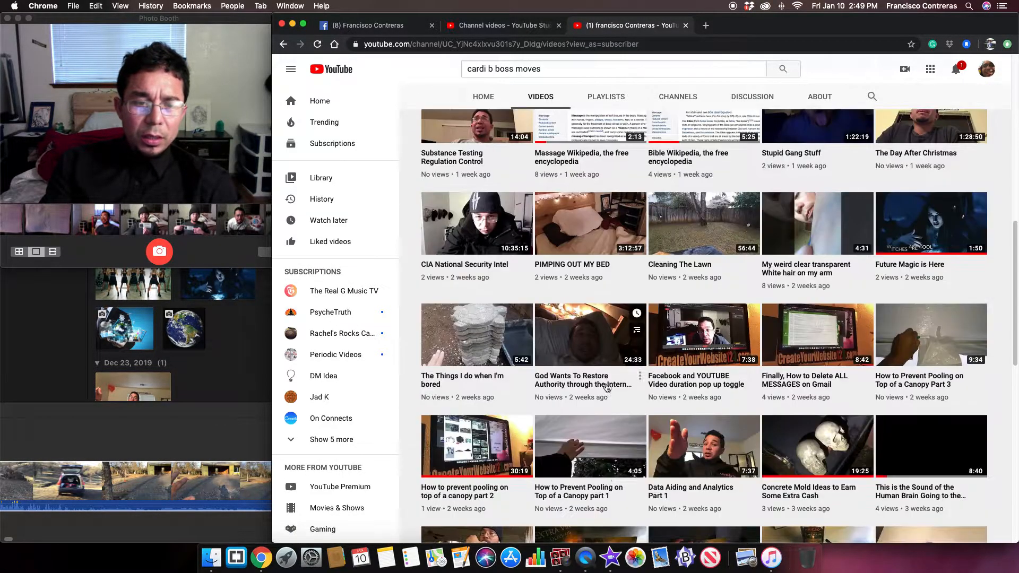
{"action": "scroll", "scroll_direction": "down", "scroll_amount": 3}
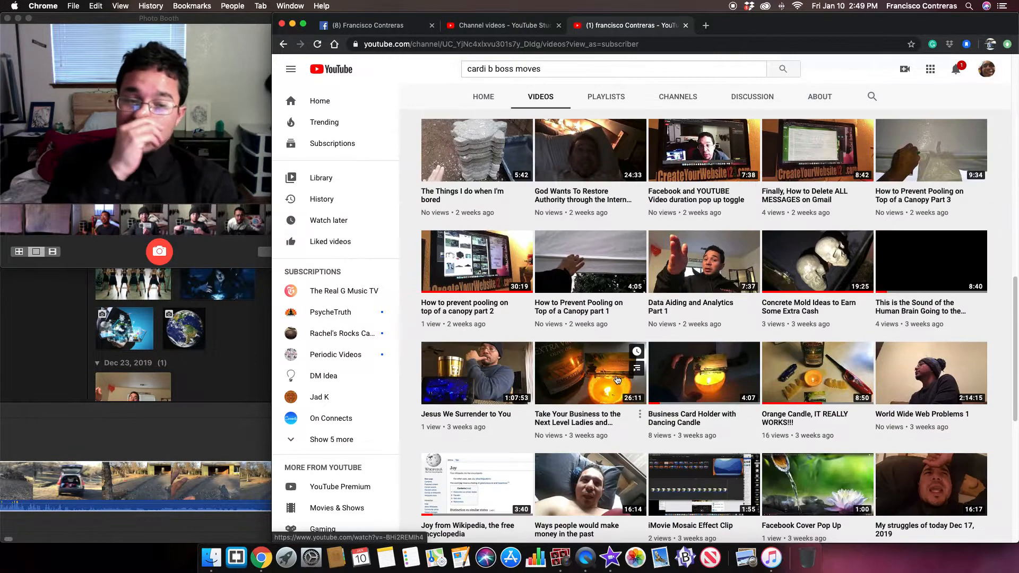
{"action": "scroll", "scroll_direction": "down", "scroll_amount": 3}
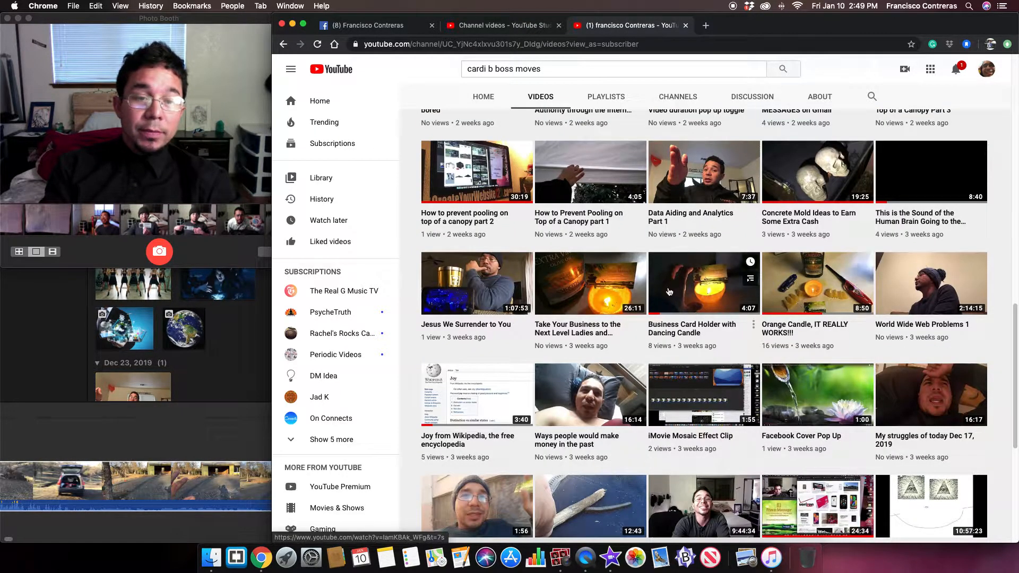
{"action": "left_click", "coordinate": [704, 282]}
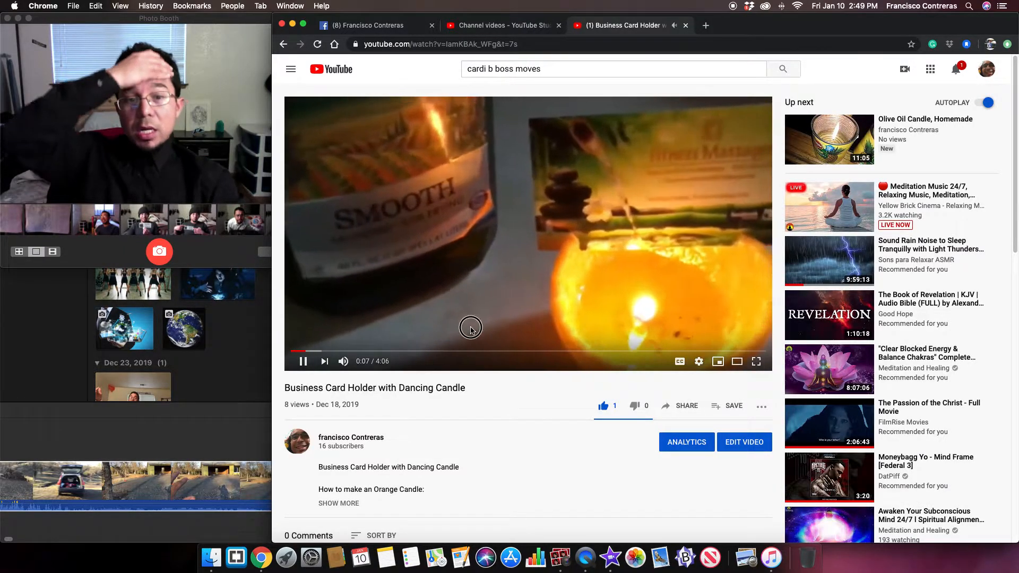
{"action": "mouse_move", "coordinate": [586, 252]}
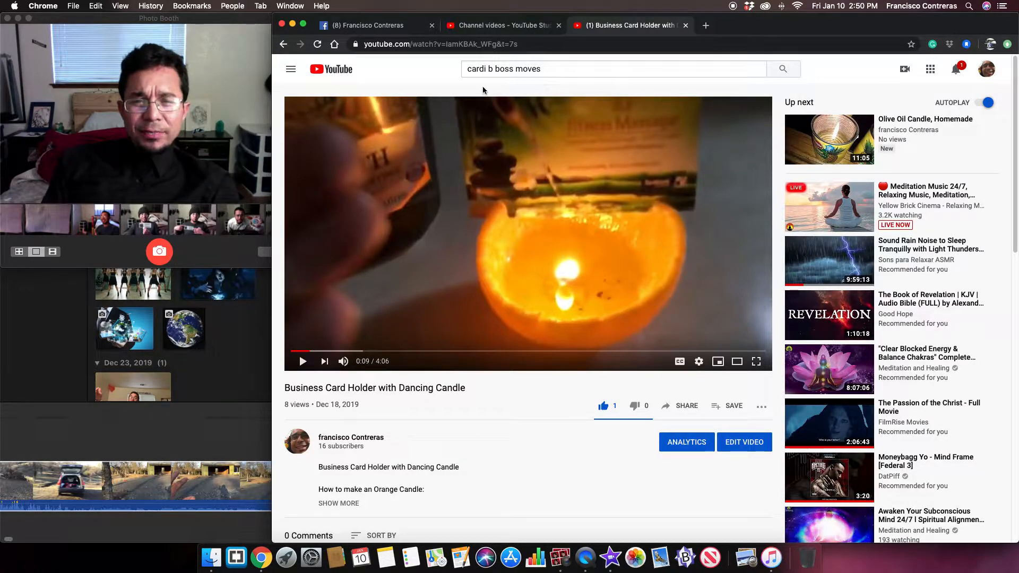
Open another YouTube tab in the background while the candle video stays open
{"action": "left_click", "coordinate": [705, 25]}
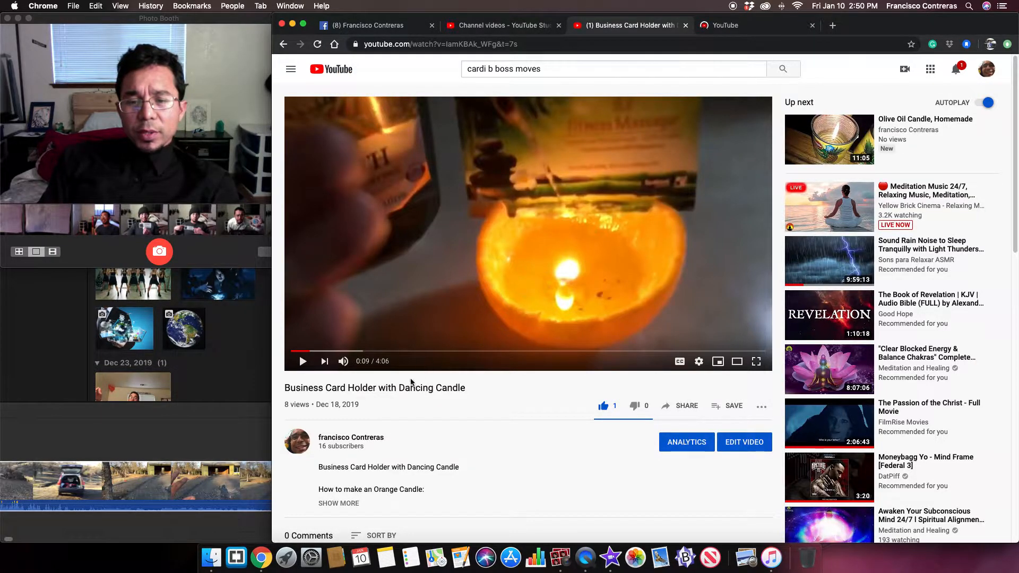
{"action": "mouse_move", "coordinate": [604, 324]}
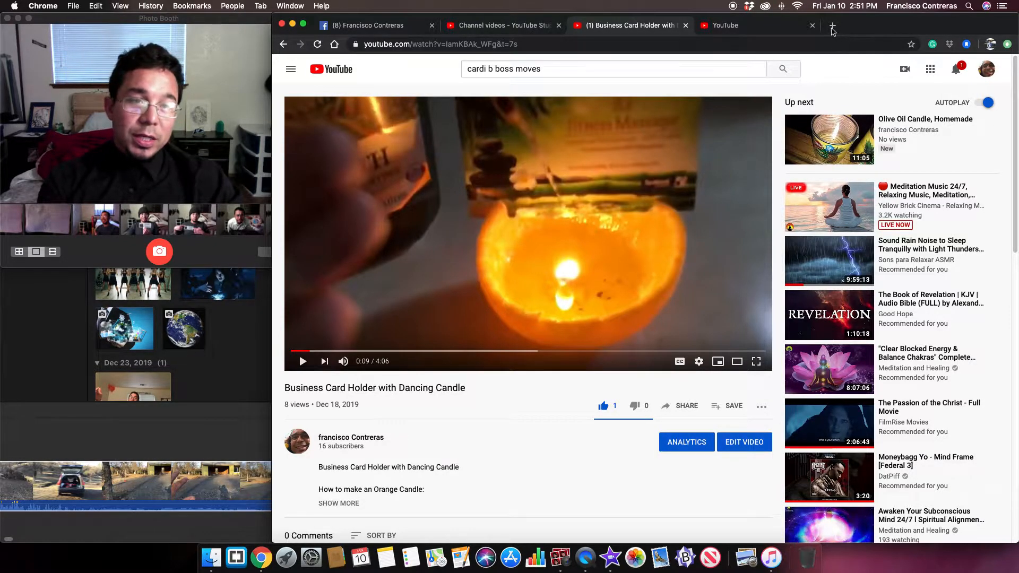
In a new tab, search Google for 'cool business signs' and switch to image results
{"action": "left_click", "coordinate": [832, 26]}
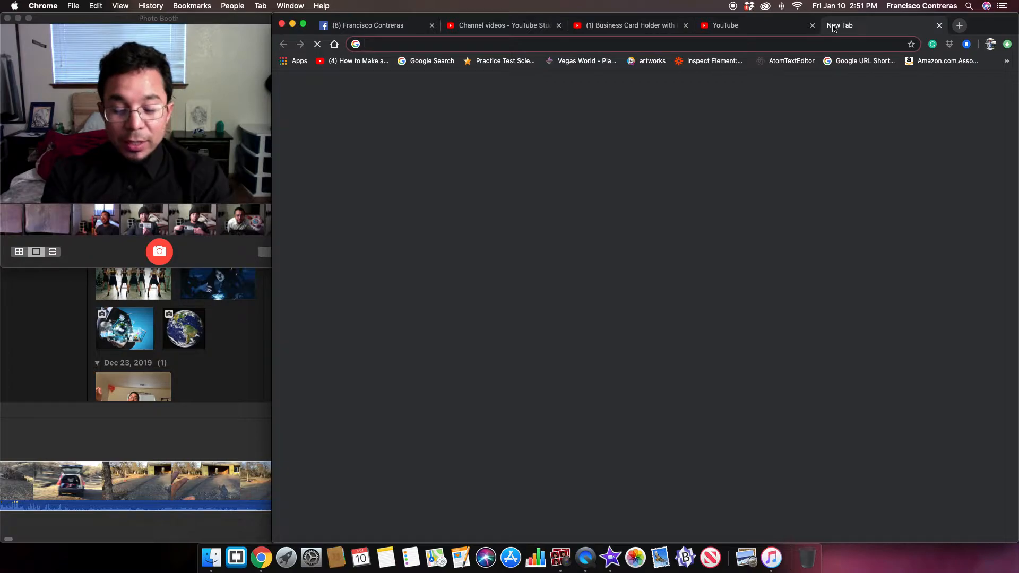
{"action": "type", "text": "cool"}
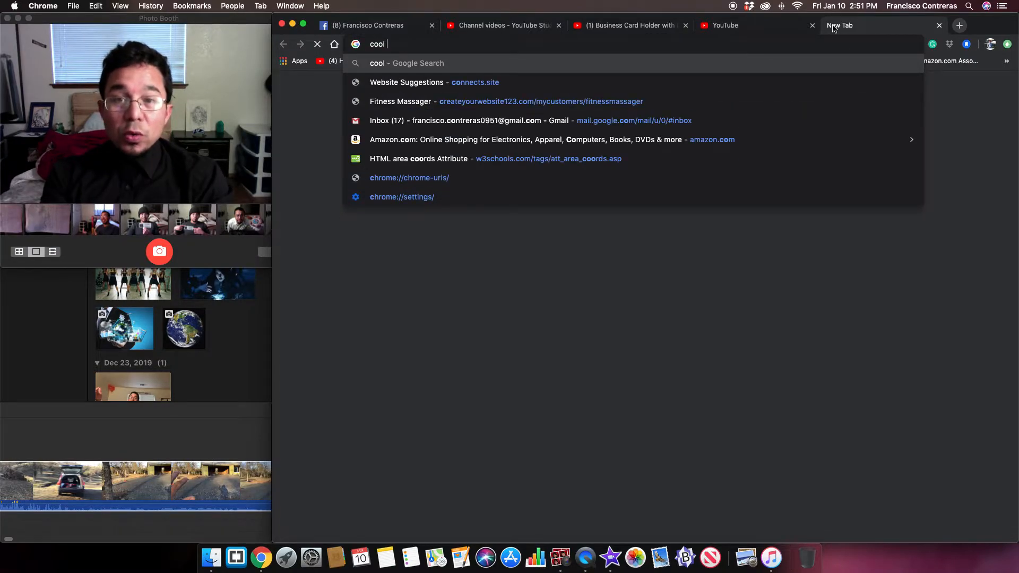
{"action": "type", "text": "bu"}
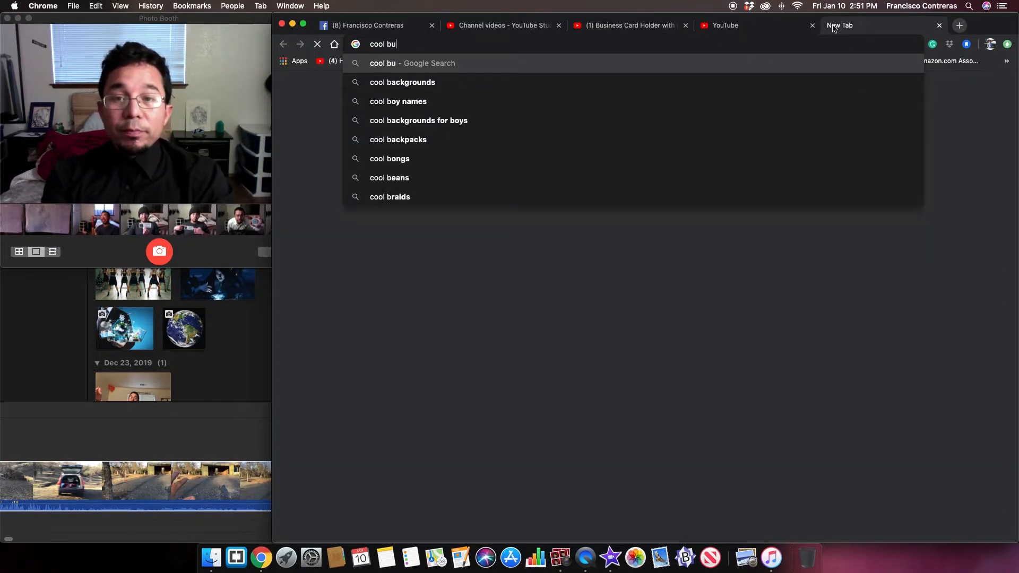
{"action": "type", "text": "siness signs"}
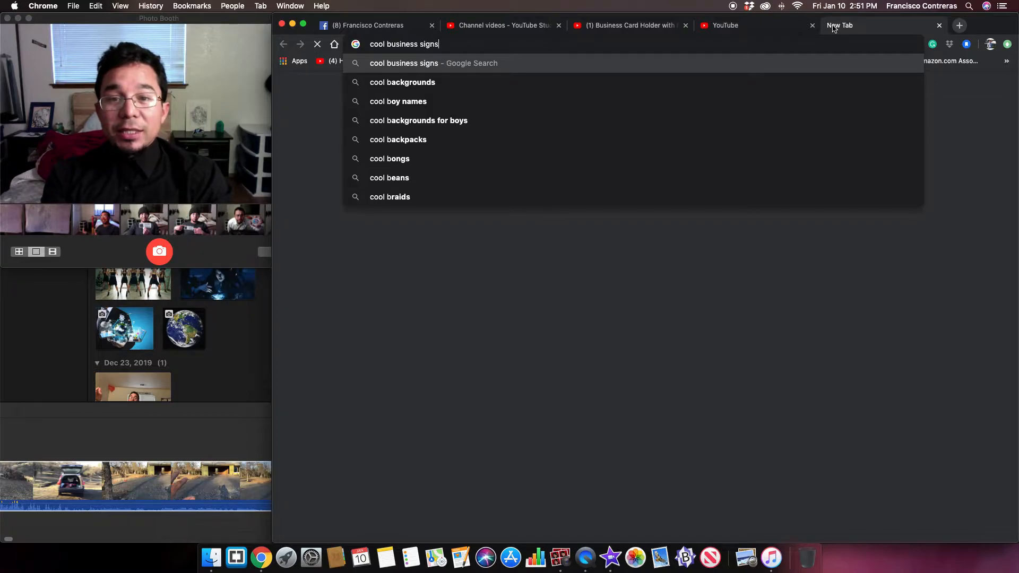
{"action": "key", "text": "Return"}
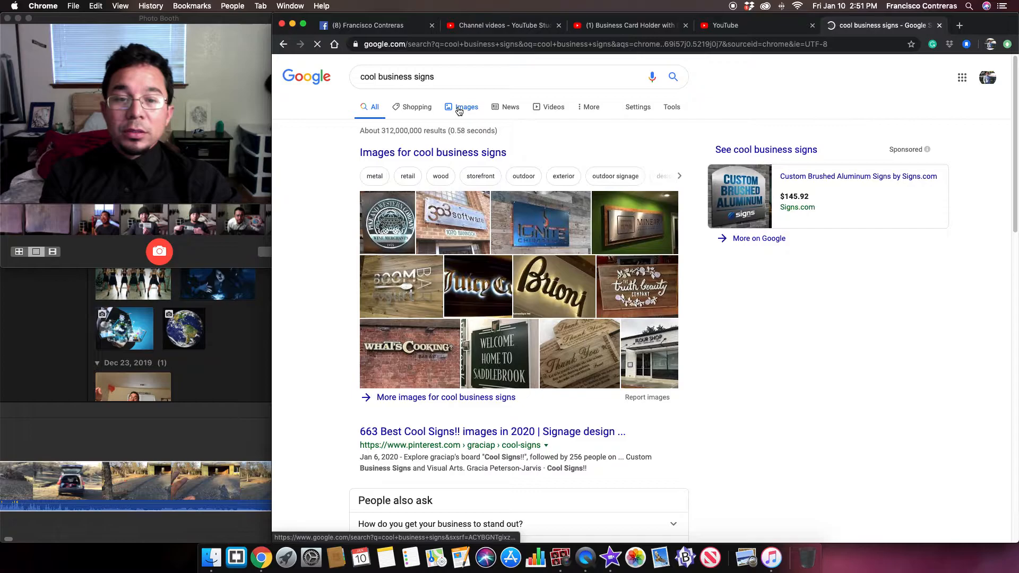
{"action": "left_click", "coordinate": [467, 107]}
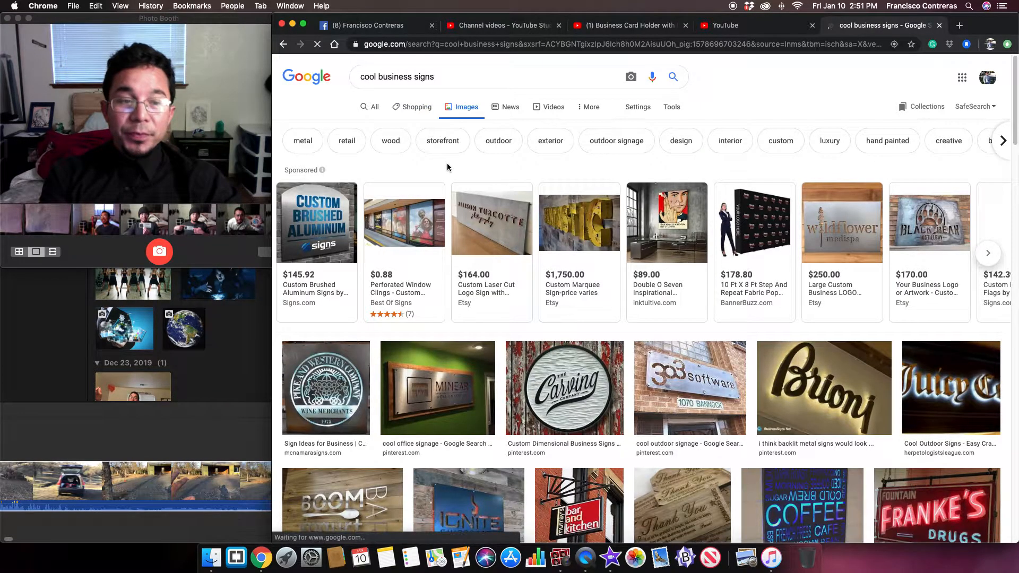
Look through the sign images and preview the Ignite sign larger
{"action": "scroll", "scroll_direction": "down", "scroll_amount": 3}
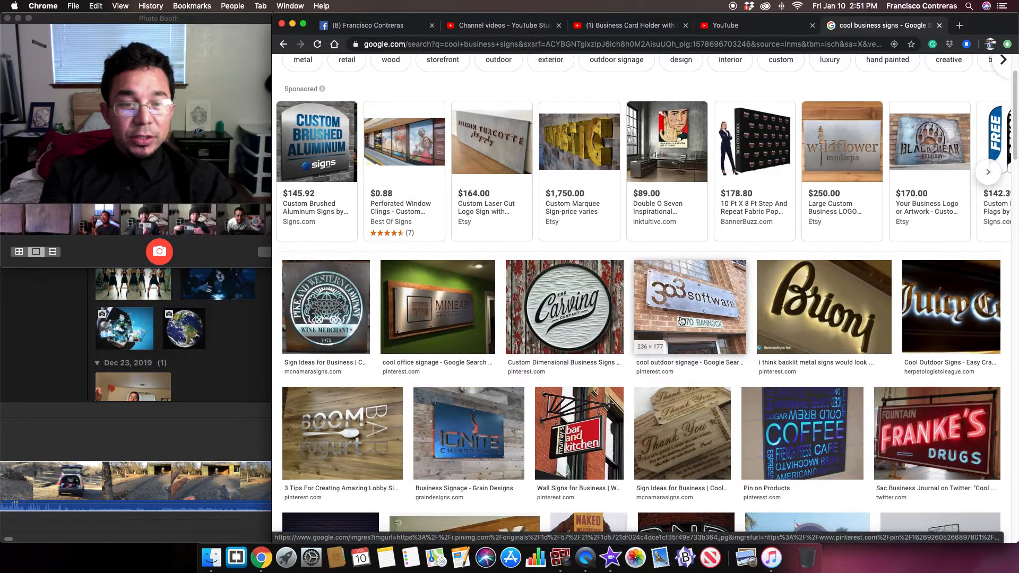
{"action": "scroll", "scroll_direction": "down", "scroll_amount": 3}
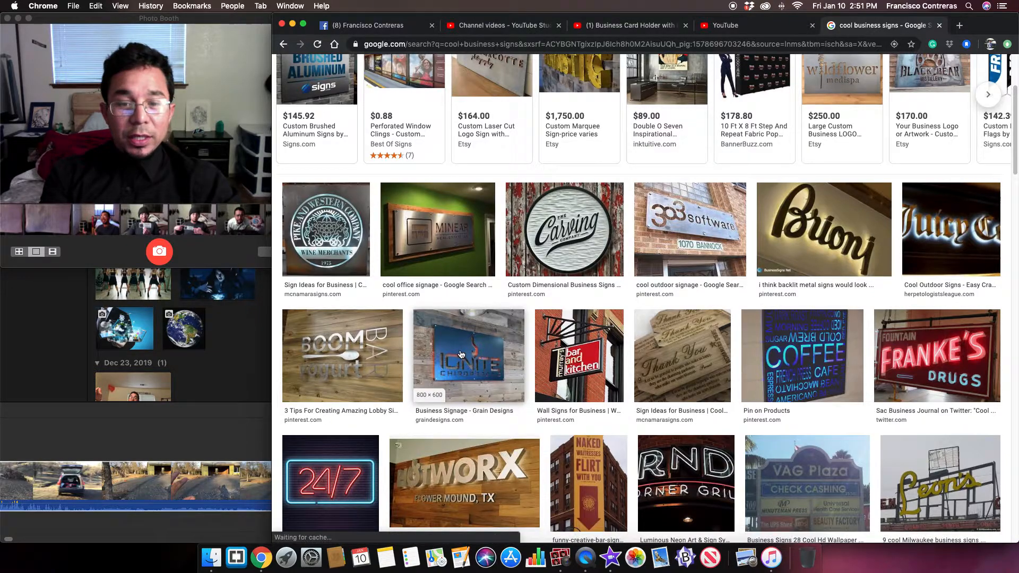
{"action": "left_click", "coordinate": [468, 356]}
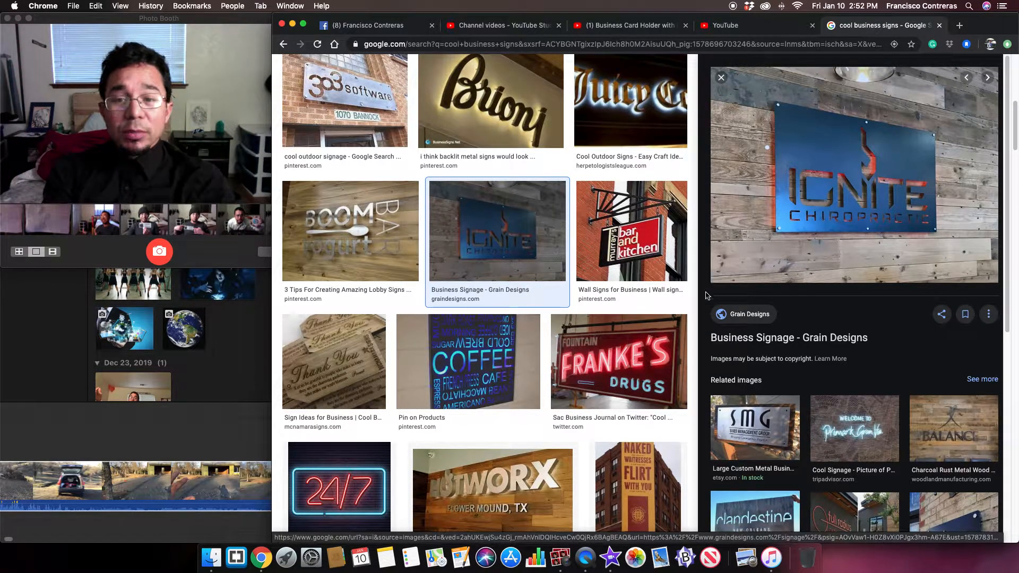
{"action": "scroll", "scroll_direction": "down", "scroll_amount": 3}
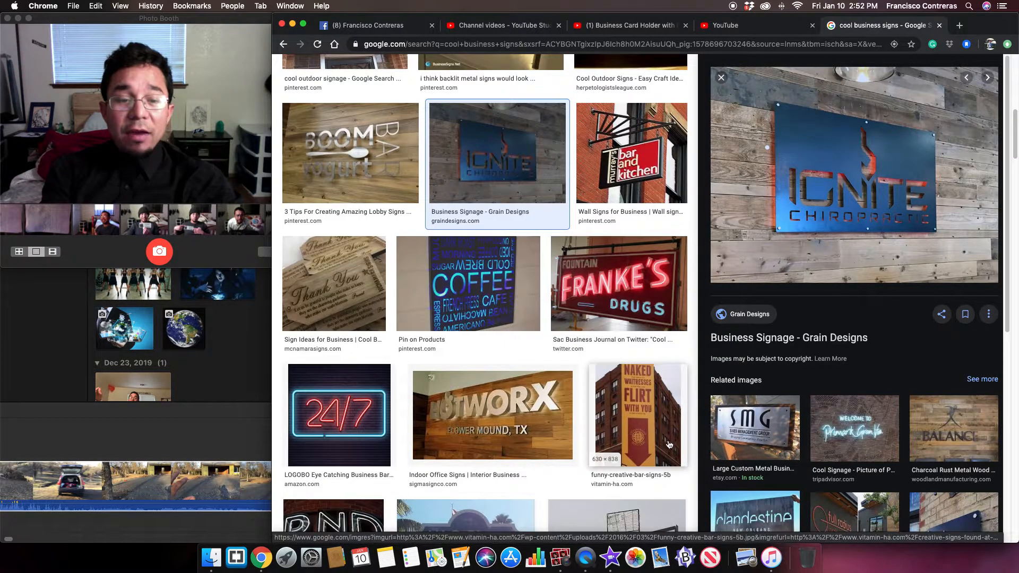
{"action": "scroll", "scroll_direction": "down", "scroll_amount": 3}
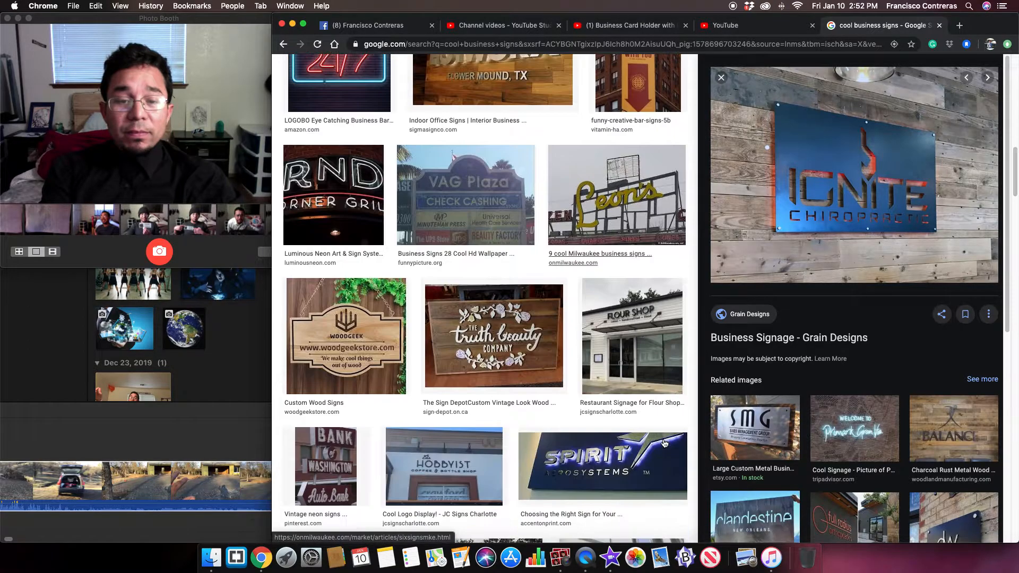
{"action": "scroll", "scroll_direction": "up", "scroll_amount": 3}
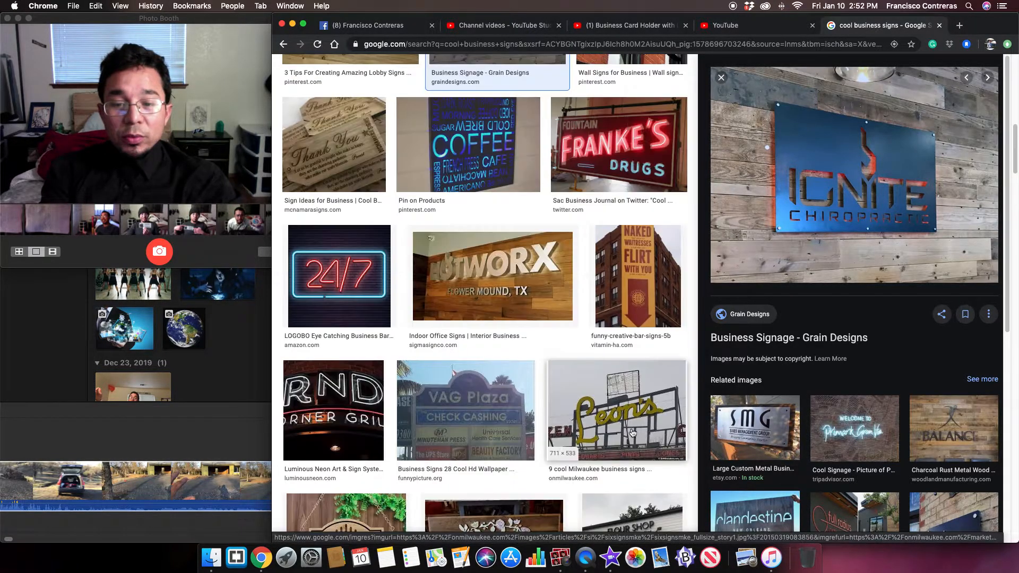
{"action": "scroll", "scroll_direction": "up", "scroll_amount": 3}
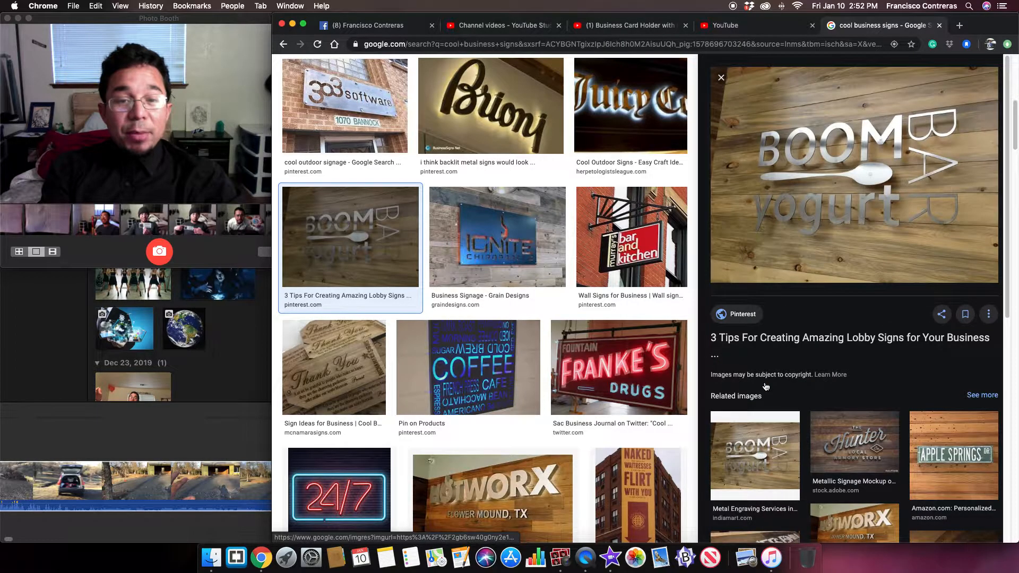
{"action": "scroll", "scroll_direction": "up", "scroll_amount": 3}
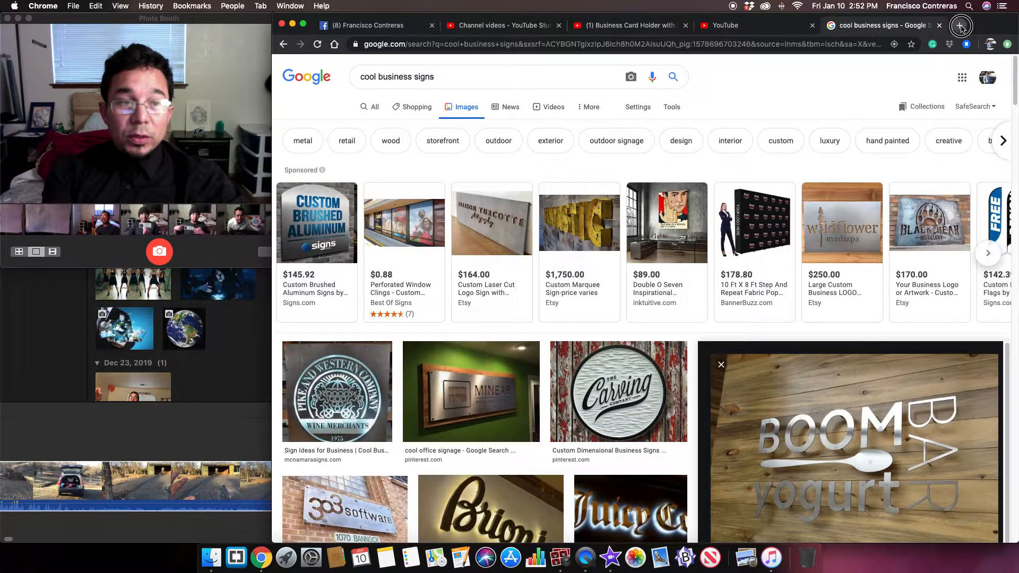
In a new tab, search 'business card holder with lights' and switch to image results
{"action": "left_click", "coordinate": [962, 25]}
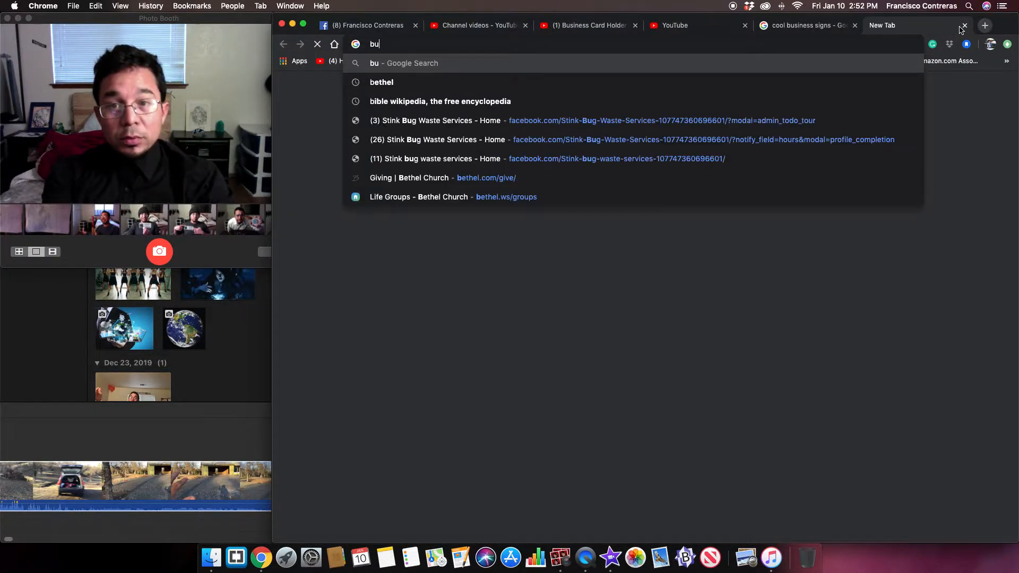
{"action": "type", "text": "business cards"}
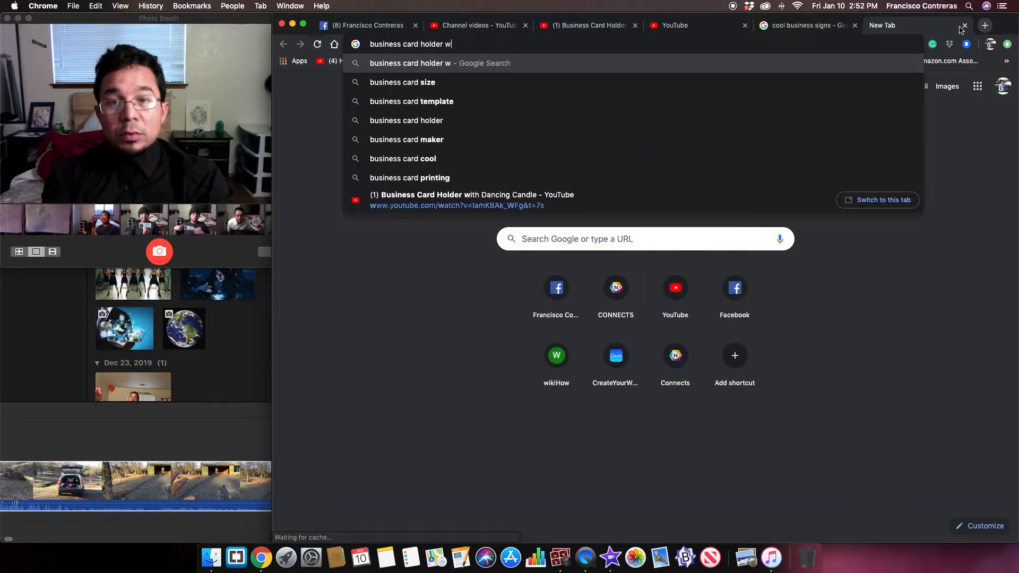
{"action": "type", "text": "ith lights"}
{"action": "key", "text": "Return"}
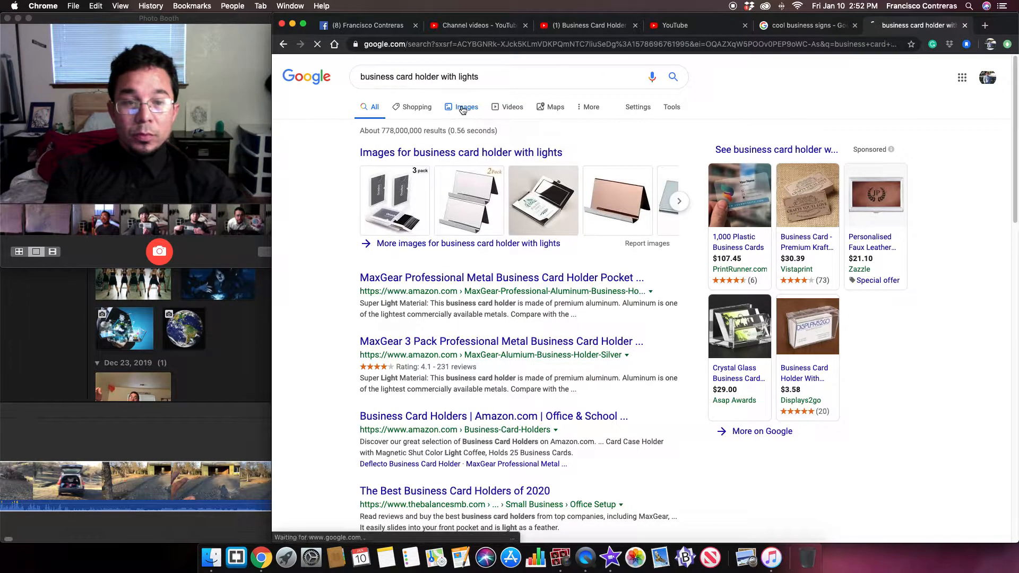
{"action": "left_click", "coordinate": [466, 106]}
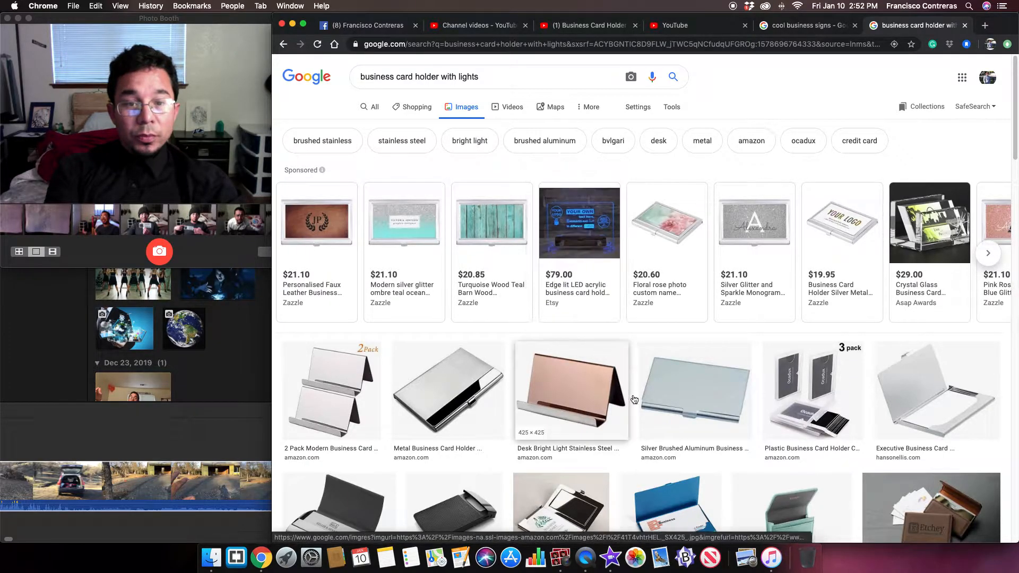
Look through the card holder images, then return to the cool business signs results
{"action": "scroll", "scroll_direction": "down", "scroll_amount": 3}
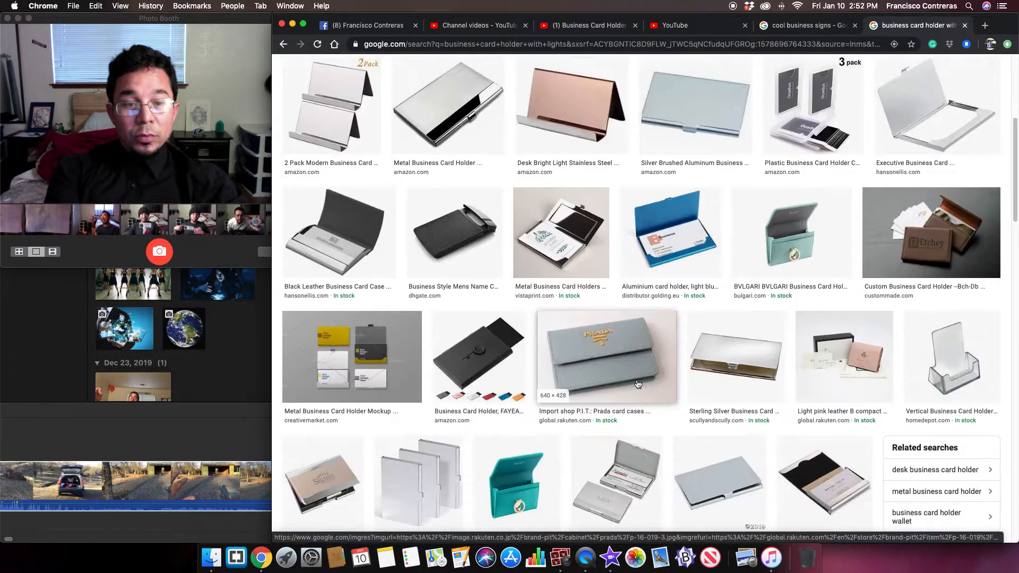
{"action": "scroll", "scroll_direction": "down", "scroll_amount": 3}
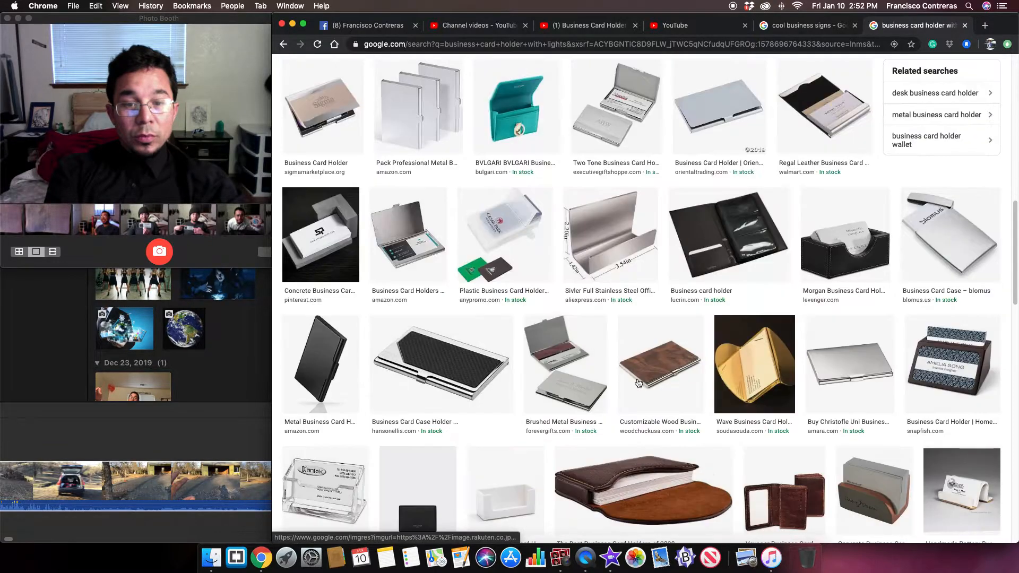
{"action": "scroll", "scroll_direction": "down", "scroll_amount": 3}
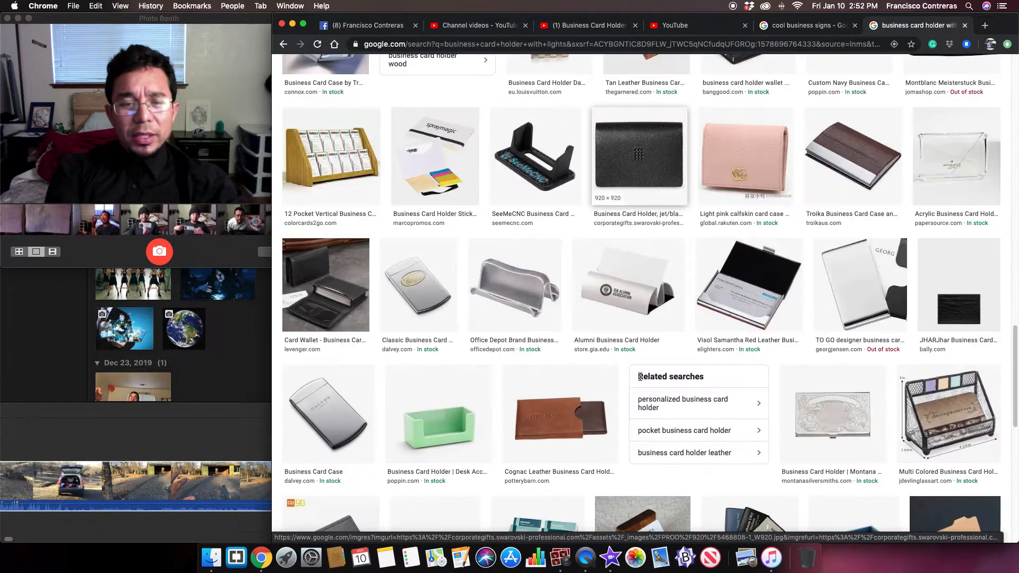
{"action": "scroll", "scroll_direction": "down", "scroll_amount": 3}
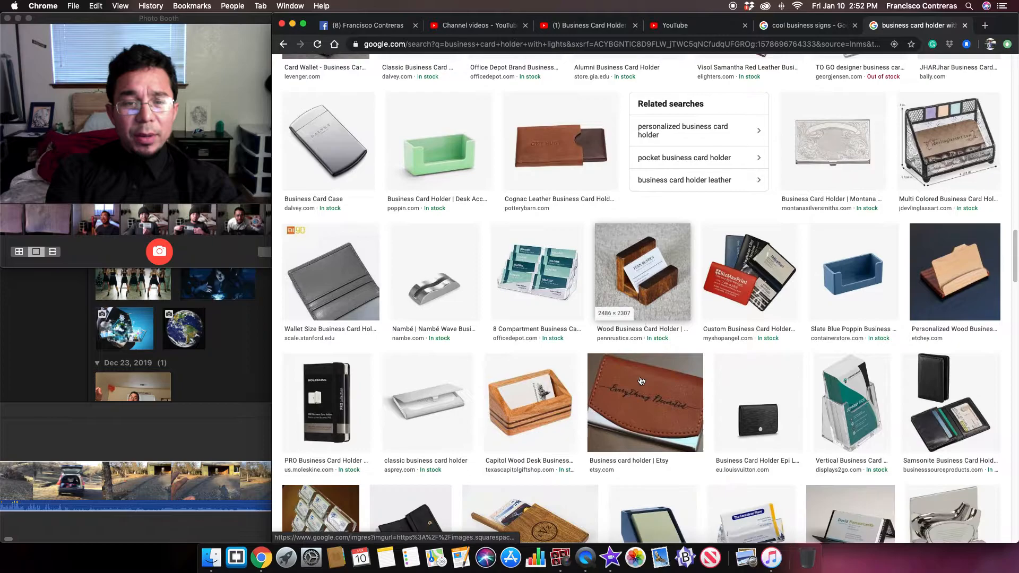
{"action": "scroll", "scroll_direction": "down", "scroll_amount": 3}
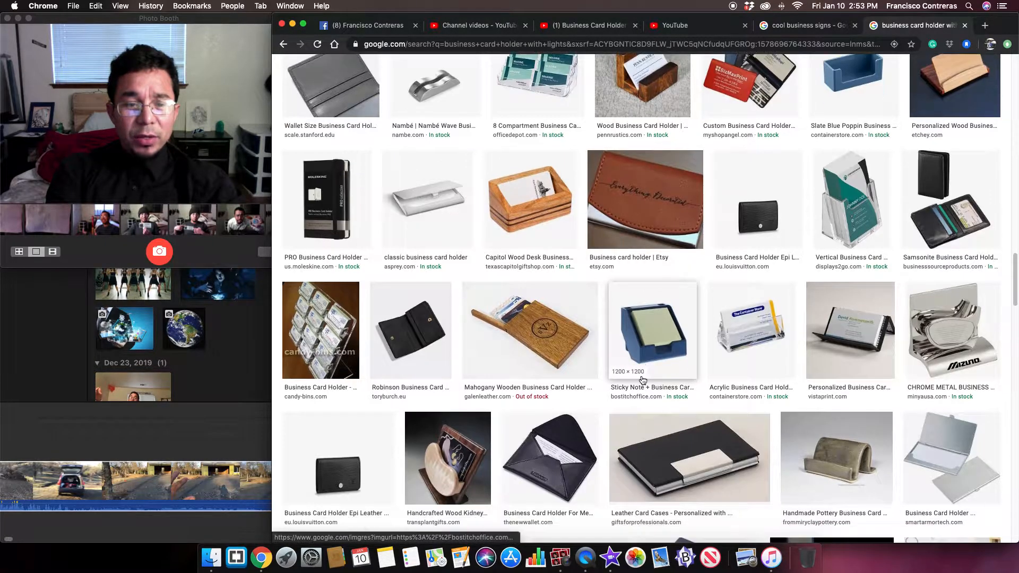
{"action": "scroll", "scroll_direction": "down", "scroll_amount": 3}
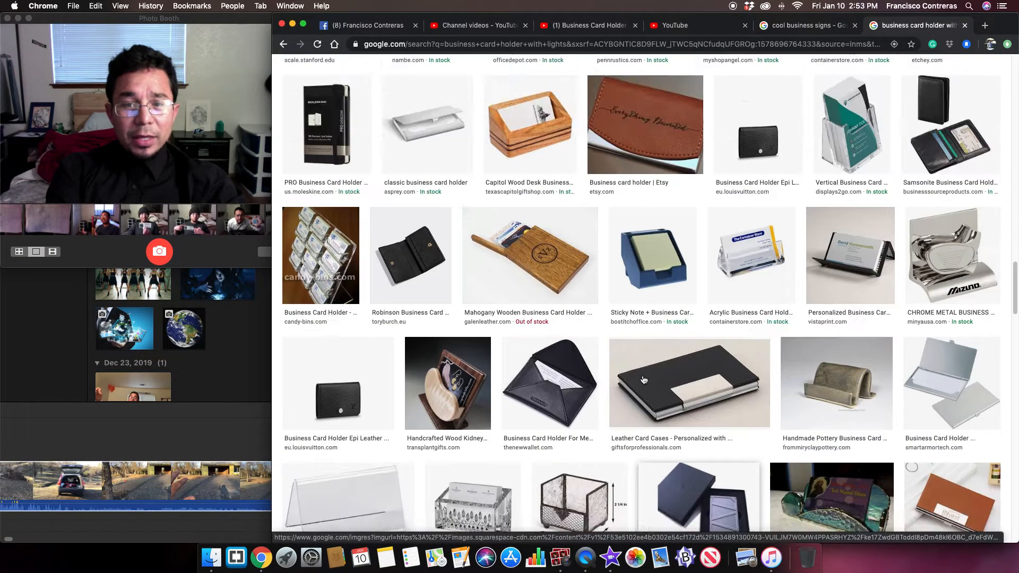
{"action": "scroll", "scroll_direction": "up", "scroll_amount": 3}
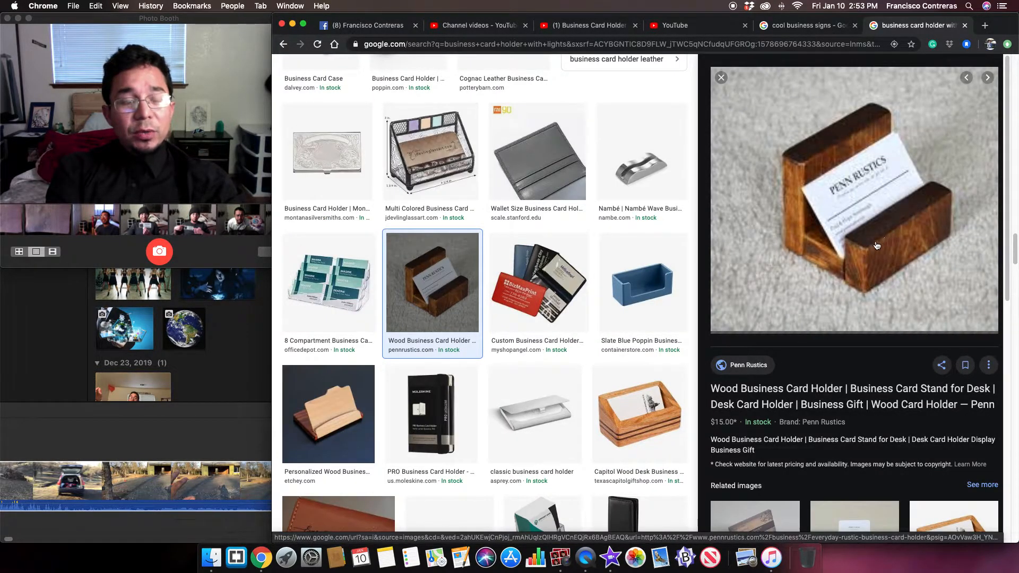
{"action": "mouse_move", "coordinate": [806, 213]}
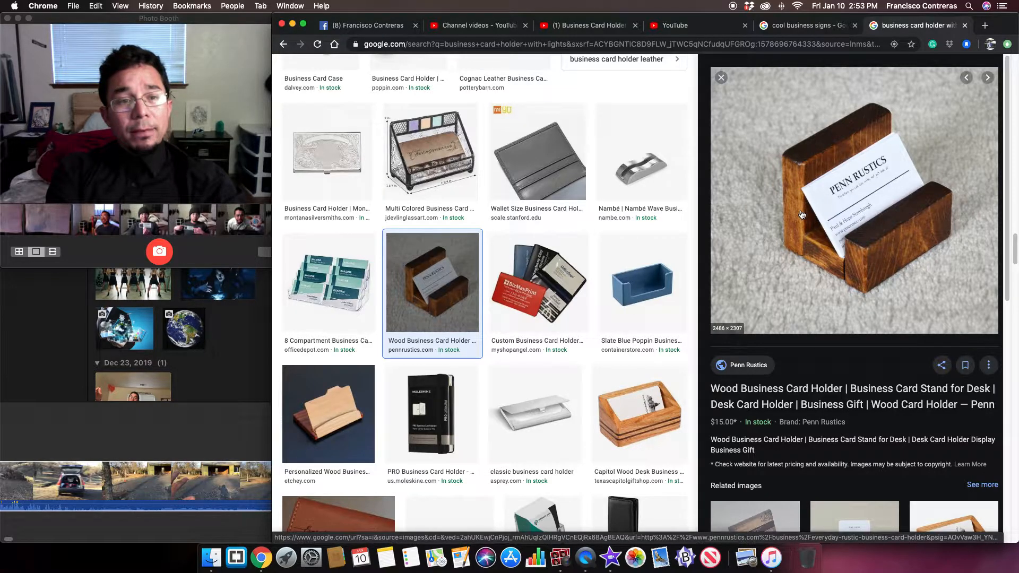
{"action": "left_click", "coordinate": [806, 24]}
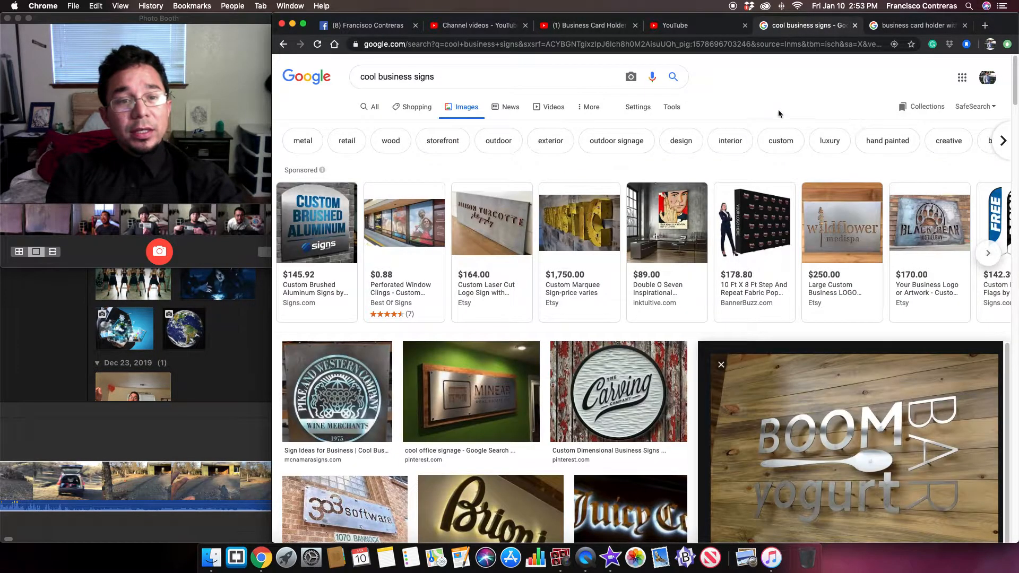
{"action": "scroll", "scroll_direction": "down", "scroll_amount": 3}
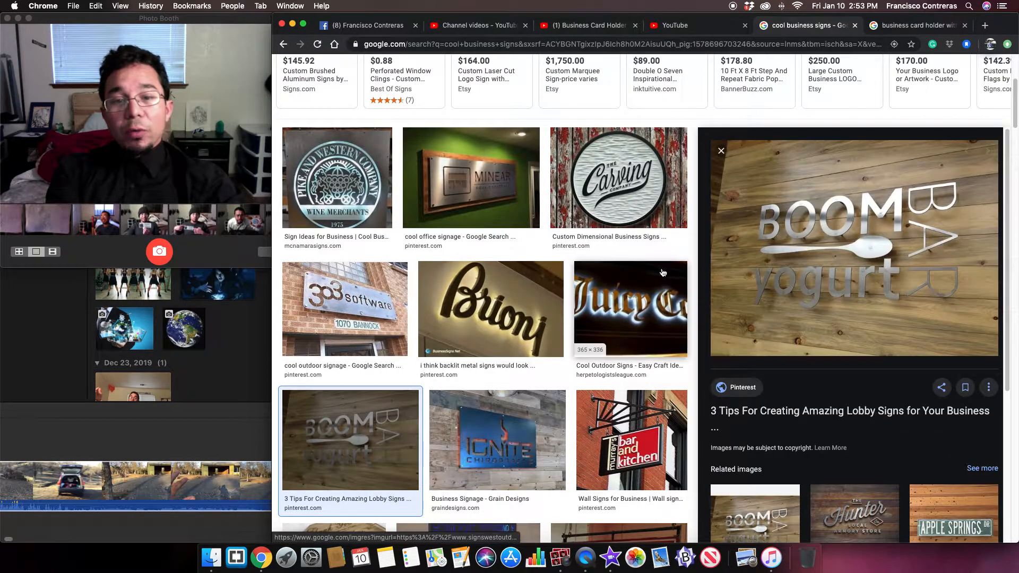
{"action": "mouse_move", "coordinate": [583, 294]}
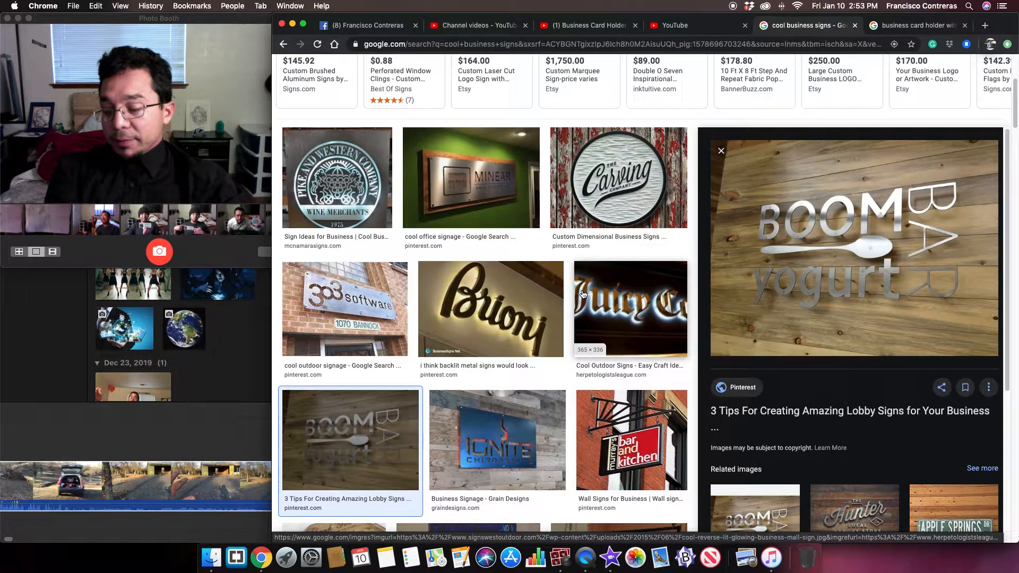
{"action": "mouse_move", "coordinate": [490, 319]}
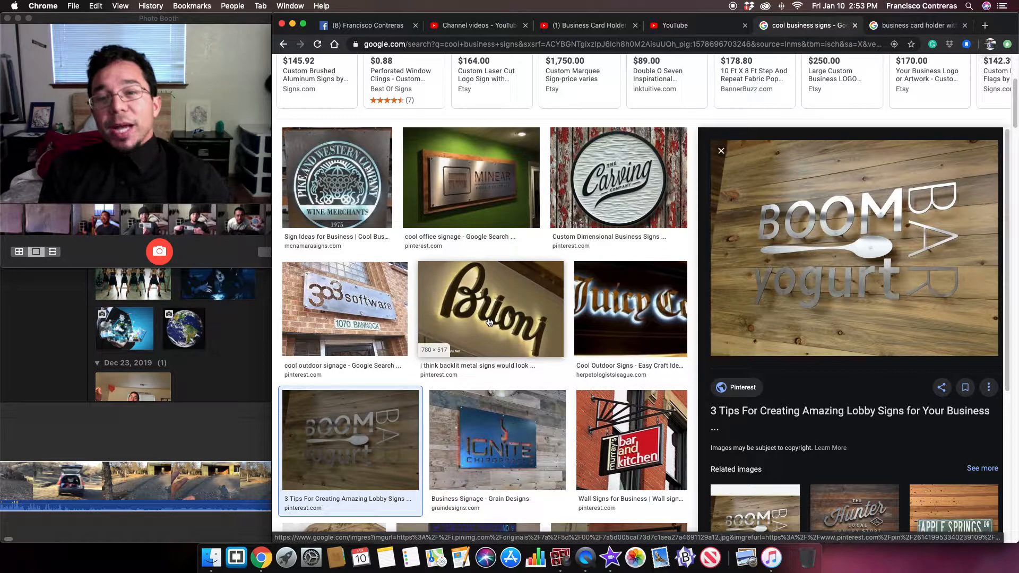
{"action": "mouse_move", "coordinate": [478, 371]}
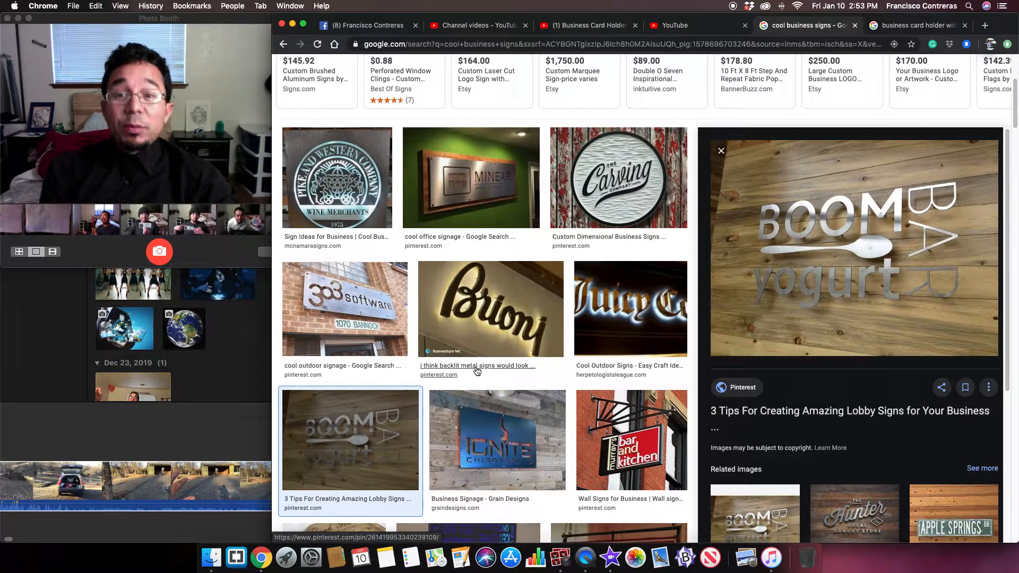
{"action": "scroll", "scroll_direction": "down", "scroll_amount": 3}
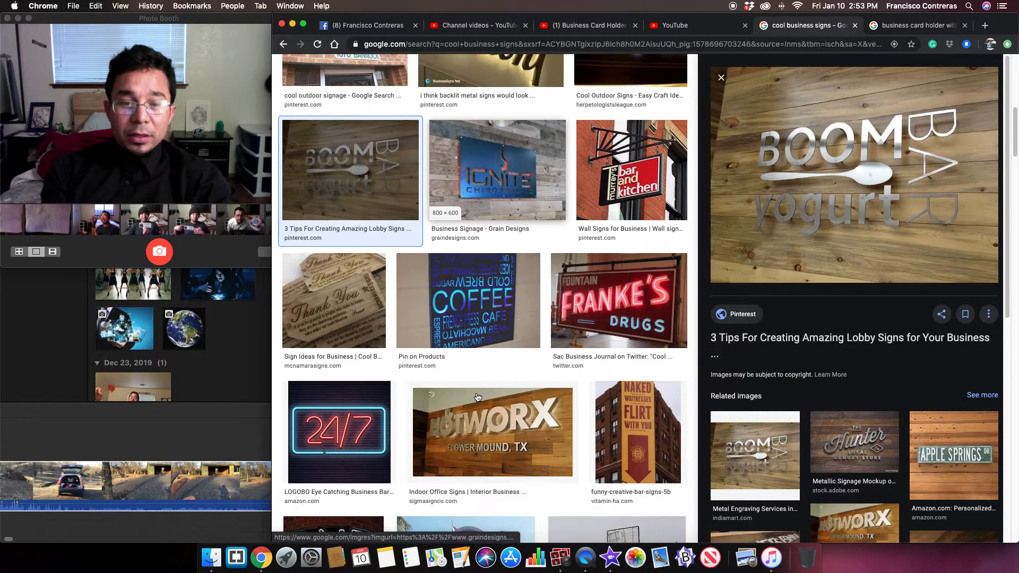
{"action": "scroll", "scroll_direction": "down", "scroll_amount": 3}
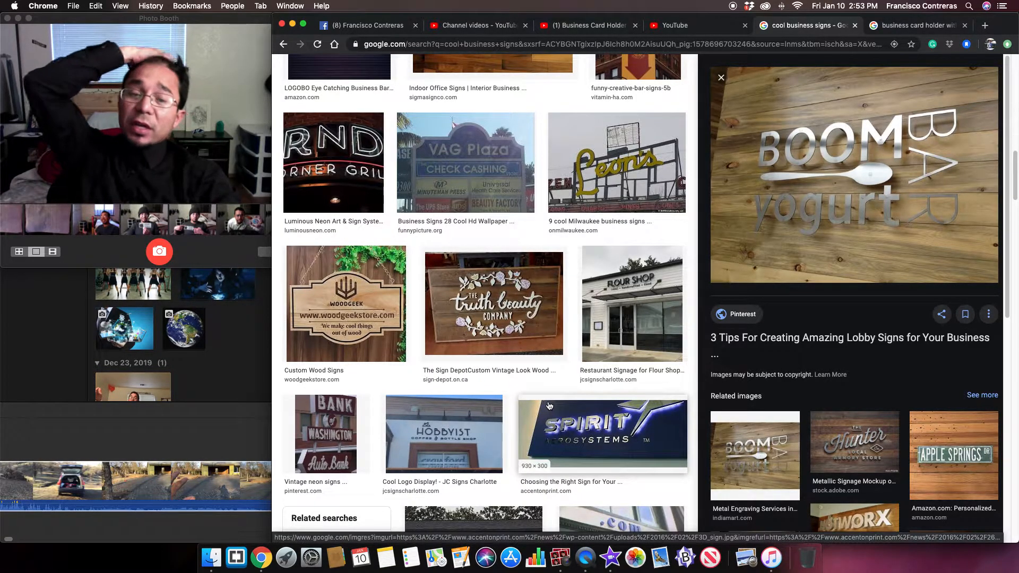
{"action": "mouse_move", "coordinate": [582, 415]}
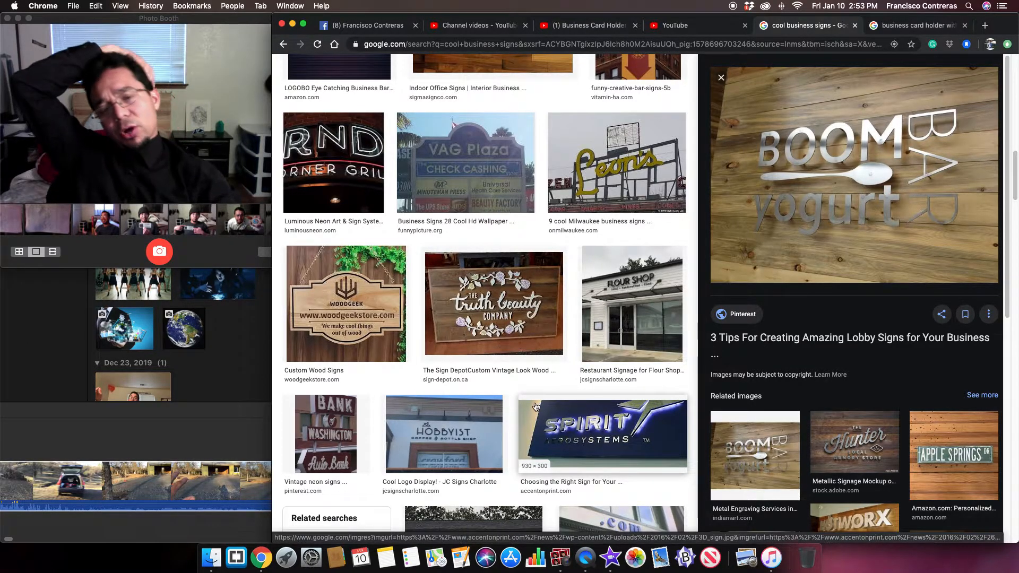
{"action": "scroll", "scroll_direction": "down", "scroll_amount": 3}
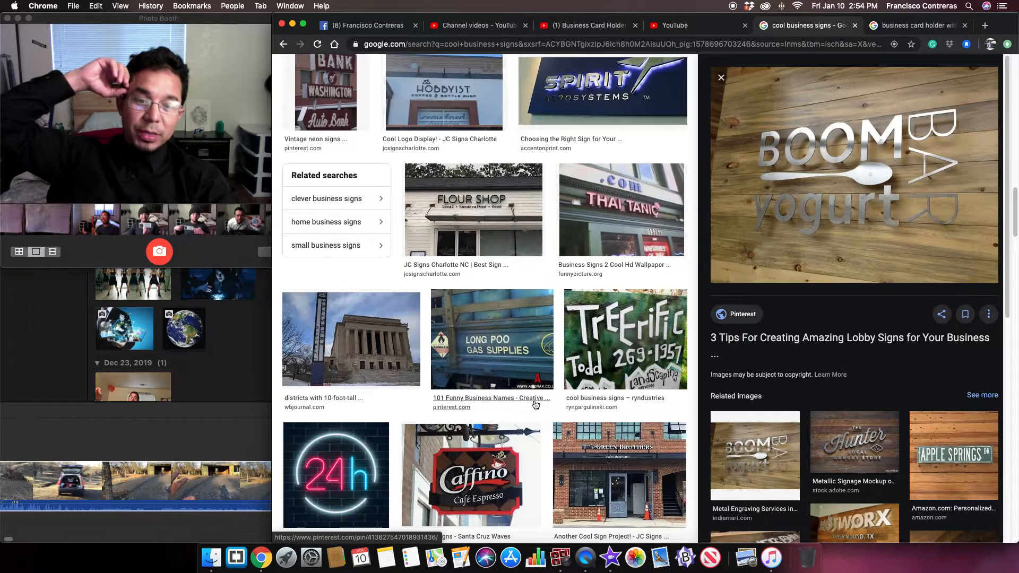
{"action": "scroll", "scroll_direction": "down", "scroll_amount": 3}
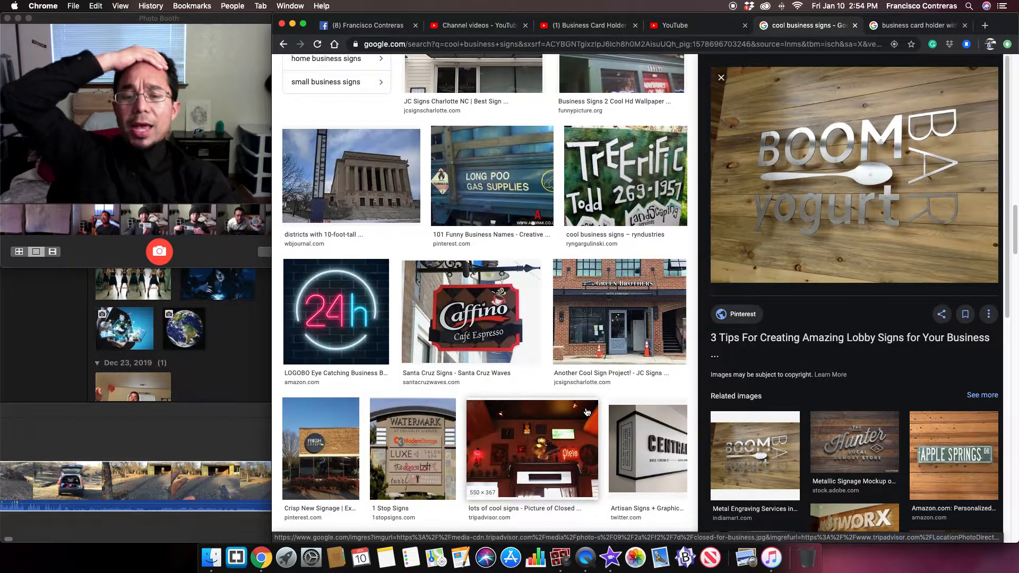
{"action": "scroll", "scroll_direction": "down", "scroll_amount": 3}
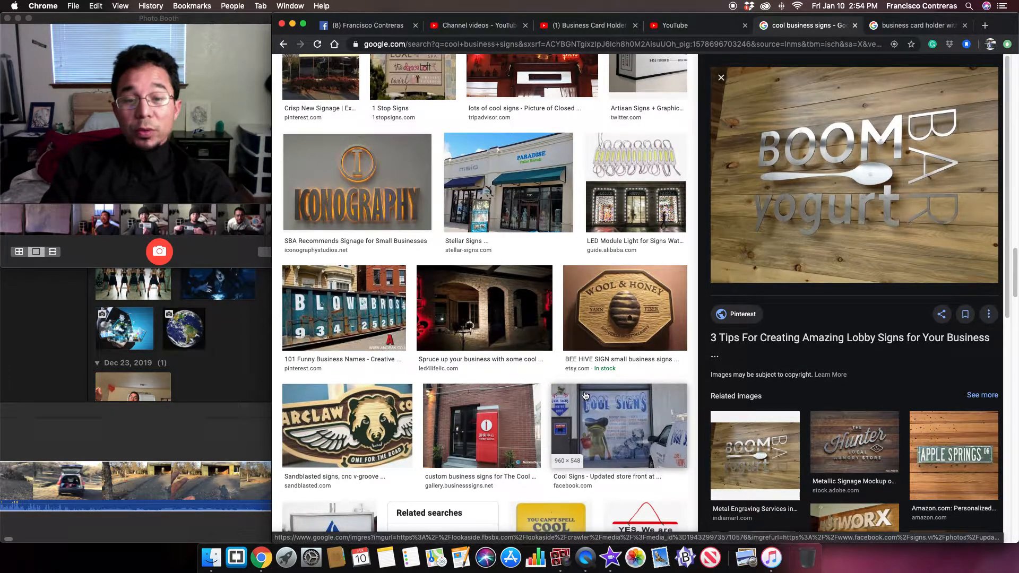
{"action": "scroll", "scroll_direction": "down", "scroll_amount": 3}
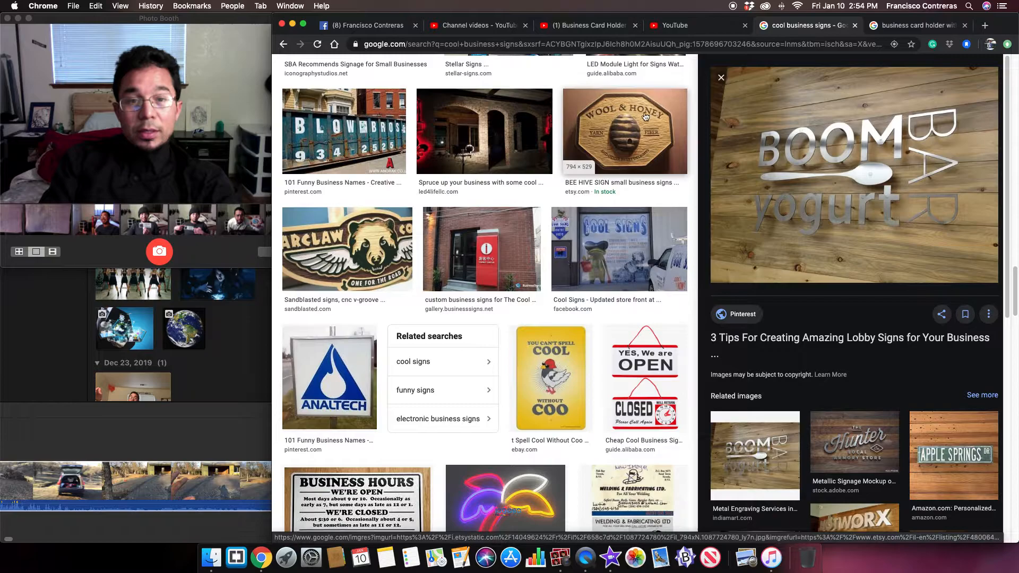
{"action": "left_click", "coordinate": [624, 131]}
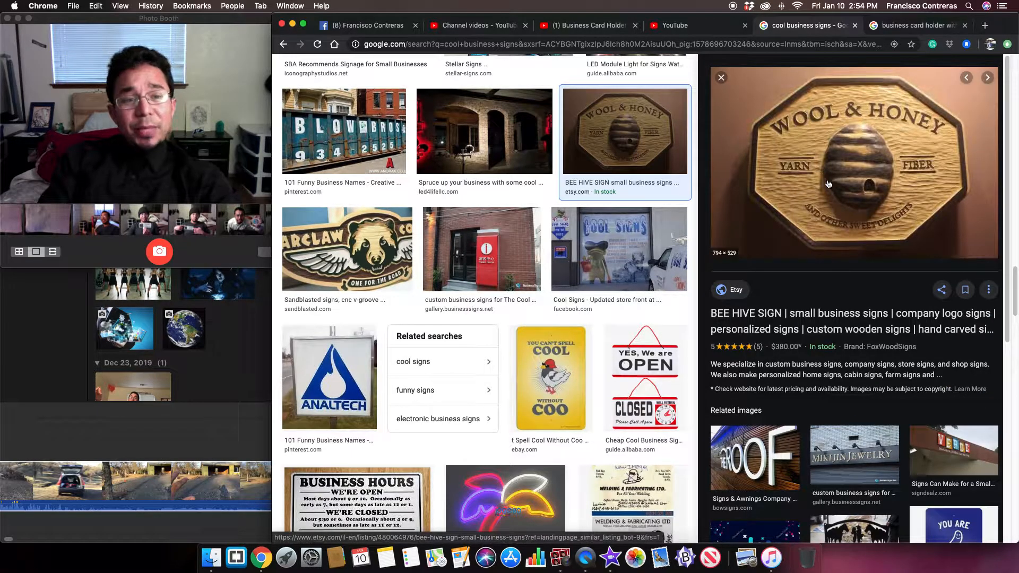
{"action": "mouse_move", "coordinate": [841, 152]}
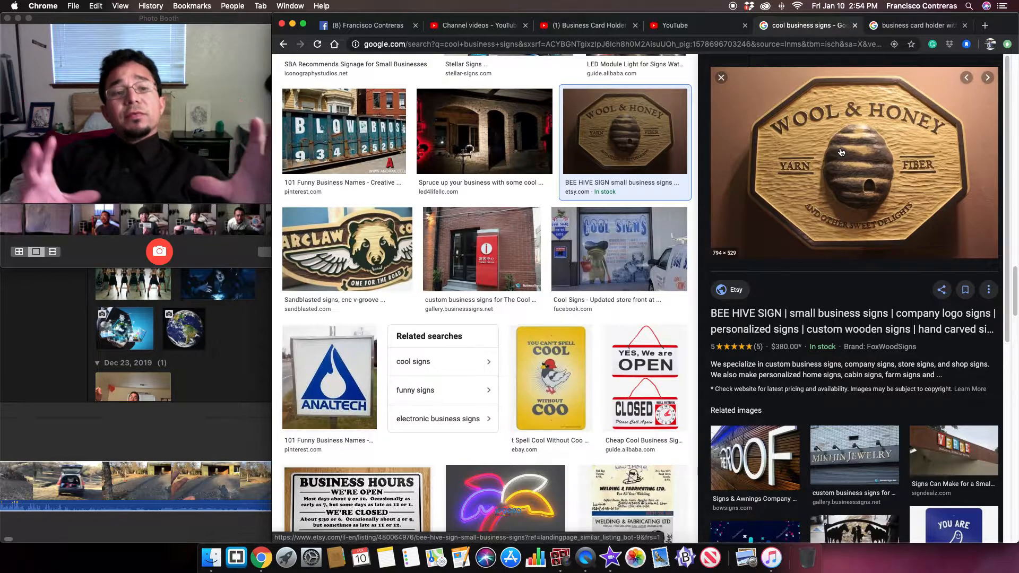
{"action": "mouse_move", "coordinate": [789, 257]}
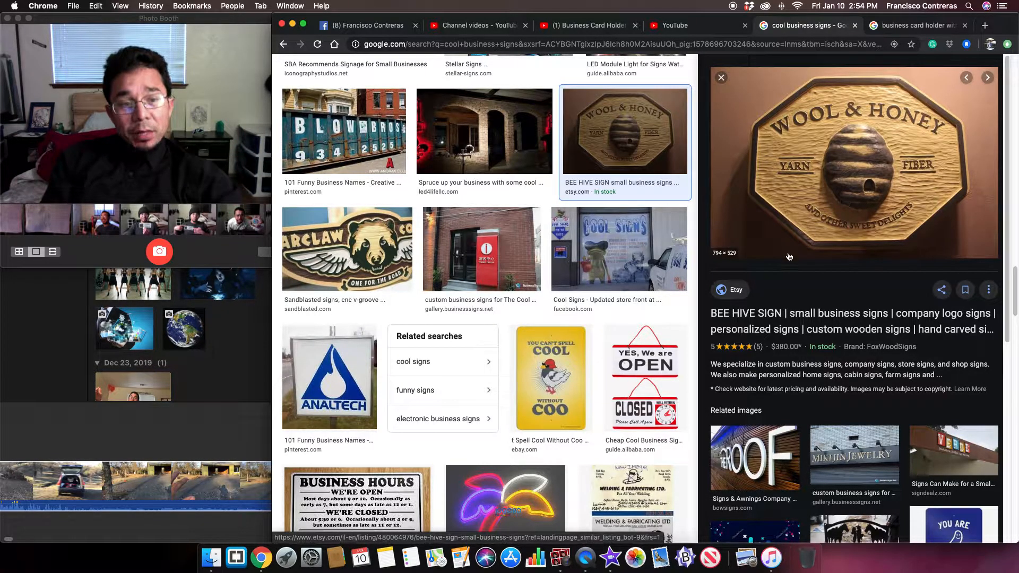
{"action": "mouse_move", "coordinate": [849, 258]}
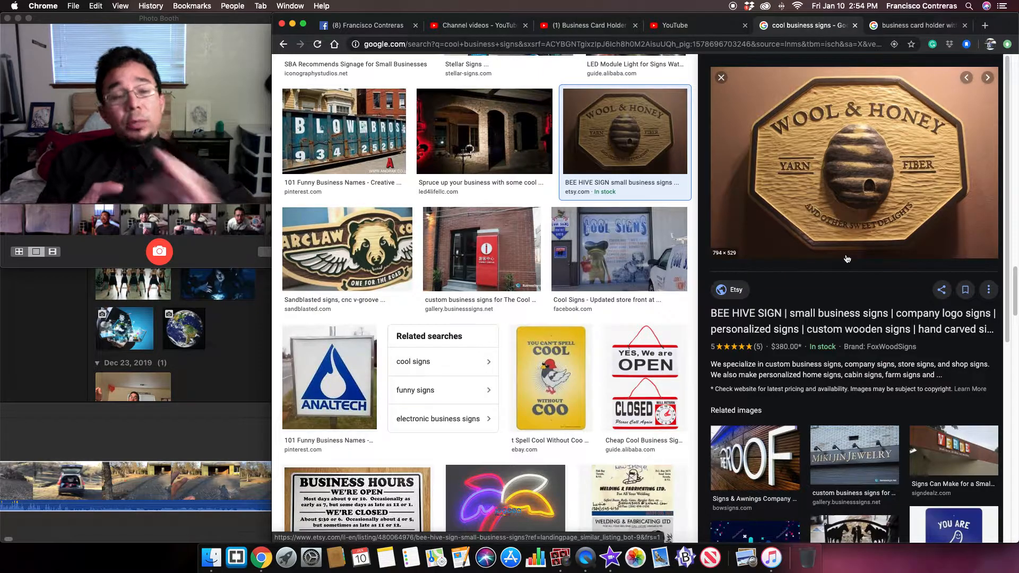
{"action": "scroll", "scroll_direction": "down", "scroll_amount": 3}
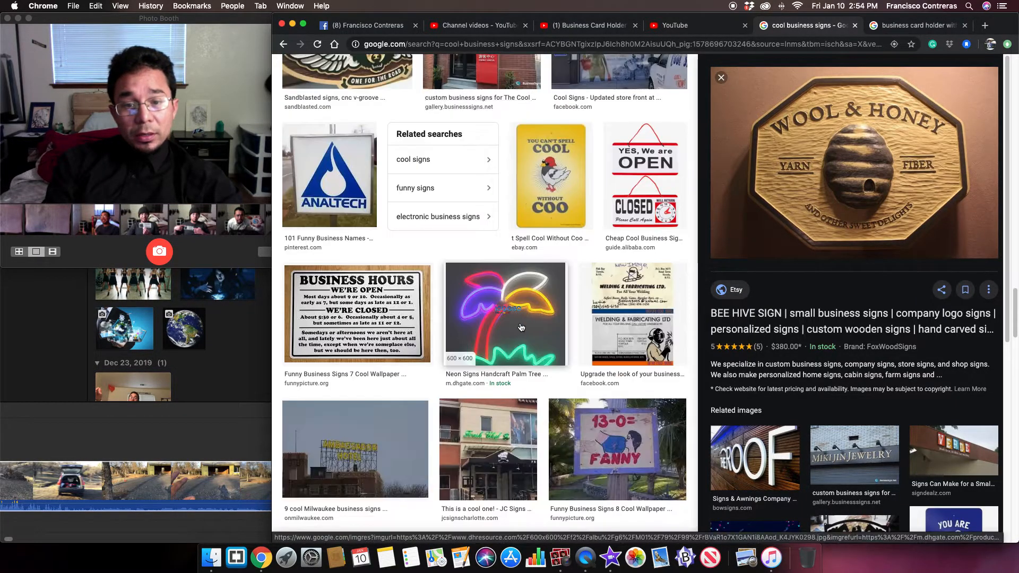
{"action": "scroll", "scroll_direction": "down", "scroll_amount": 3}
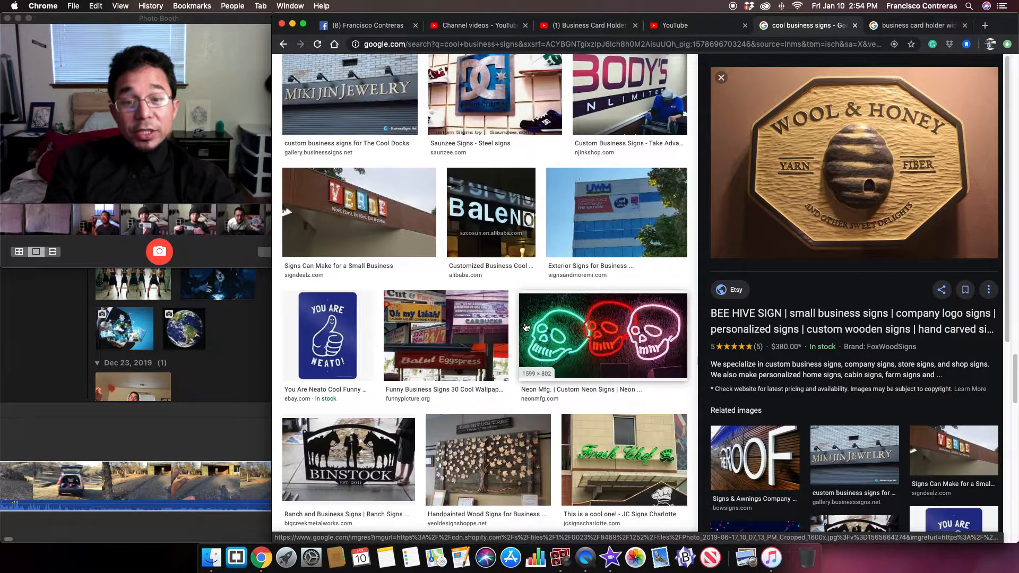
{"action": "scroll", "scroll_direction": "down", "scroll_amount": 3}
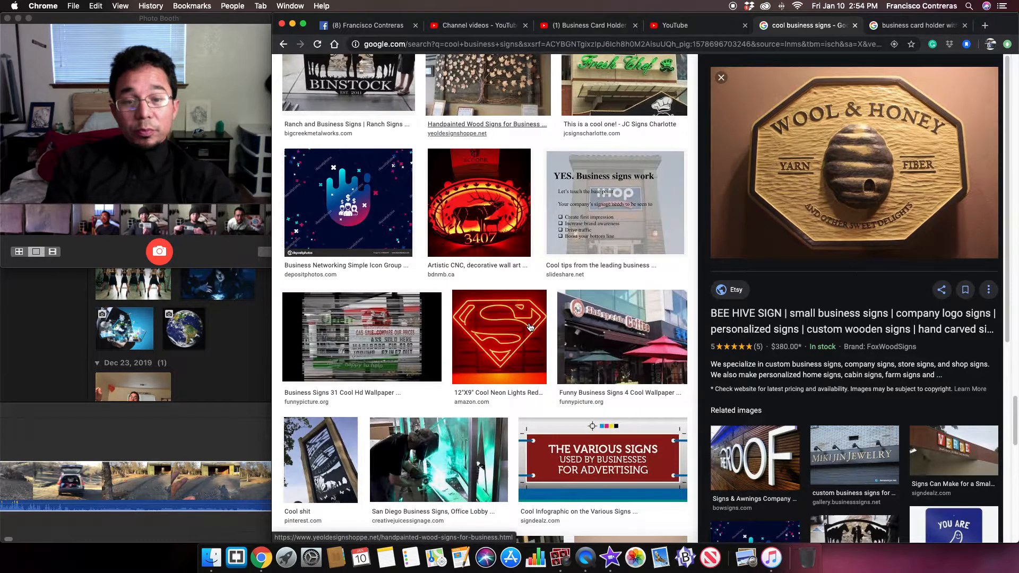
{"action": "scroll", "scroll_direction": "down", "scroll_amount": 3}
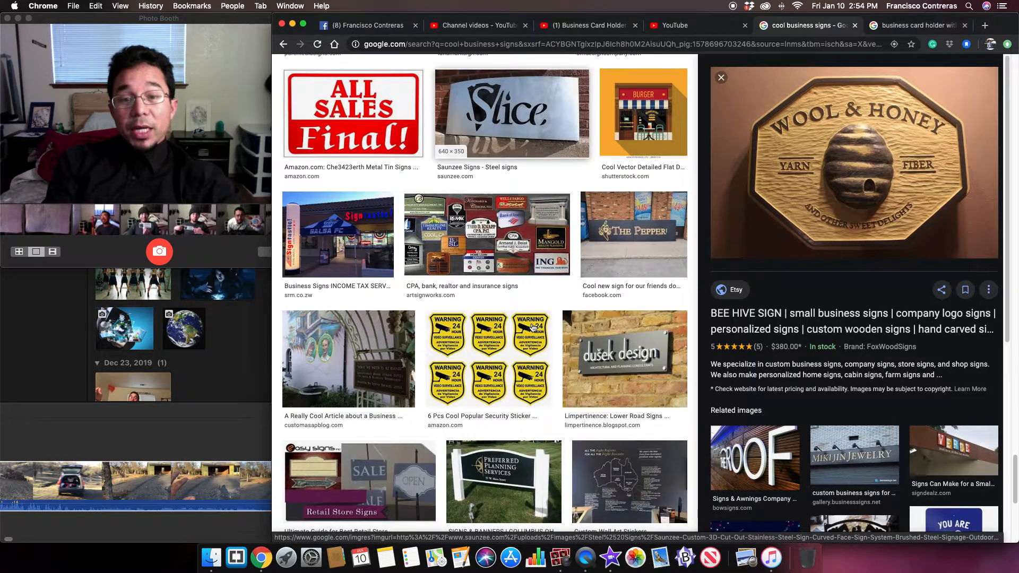
{"action": "scroll", "scroll_direction": "up", "scroll_amount": 3}
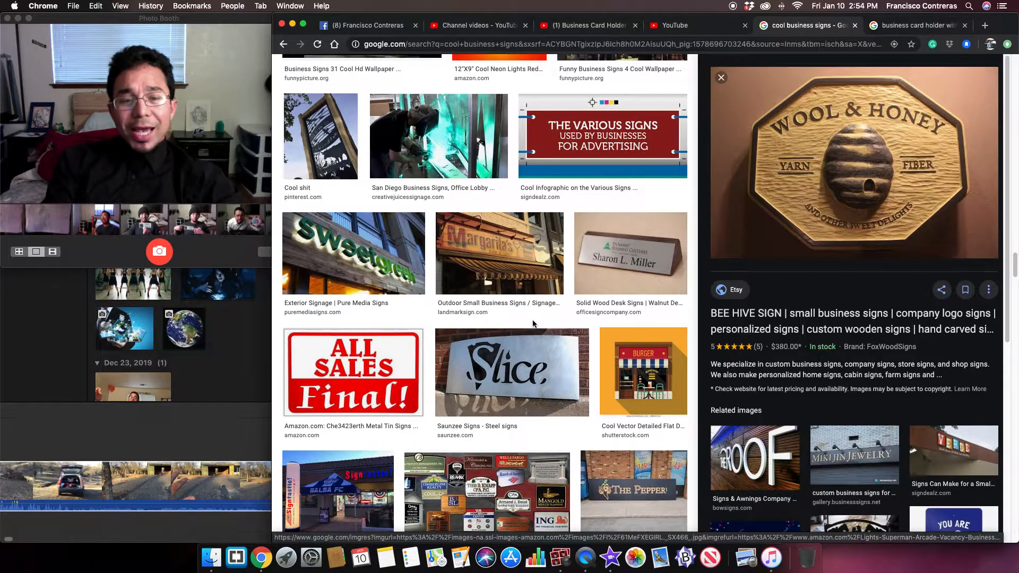
{"action": "scroll", "scroll_direction": "down", "scroll_amount": 3}
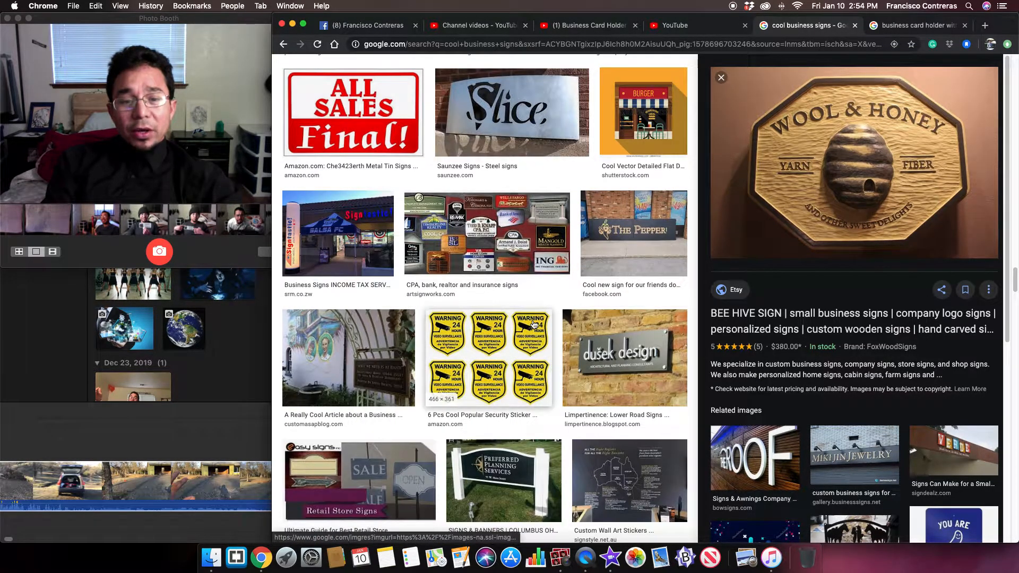
Preview the dušek design metal plaque on a brick wall larger
{"action": "left_click", "coordinate": [624, 358]}
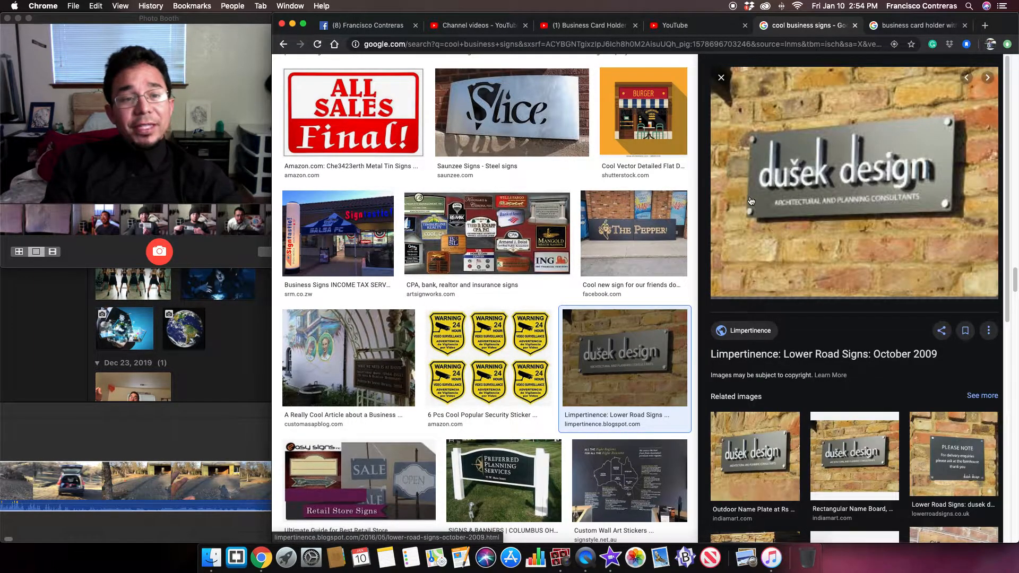
{"action": "mouse_move", "coordinate": [940, 167]}
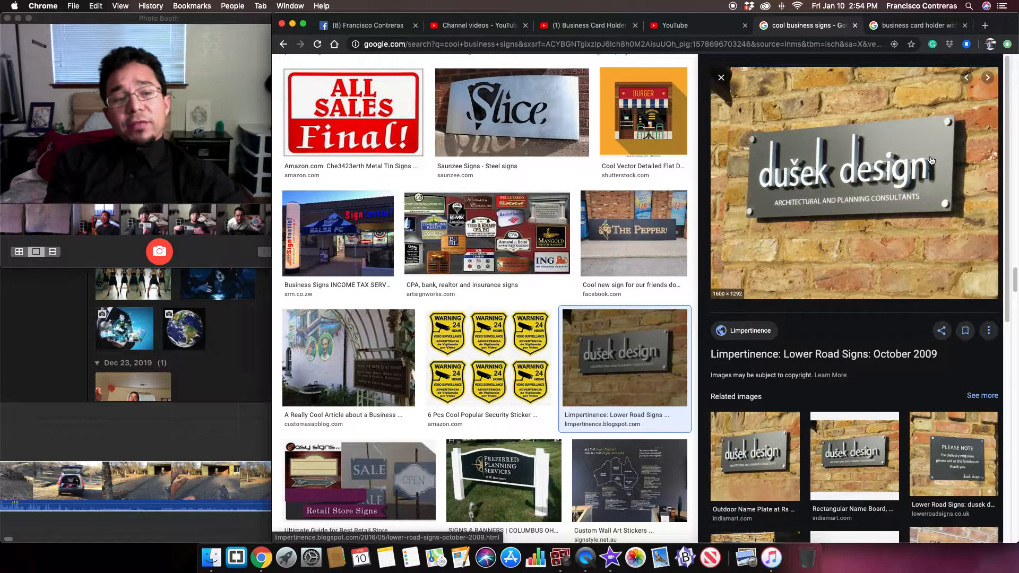
{"action": "mouse_move", "coordinate": [792, 248]}
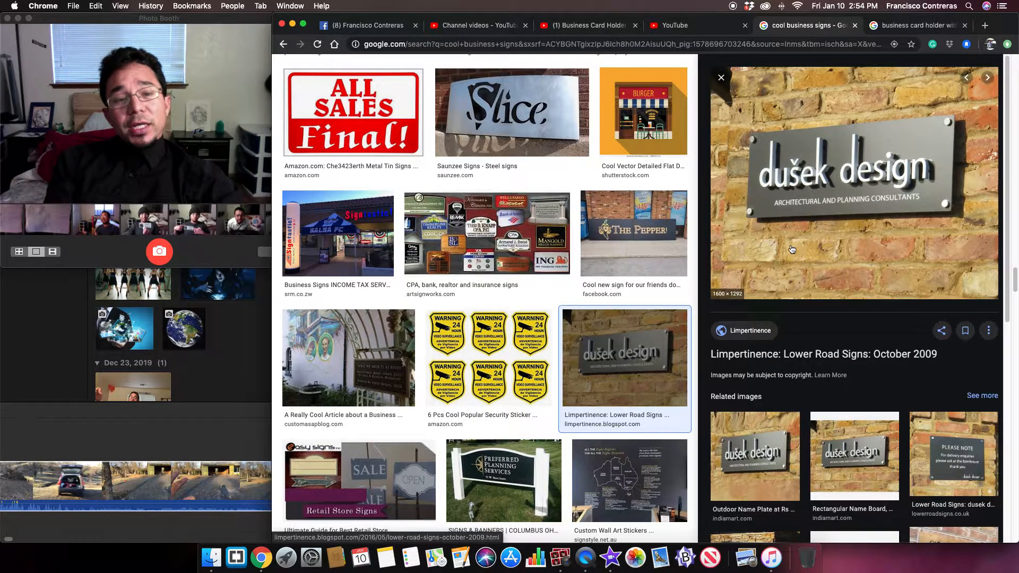
{"action": "mouse_move", "coordinate": [747, 203]}
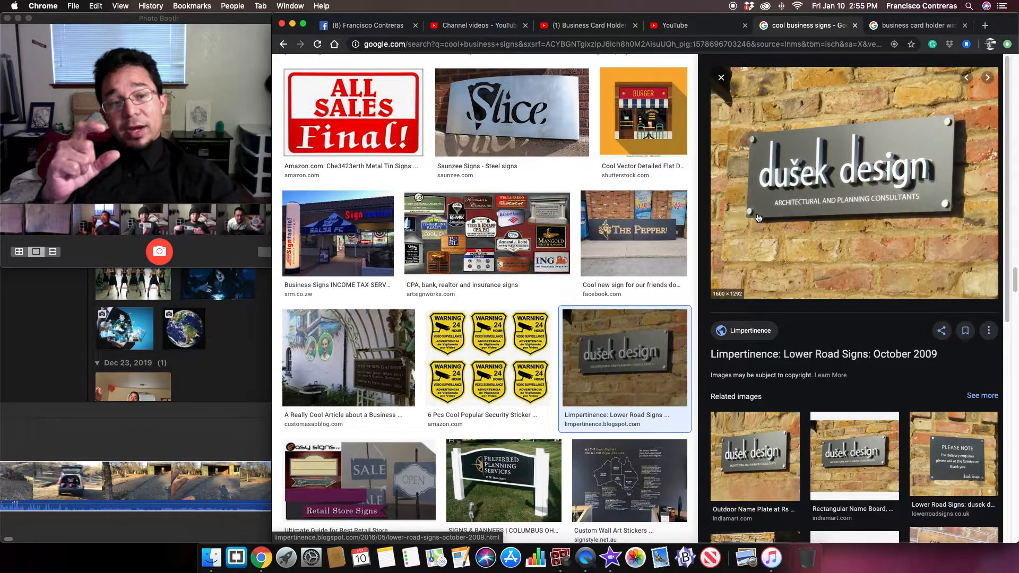
{"action": "mouse_move", "coordinate": [934, 126]}
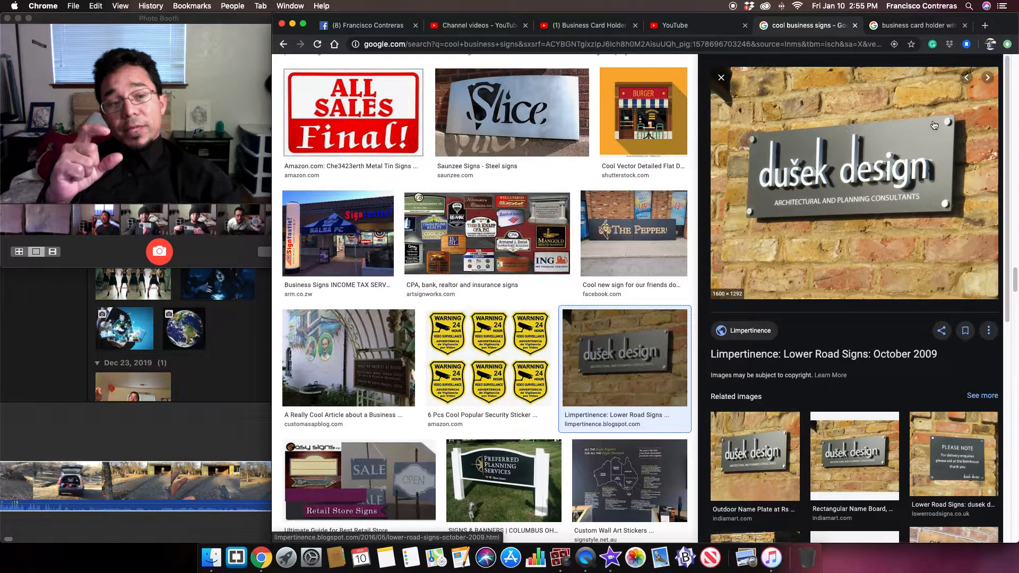
{"action": "mouse_move", "coordinate": [949, 122]}
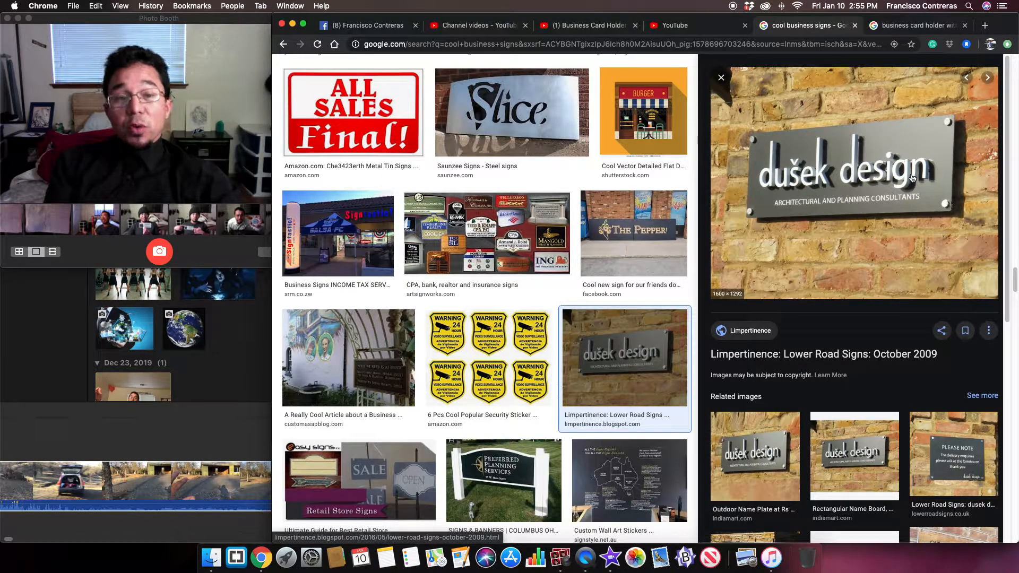
{"action": "mouse_move", "coordinate": [822, 215]}
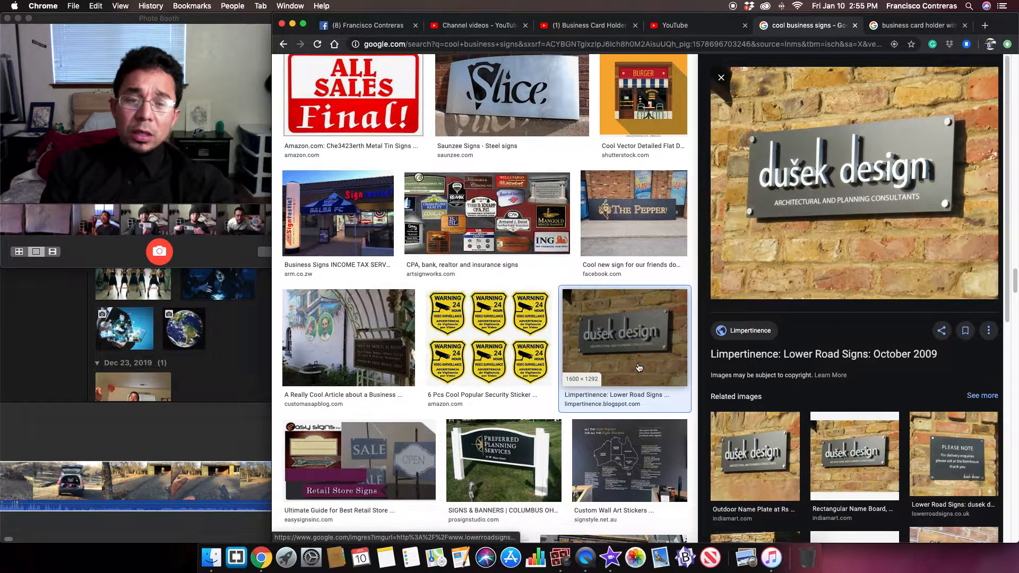
{"action": "scroll", "scroll_direction": "down", "scroll_amount": 3}
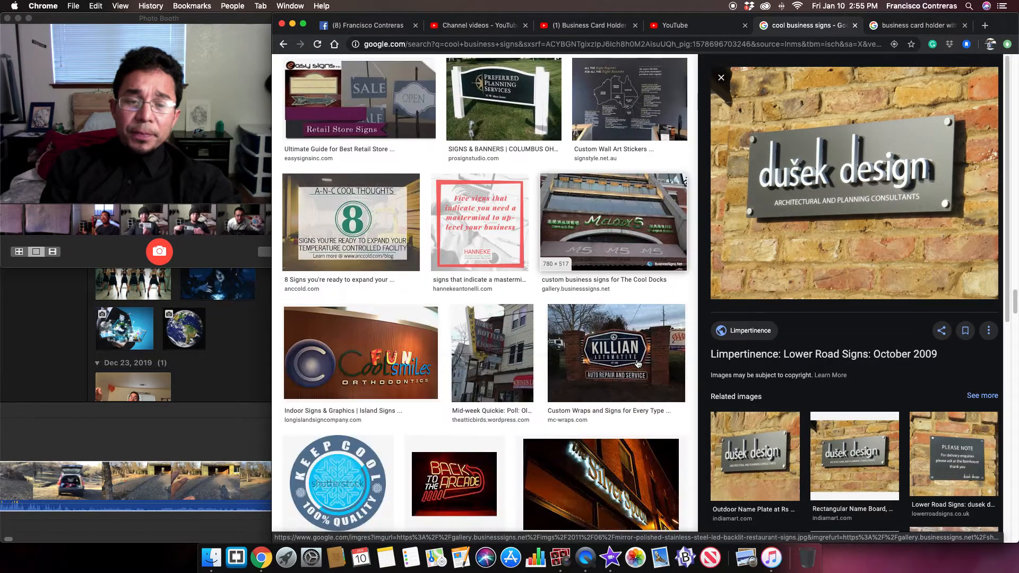
Preview the Killian Automotive sign, then the related Heart Strings Studio wooden sign
{"action": "left_click", "coordinate": [615, 353]}
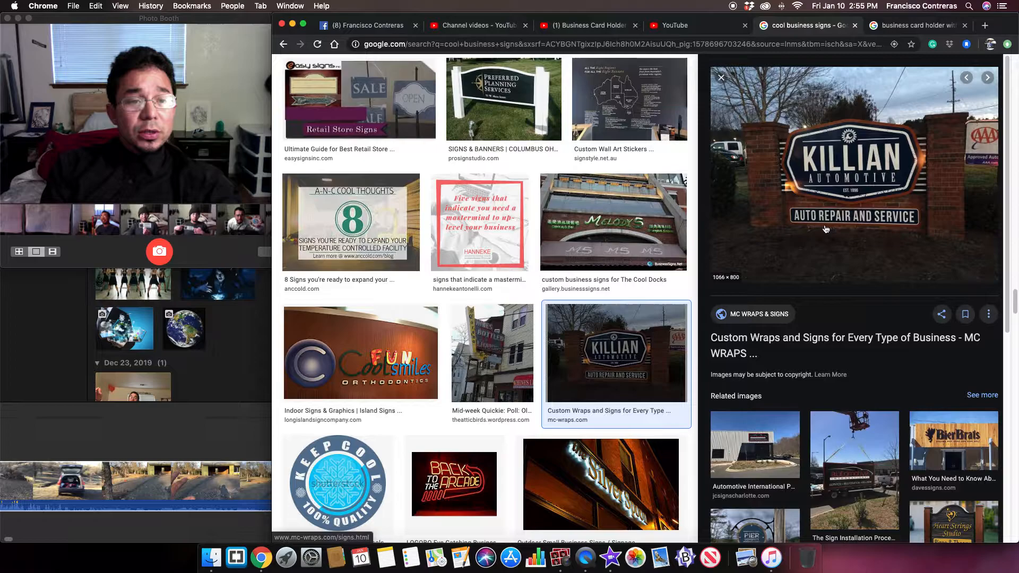
{"action": "mouse_move", "coordinate": [834, 237]}
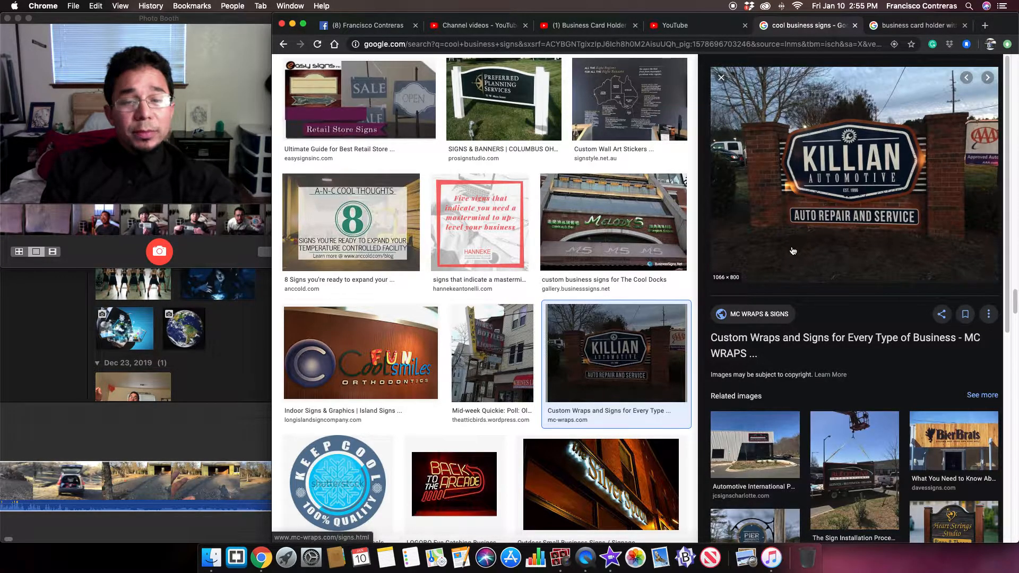
{"action": "scroll", "scroll_direction": "down", "scroll_amount": 3}
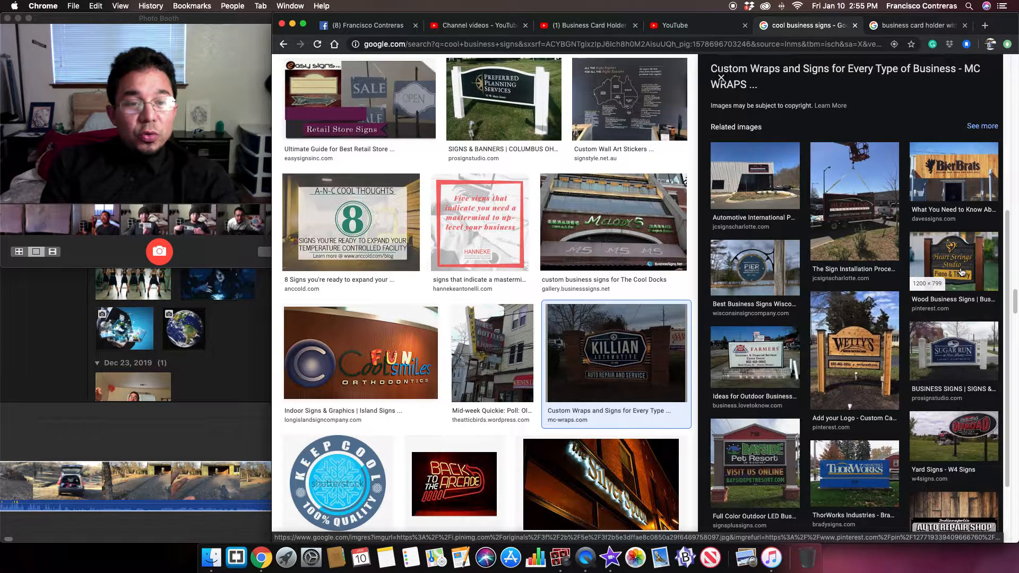
{"action": "left_click", "coordinate": [953, 261]}
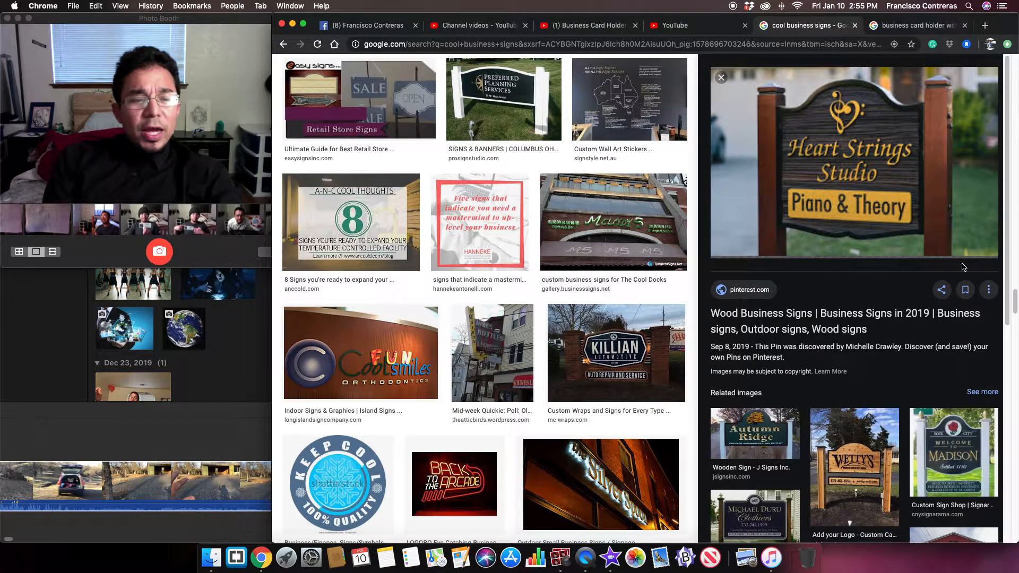
{"action": "mouse_move", "coordinate": [937, 325]}
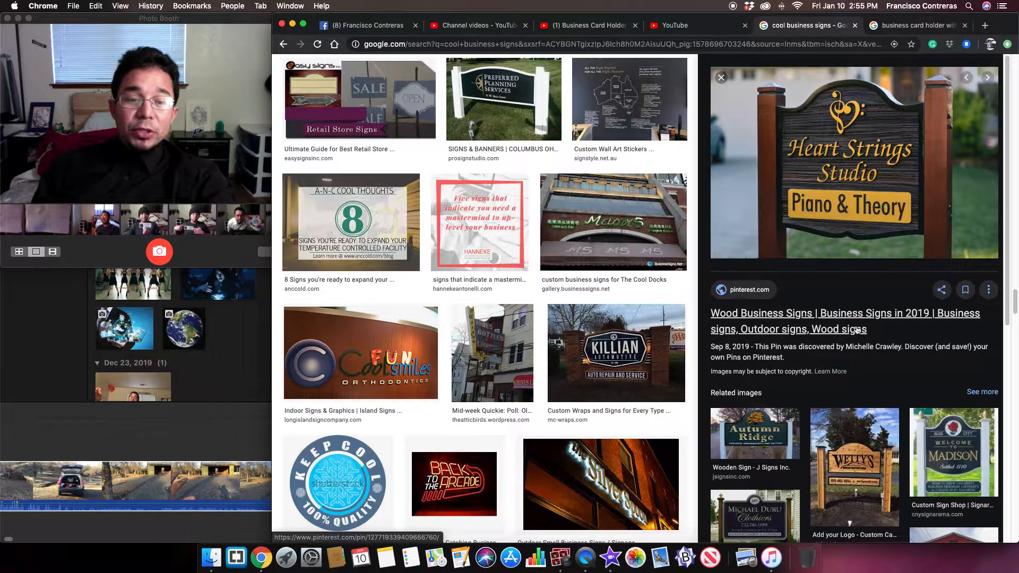
{"action": "scroll", "scroll_direction": "down", "scroll_amount": 3}
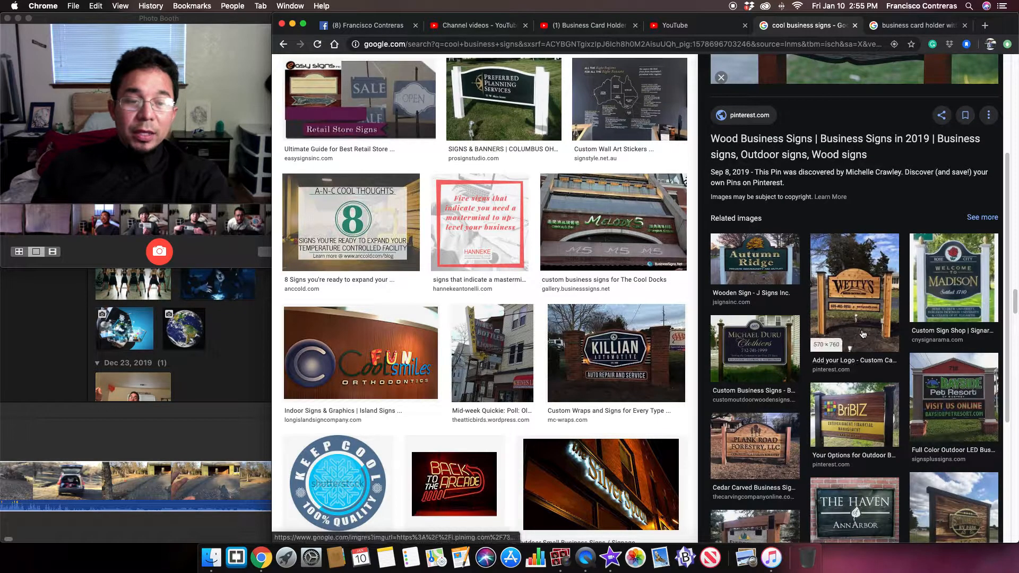
Preview the related carved cedar Wetty's Auto Detailing sign
{"action": "left_click", "coordinate": [854, 293]}
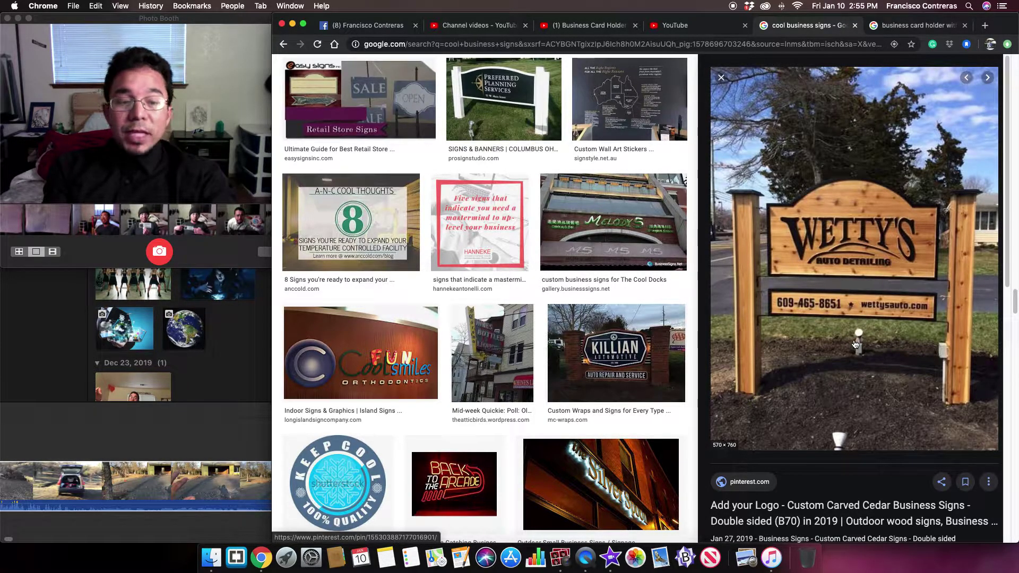
{"action": "scroll", "scroll_direction": "down", "scroll_amount": 3}
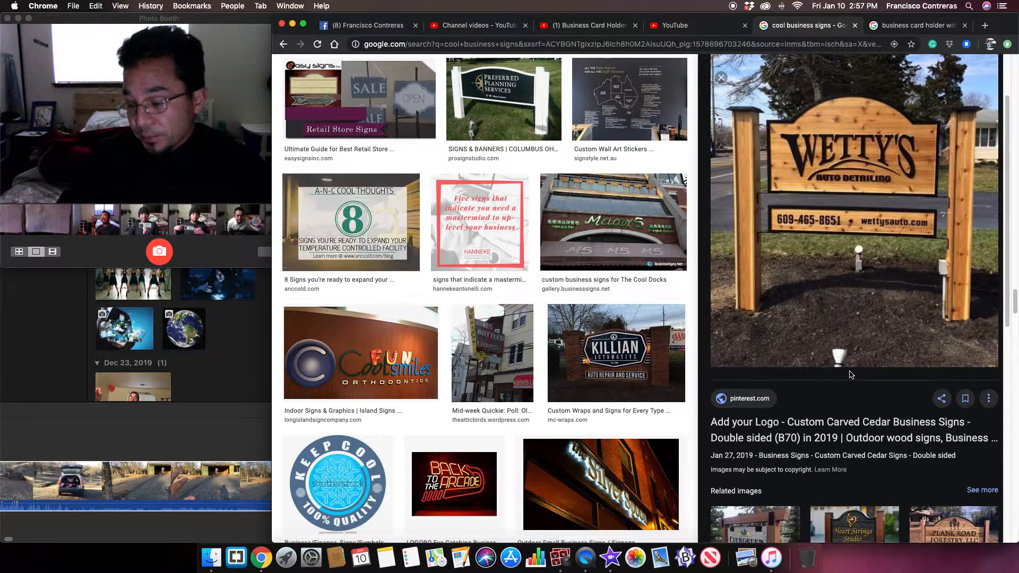
{"action": "mouse_move", "coordinate": [851, 369]}
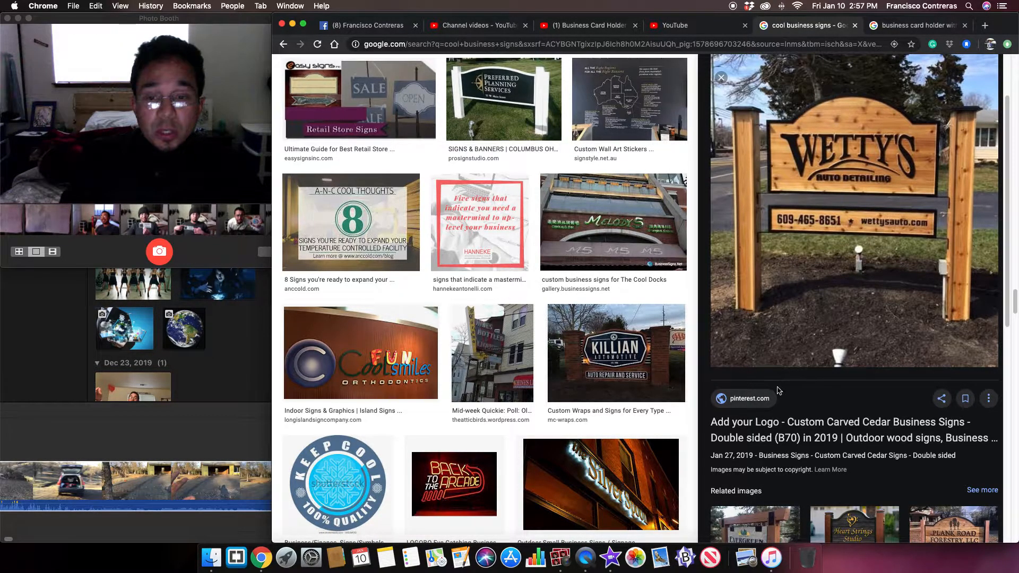
{"action": "mouse_move", "coordinate": [733, 464]}
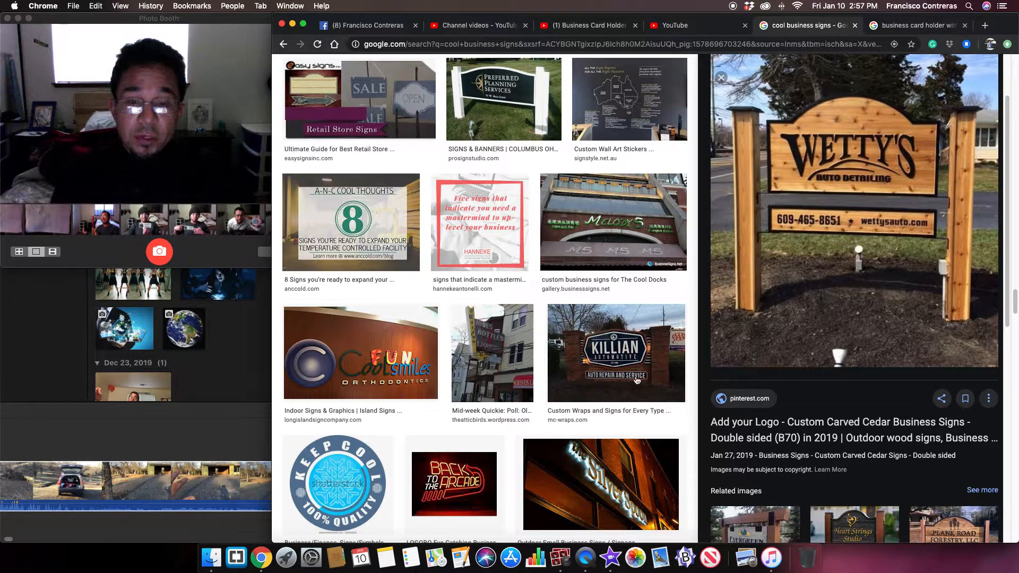
{"action": "scroll", "scroll_direction": "down", "scroll_amount": 3}
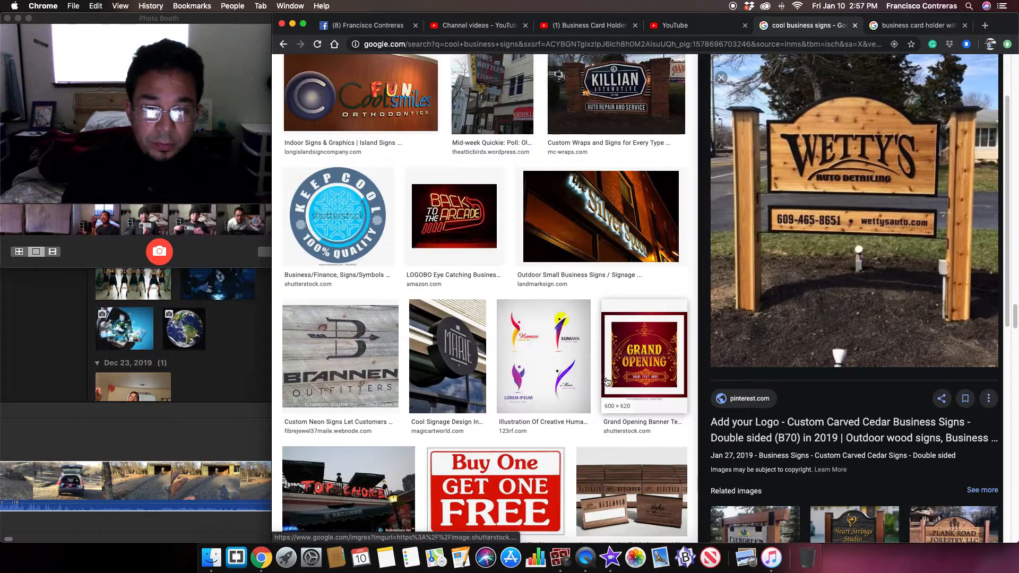
Preview the night-lit storefront lettering, the backlit Coffee Plus sign and the neon Caffe Concerto sign
{"action": "left_click", "coordinate": [599, 215]}
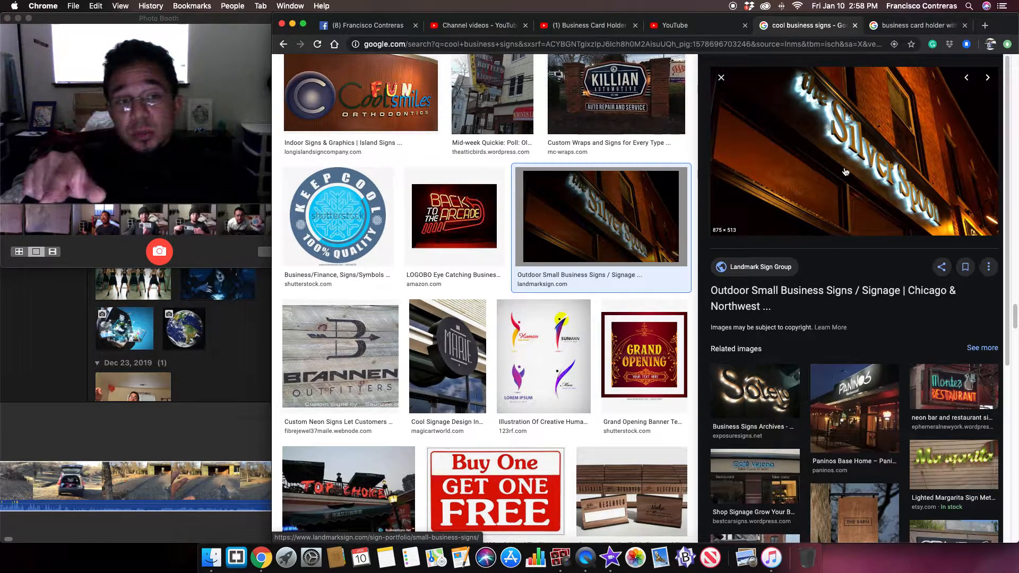
{"action": "mouse_move", "coordinate": [837, 189]}
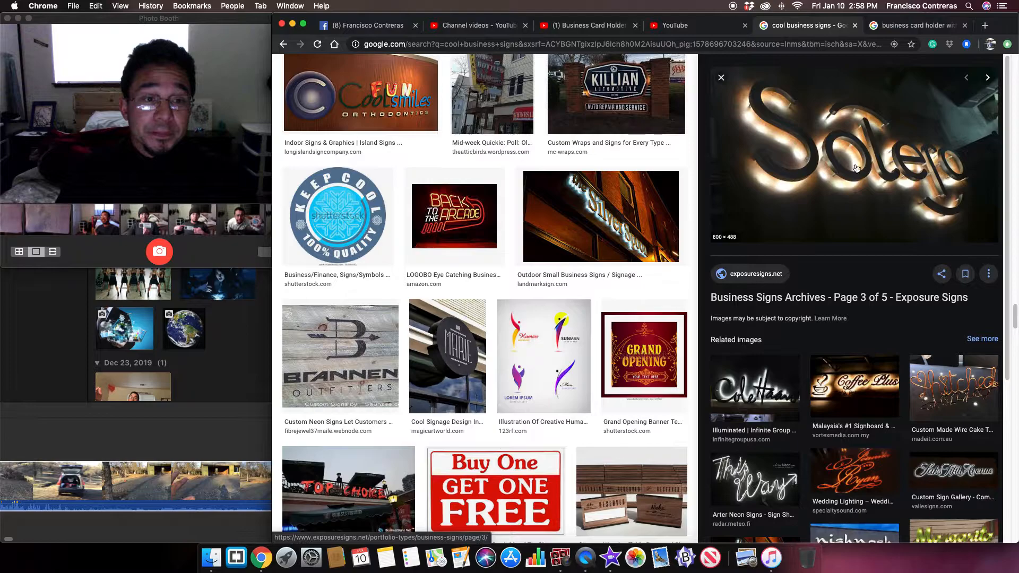
{"action": "left_click", "coordinate": [853, 388]}
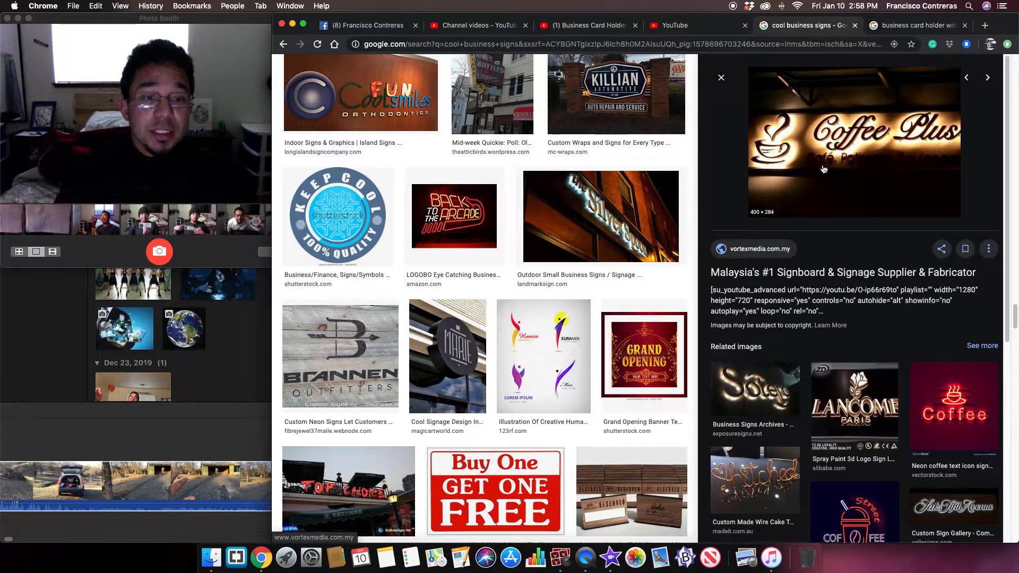
{"action": "scroll", "scroll_direction": "down", "scroll_amount": 3}
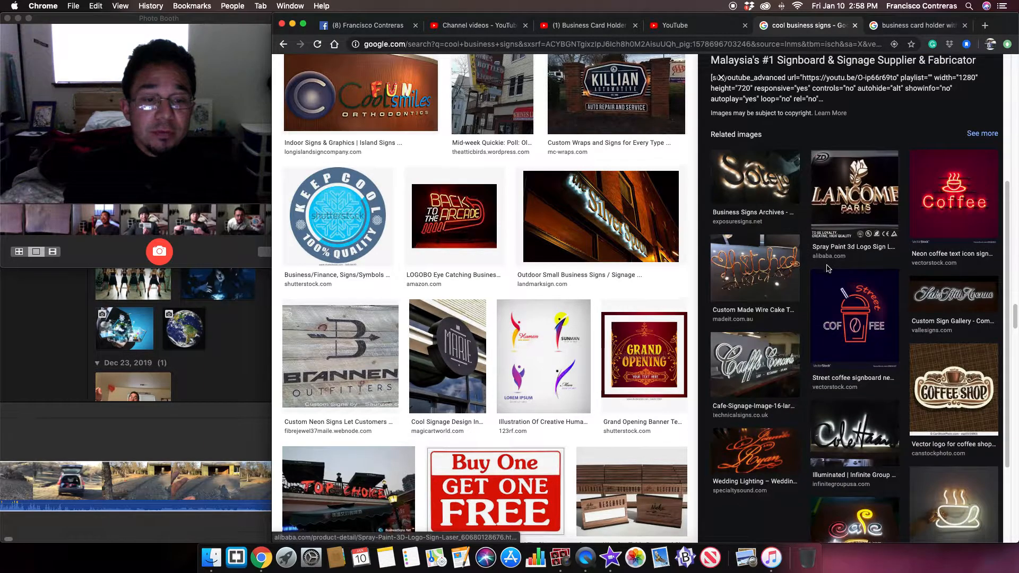
{"action": "scroll", "scroll_direction": "down", "scroll_amount": 3}
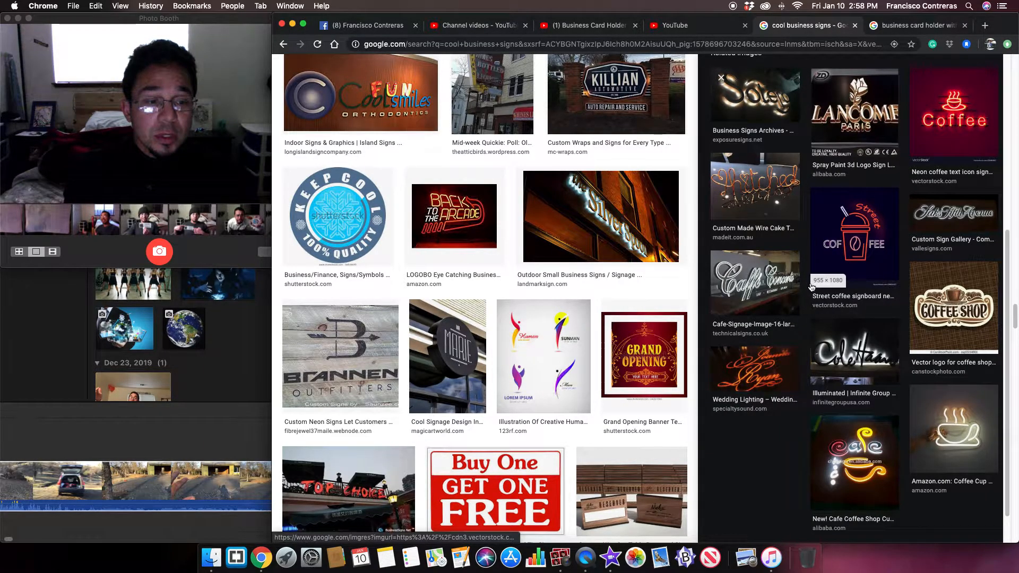
{"action": "left_click", "coordinate": [754, 282]}
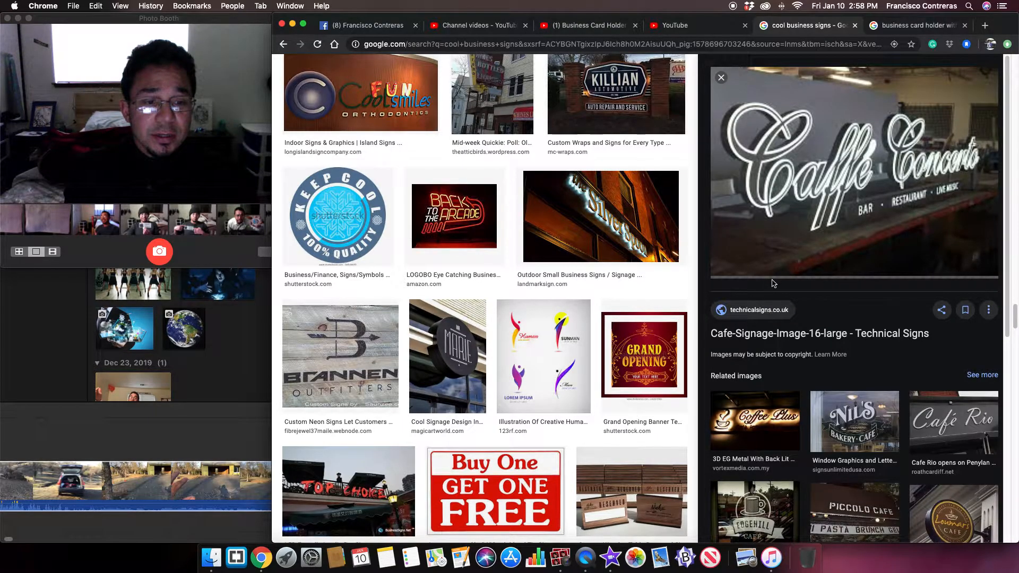
Look through more sign results, then switch to the business card holder results tab
{"action": "scroll", "scroll_direction": "down", "scroll_amount": 3}
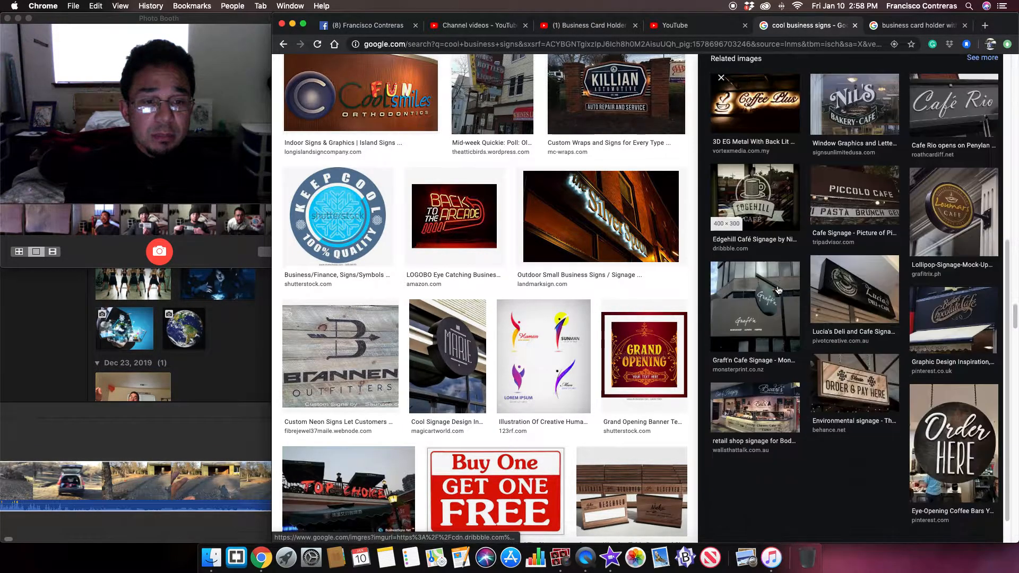
{"action": "scroll", "scroll_direction": "down", "scroll_amount": 3}
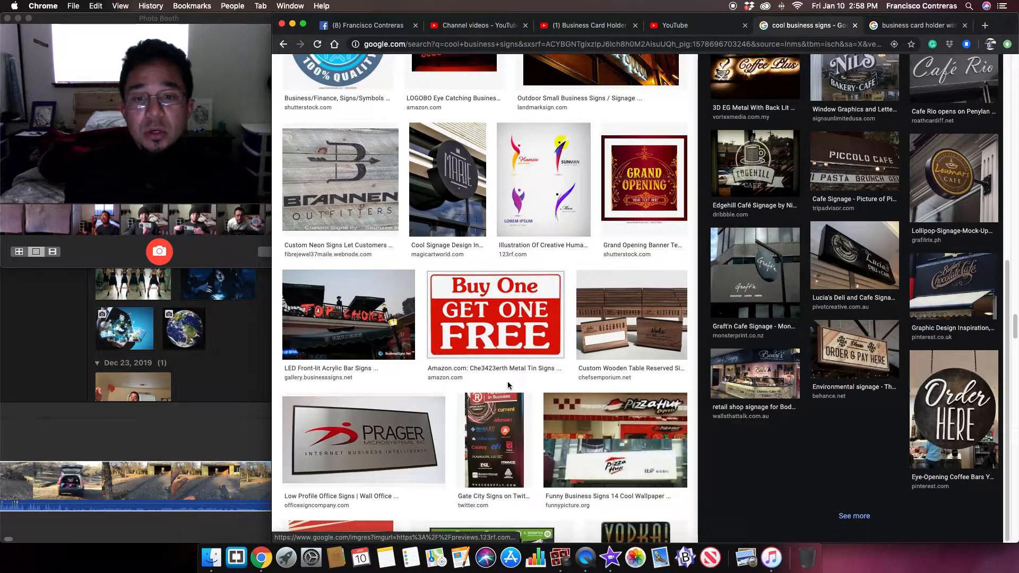
{"action": "scroll", "scroll_direction": "down", "scroll_amount": 3}
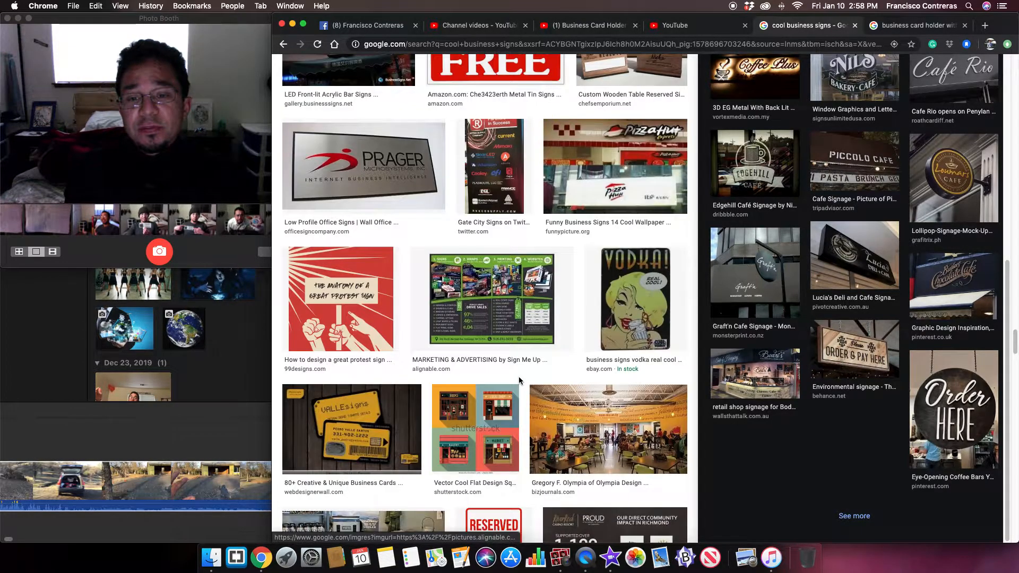
{"action": "scroll", "scroll_direction": "down", "scroll_amount": 3}
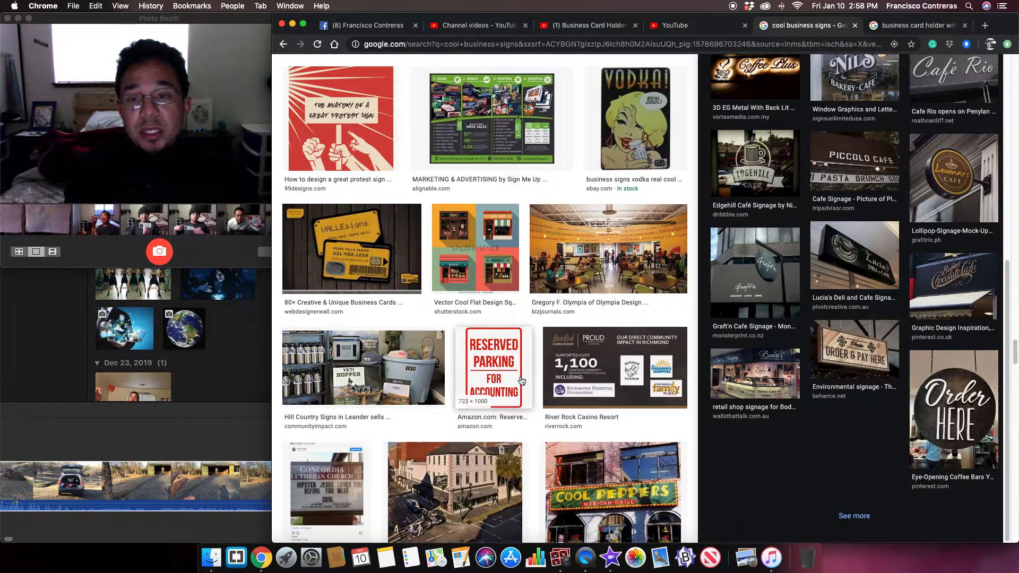
{"action": "scroll", "scroll_direction": "down", "scroll_amount": 3}
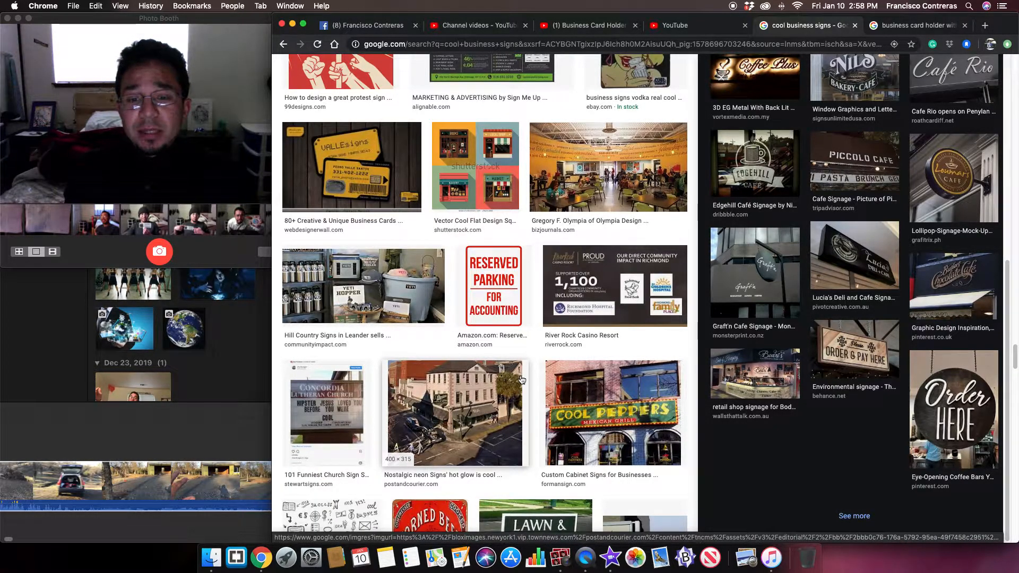
{"action": "scroll", "scroll_direction": "down", "scroll_amount": 3}
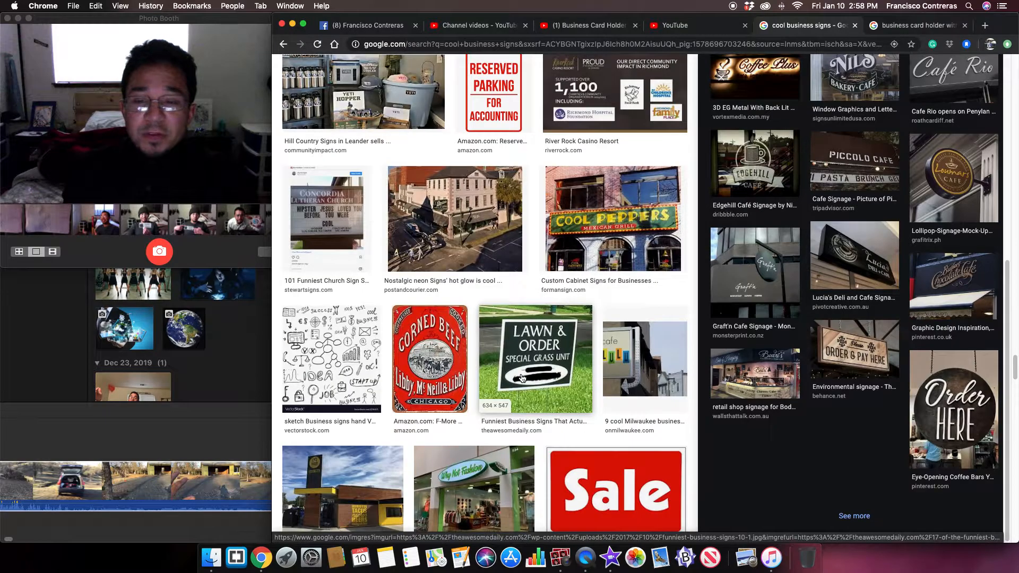
{"action": "scroll", "scroll_direction": "down", "scroll_amount": 3}
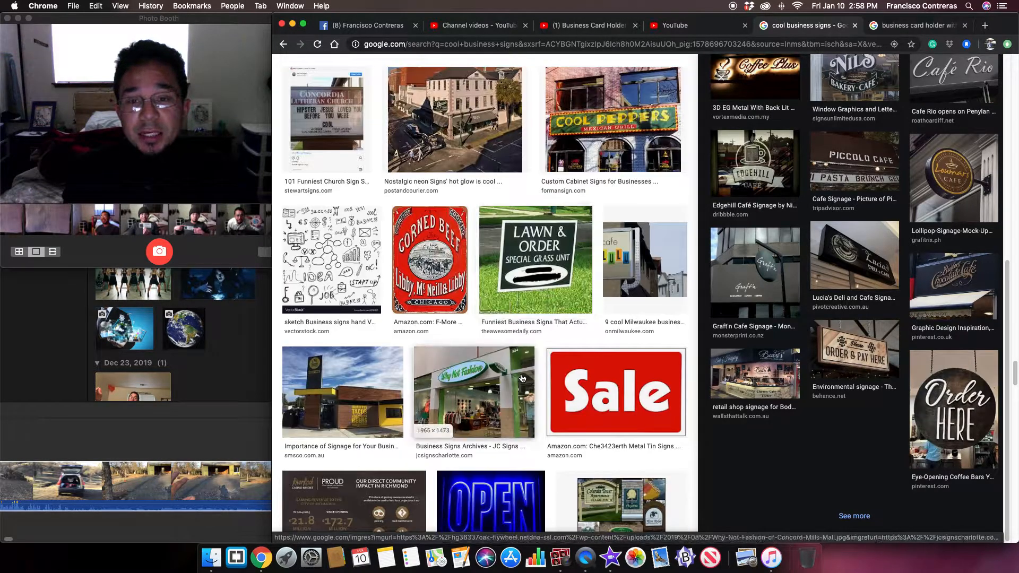
{"action": "scroll", "scroll_direction": "down", "scroll_amount": 3}
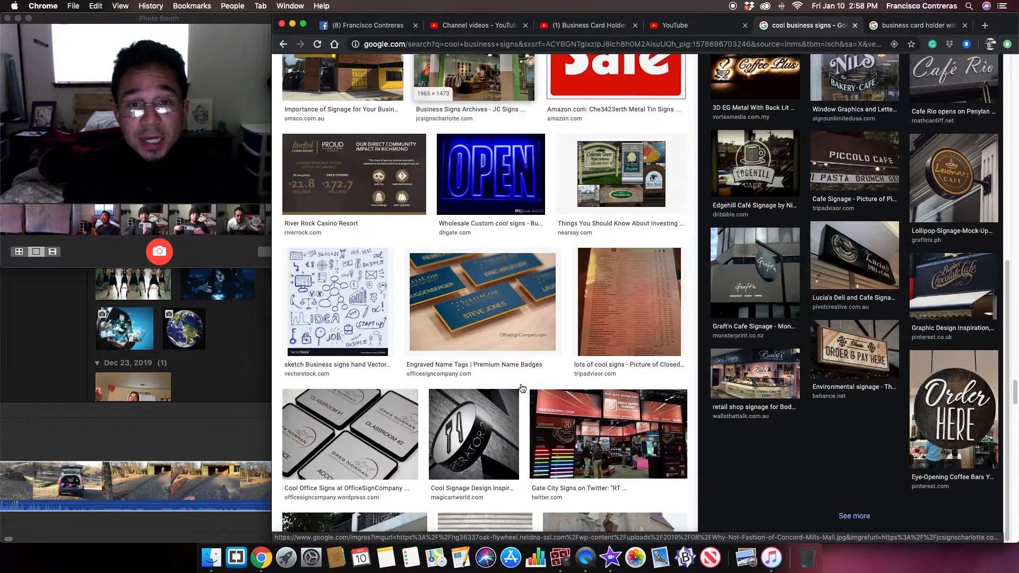
{"action": "scroll", "scroll_direction": "down", "scroll_amount": 3}
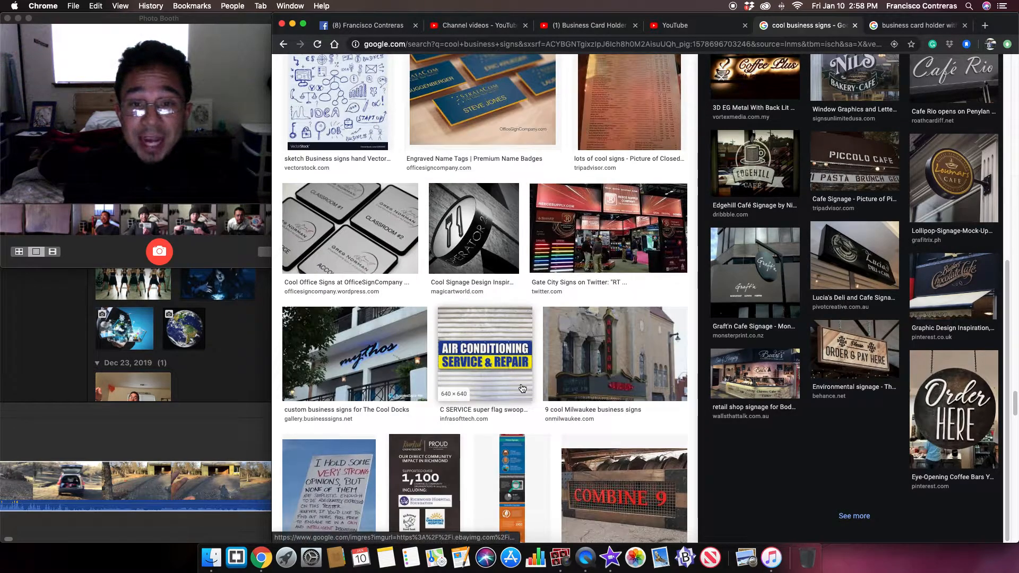
{"action": "scroll", "scroll_direction": "down", "scroll_amount": 3}
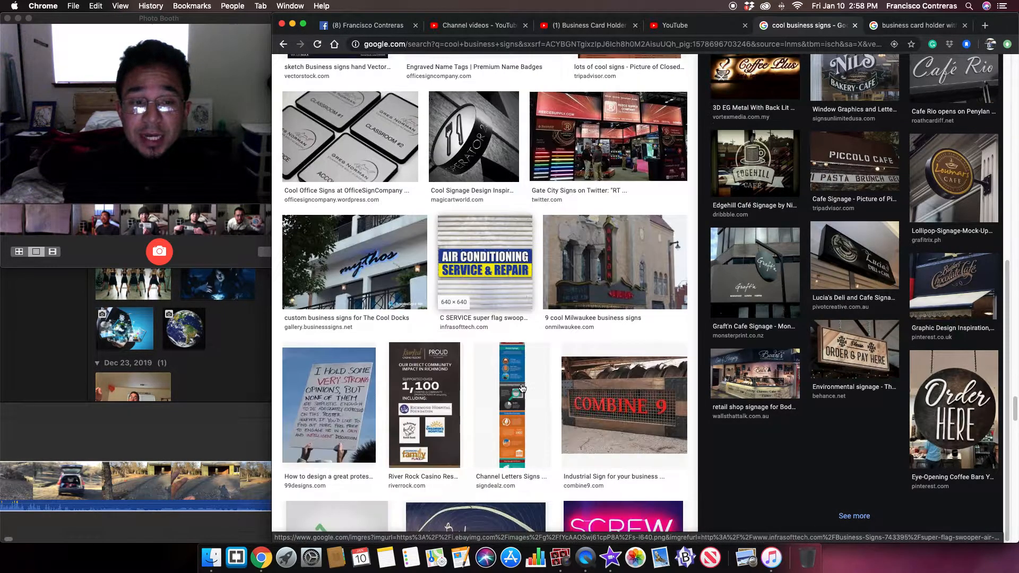
{"action": "scroll", "scroll_direction": "down", "scroll_amount": 3}
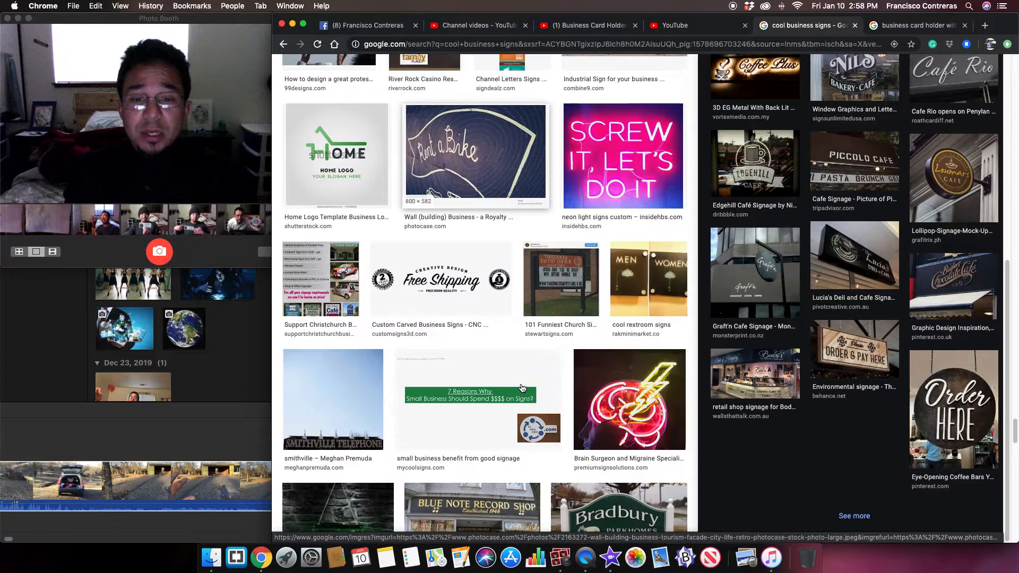
{"action": "scroll", "scroll_direction": "down", "scroll_amount": 3}
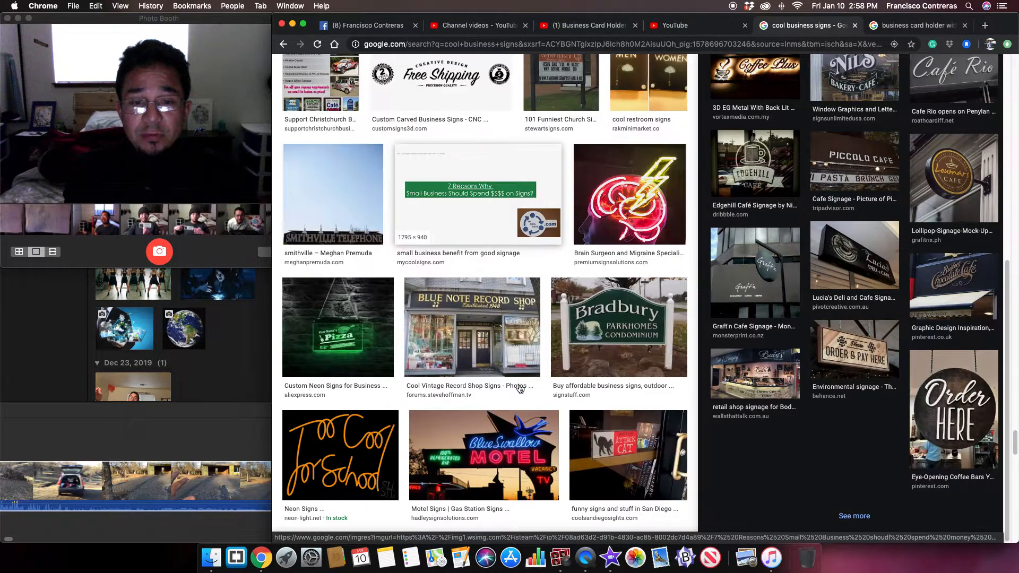
{"action": "left_click", "coordinate": [916, 25]}
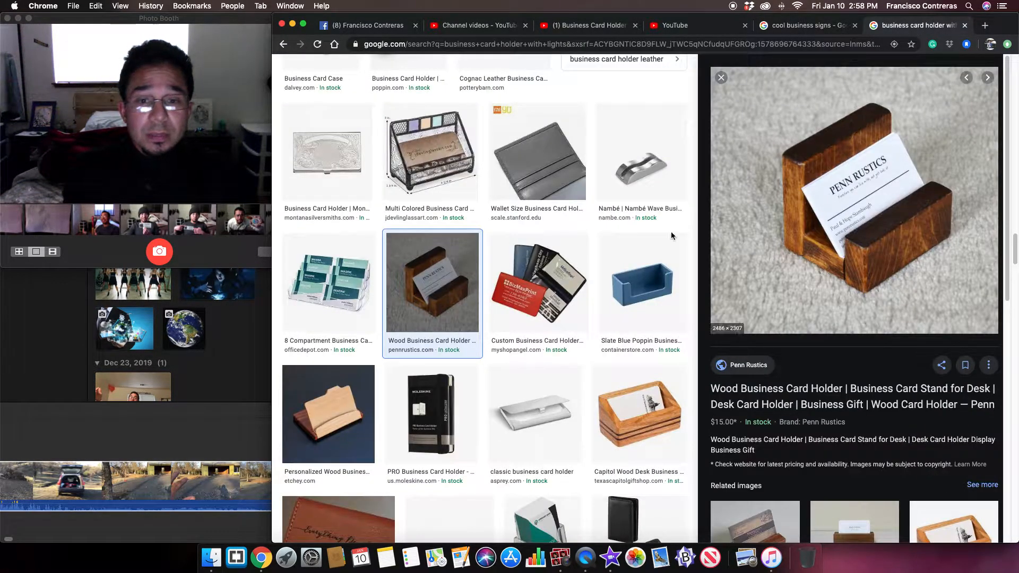
Edit the search to 'business card holder with solar panels'
{"action": "scroll", "scroll_direction": "down", "scroll_amount": 3}
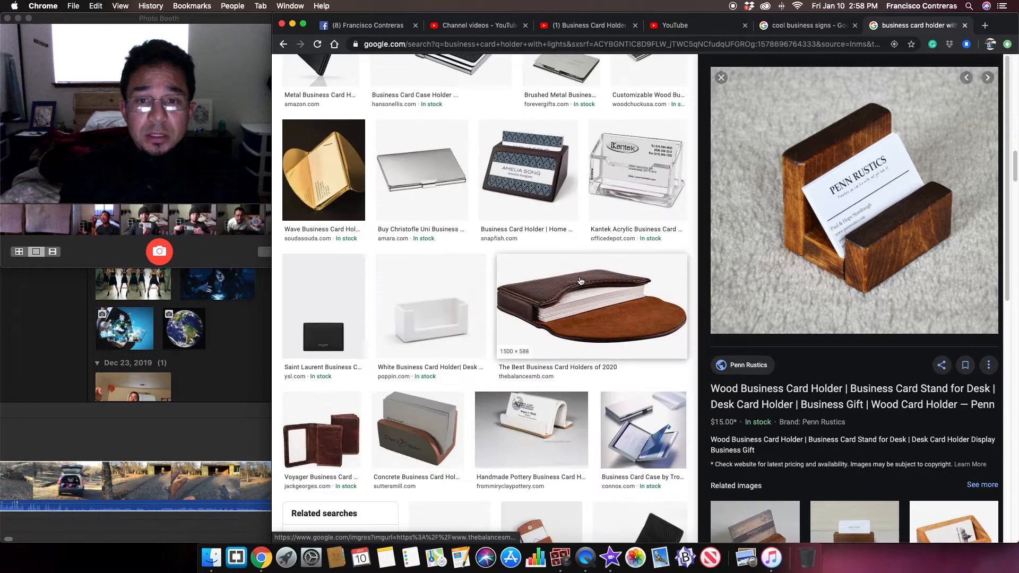
{"action": "scroll", "scroll_direction": "up", "scroll_amount": 3}
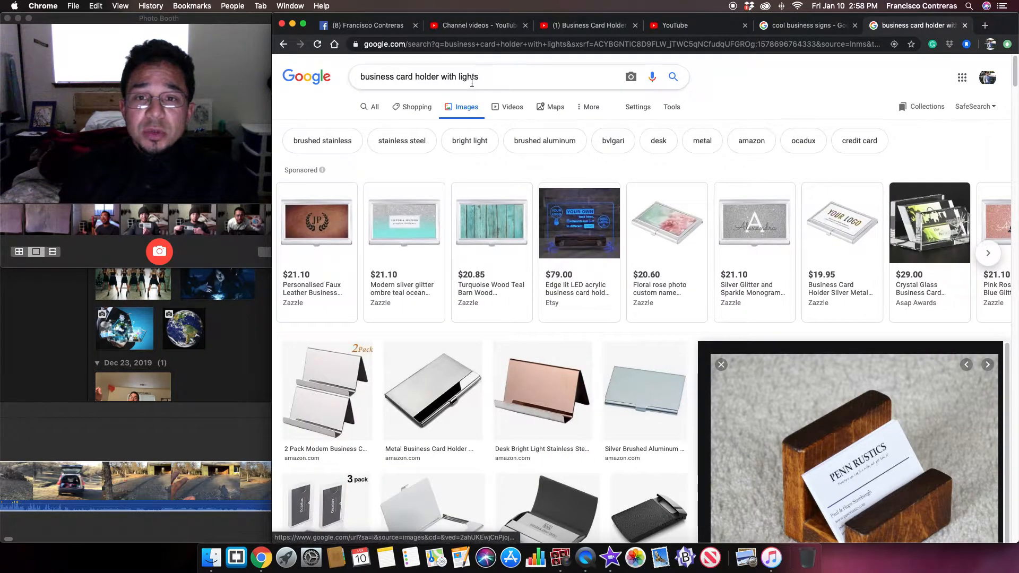
{"action": "type", "text": "solar panel"}
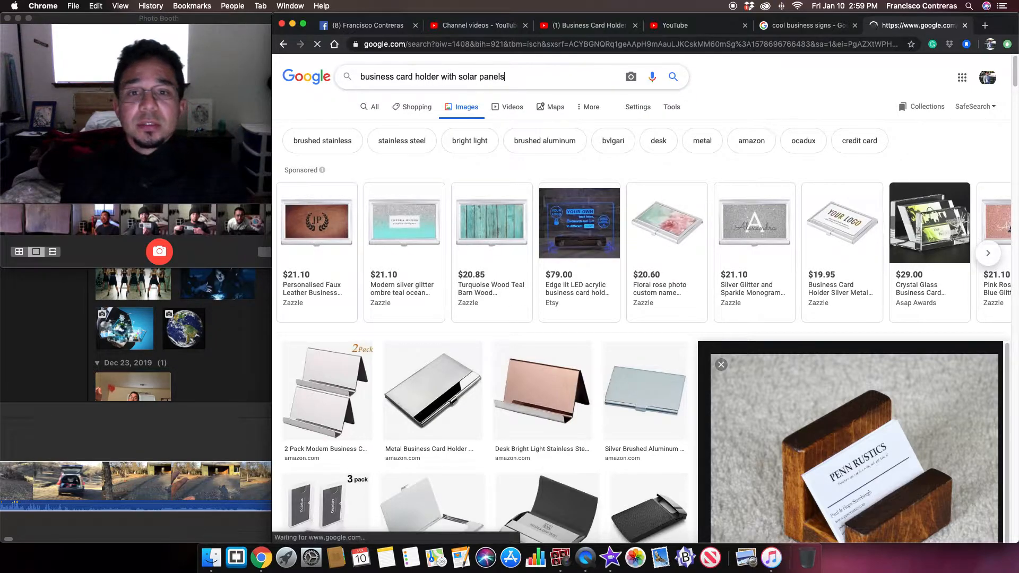
Search Google Images for solar panel card holders and scroll through the results
{"action": "key", "text": "Return"}
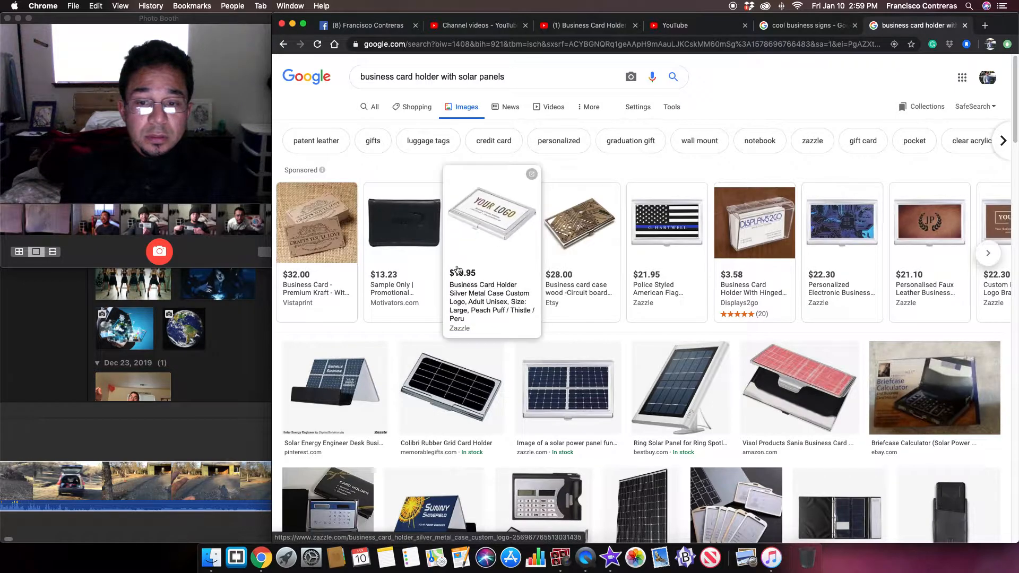
{"action": "scroll", "scroll_direction": "down", "scroll_amount": 3}
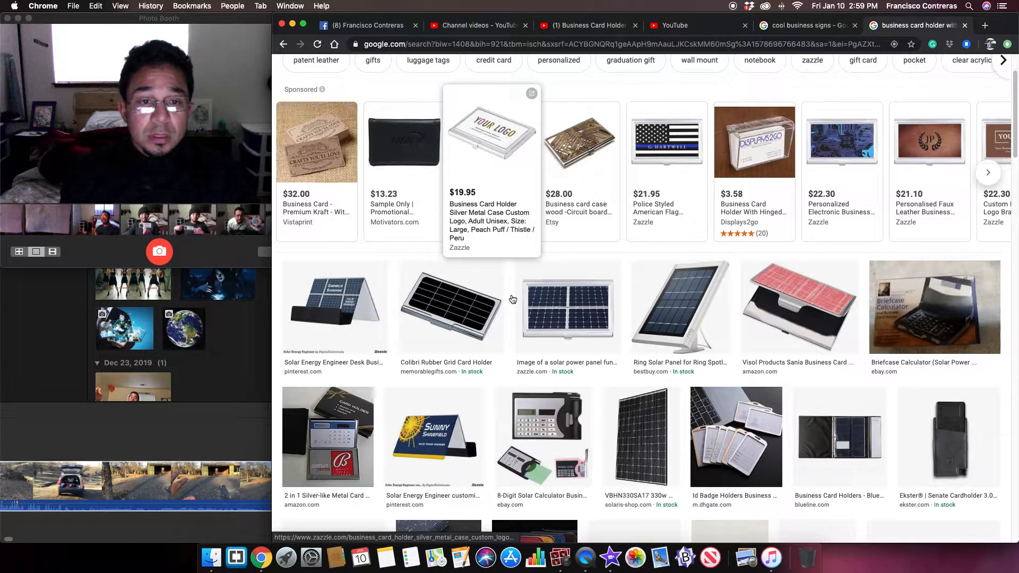
{"action": "mouse_move", "coordinate": [357, 300]}
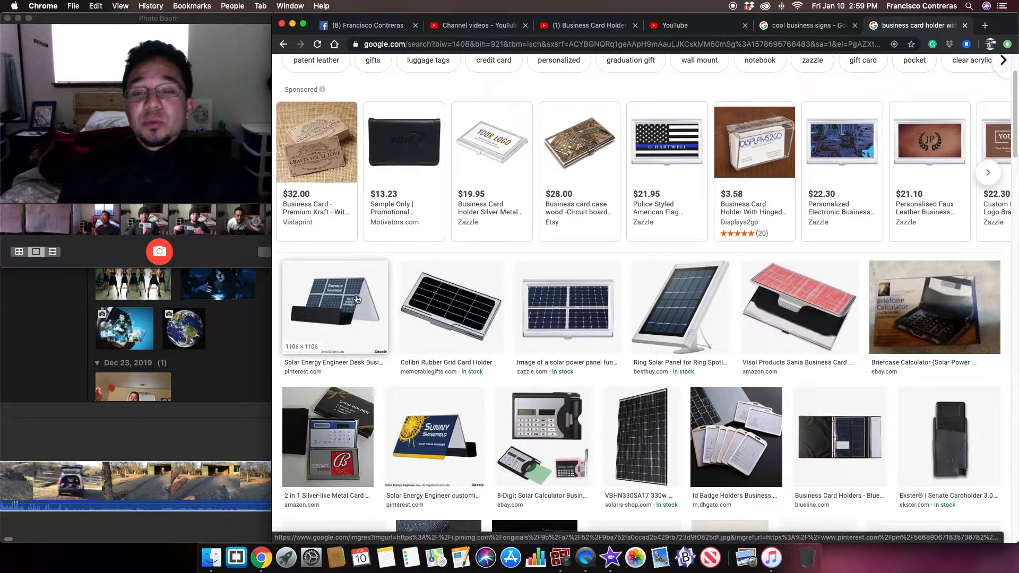
{"action": "mouse_move", "coordinate": [567, 309]}
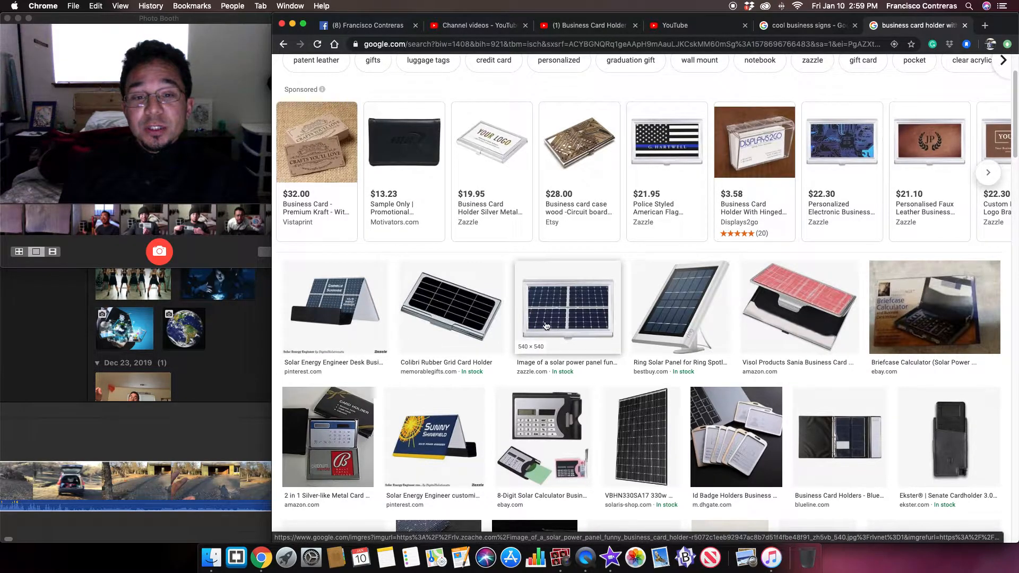
{"action": "scroll", "scroll_direction": "up", "scroll_amount": 3}
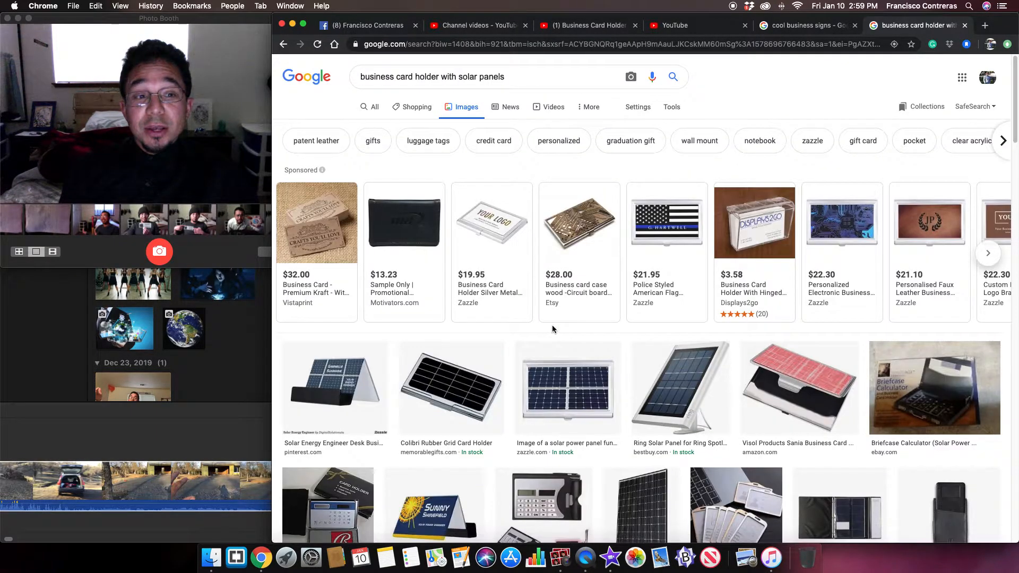
{"action": "scroll", "scroll_direction": "down", "scroll_amount": 3}
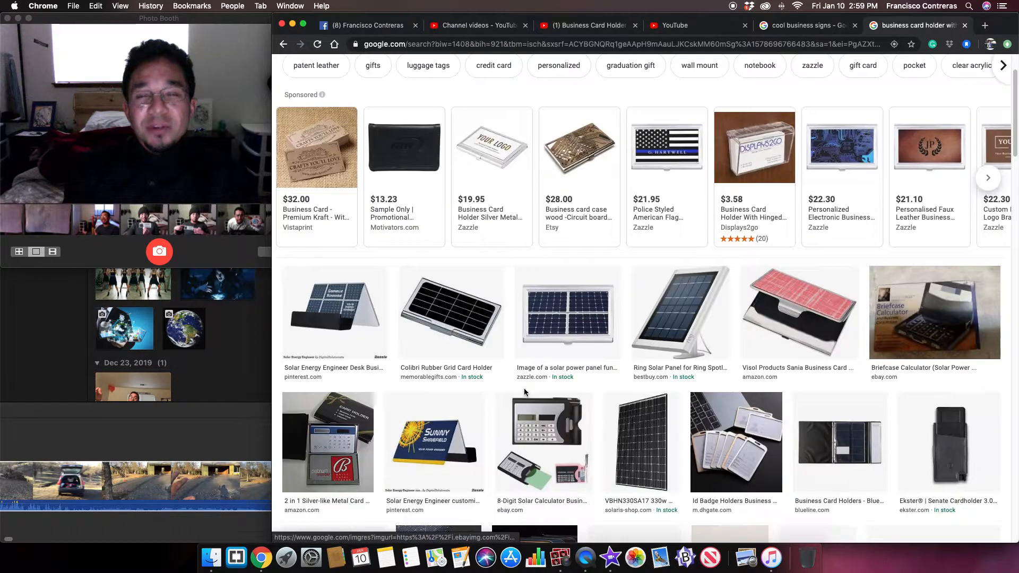
{"action": "scroll", "scroll_direction": "down", "scroll_amount": 3}
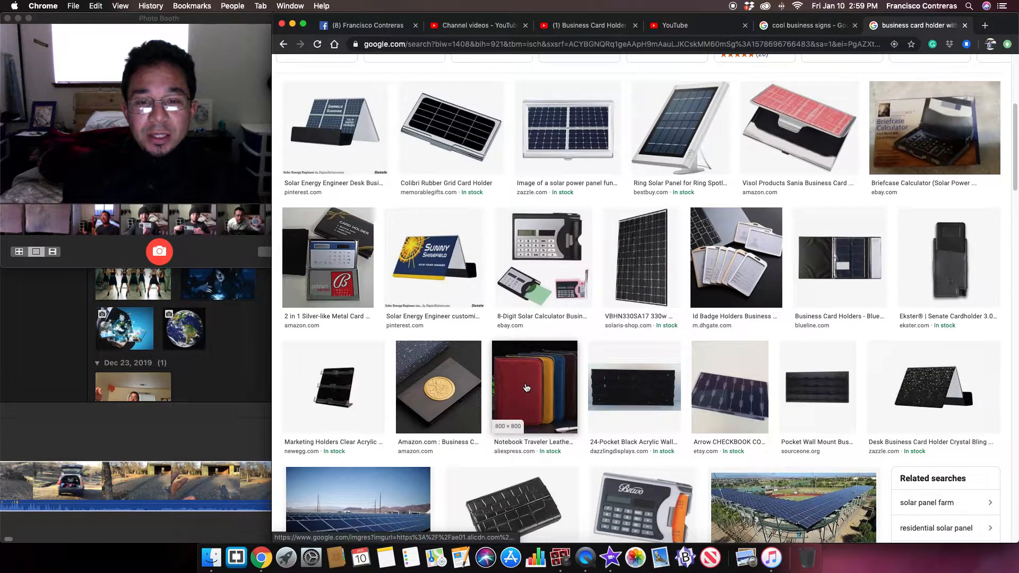
{"action": "scroll", "scroll_direction": "down", "scroll_amount": 3}
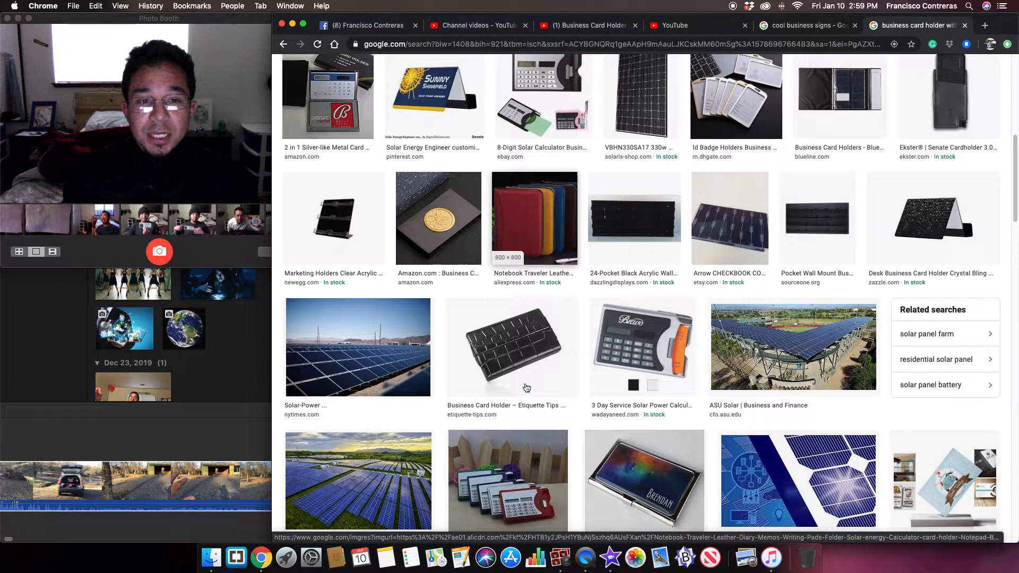
{"action": "scroll", "scroll_direction": "down", "scroll_amount": 3}
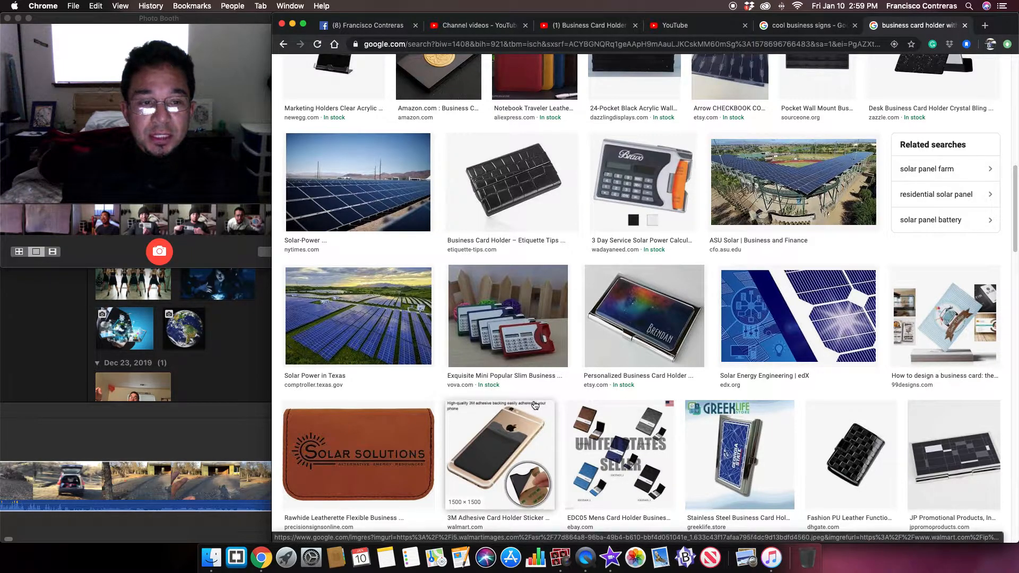
{"action": "left_click", "coordinate": [943, 320]}
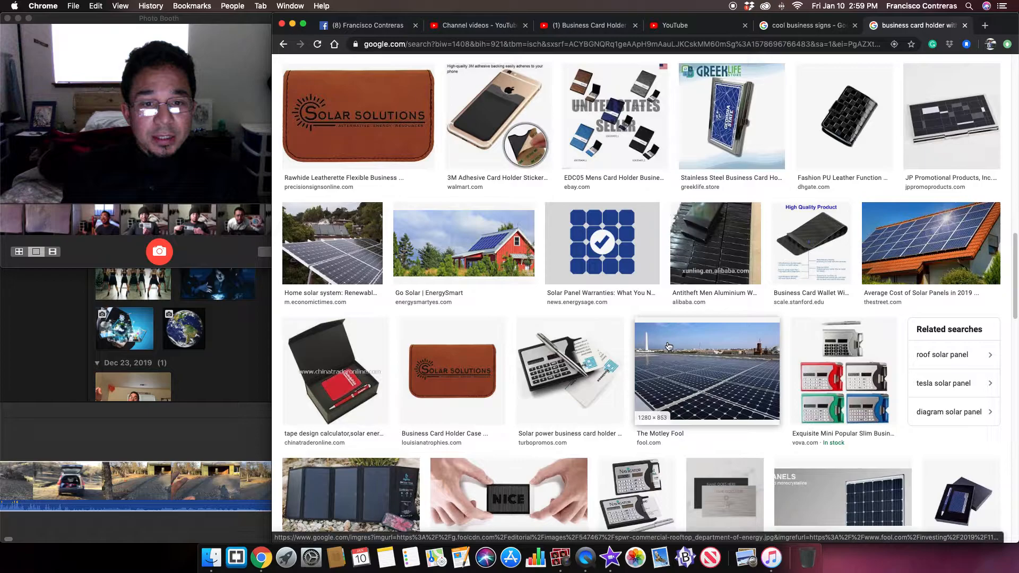
Scroll further and preview the CNN solar-powered irrigation photo
{"action": "scroll", "scroll_direction": "down", "scroll_amount": 3}
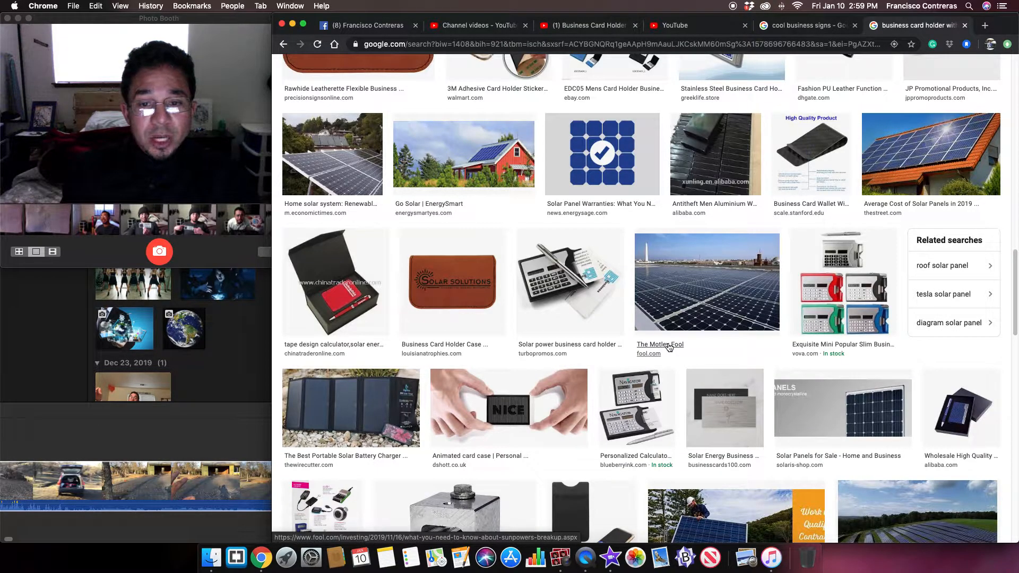
{"action": "scroll", "scroll_direction": "down", "scroll_amount": 3}
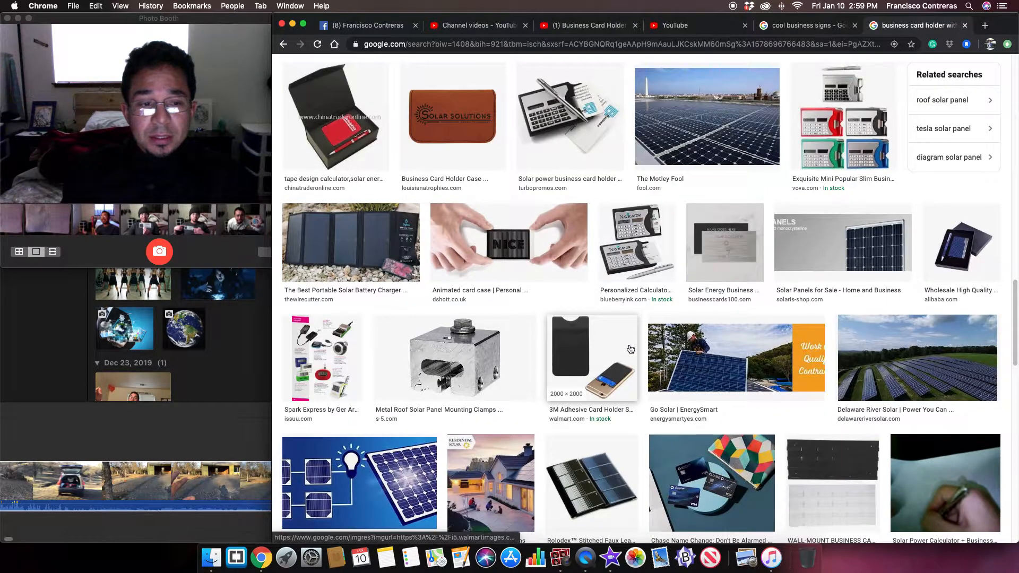
{"action": "scroll", "scroll_direction": "down", "scroll_amount": 3}
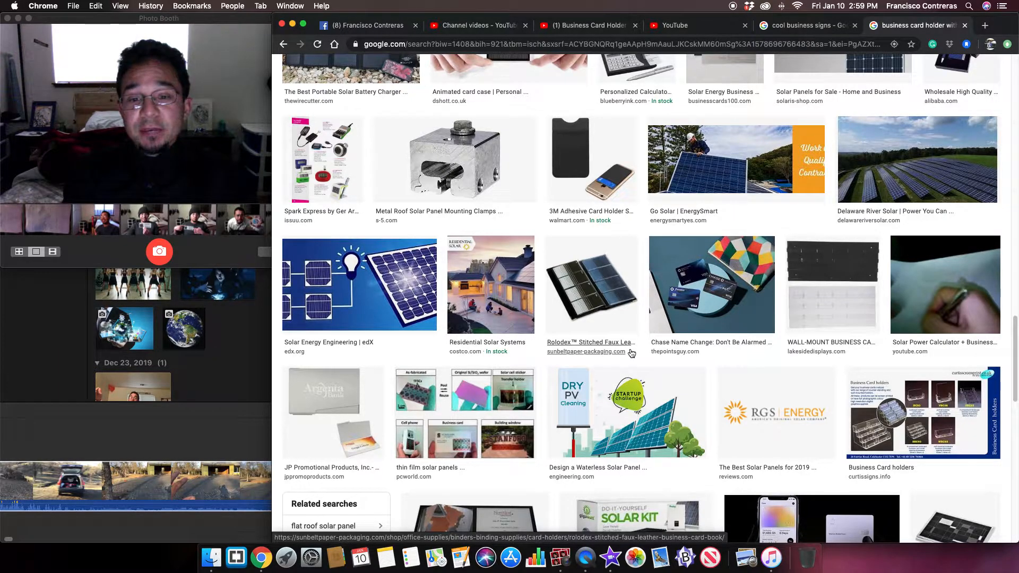
{"action": "scroll", "scroll_direction": "down", "scroll_amount": 3}
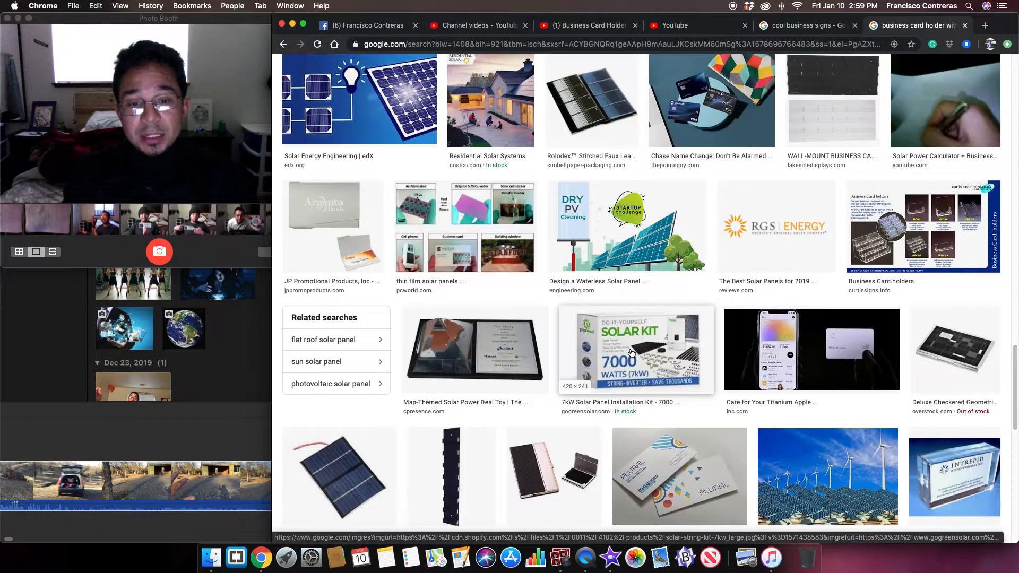
{"action": "scroll", "scroll_direction": "down", "scroll_amount": 3}
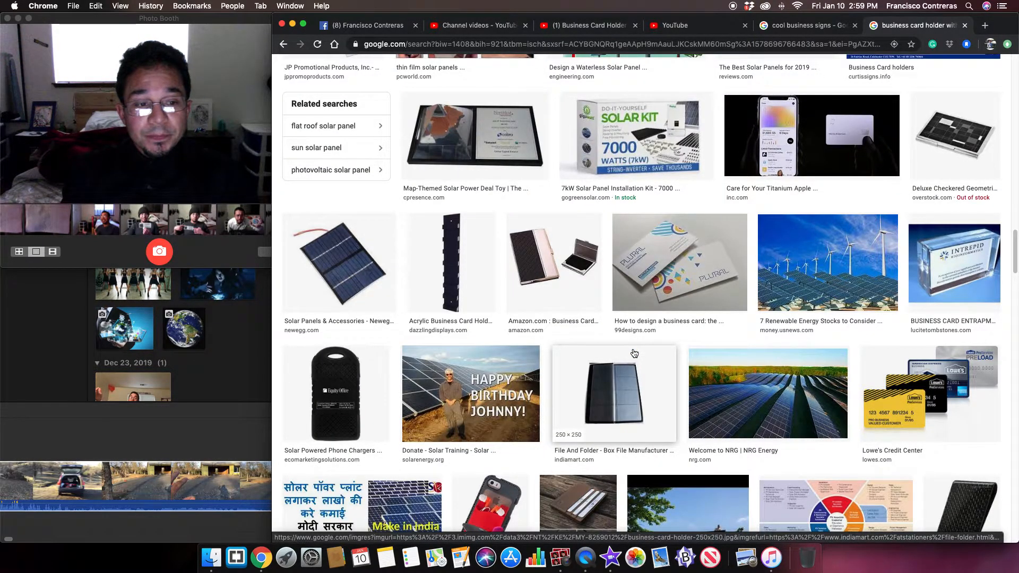
{"action": "scroll", "scroll_direction": "down", "scroll_amount": 3}
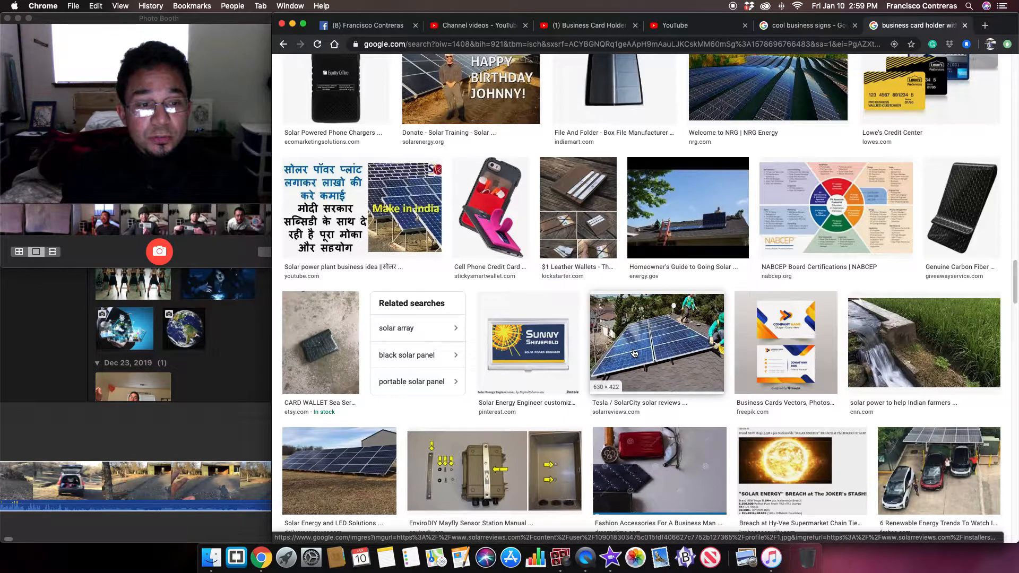
{"action": "mouse_move", "coordinate": [925, 355]}
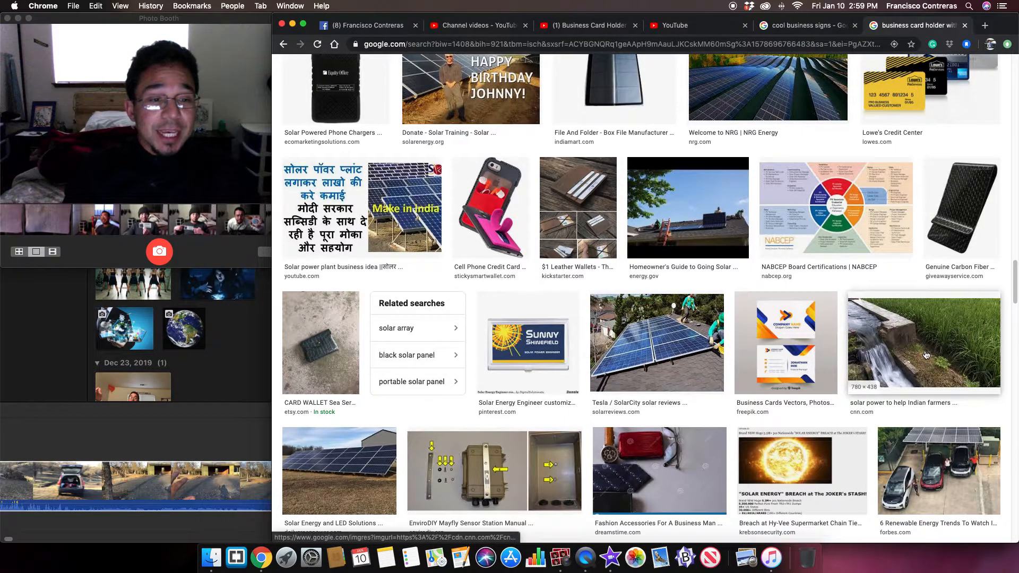
{"action": "left_click", "coordinate": [923, 343]}
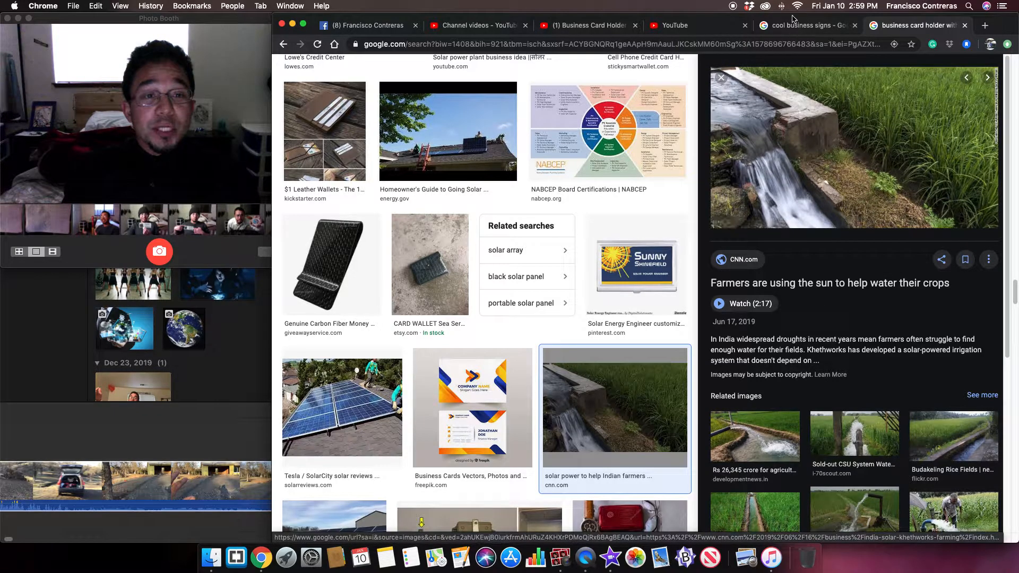
Move through the cool business signs tab to the YouTube home page
{"action": "left_click", "coordinate": [806, 25]}
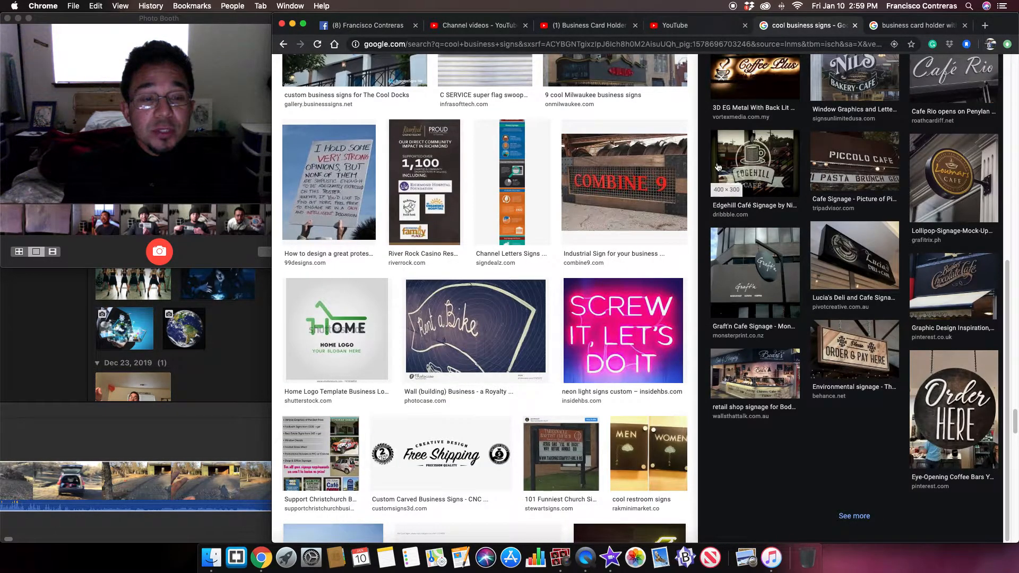
{"action": "left_click", "coordinate": [677, 26]}
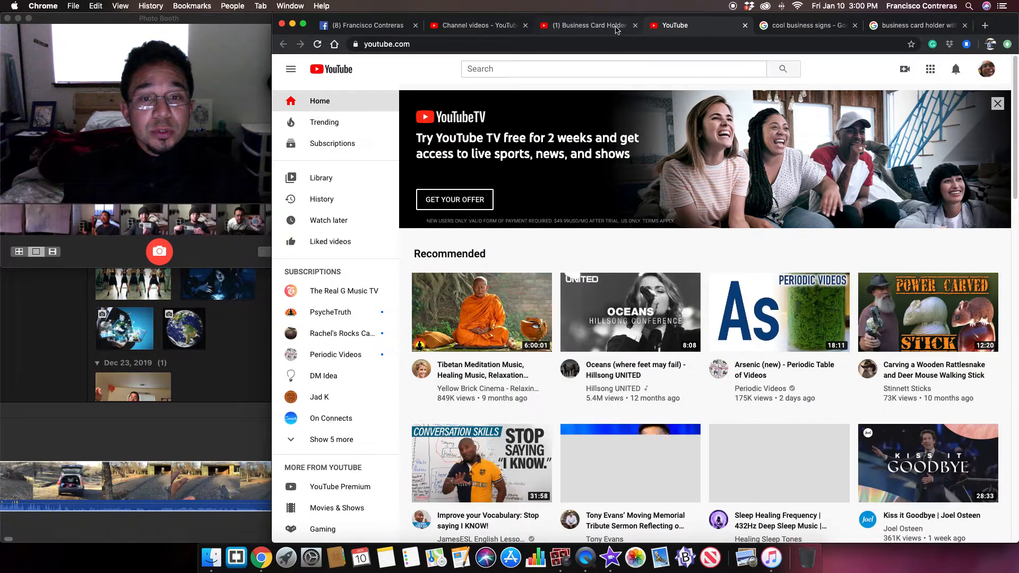
Bring up the Business Card Holder with Dancing Candle video and mute it
{"action": "left_click", "coordinate": [585, 25]}
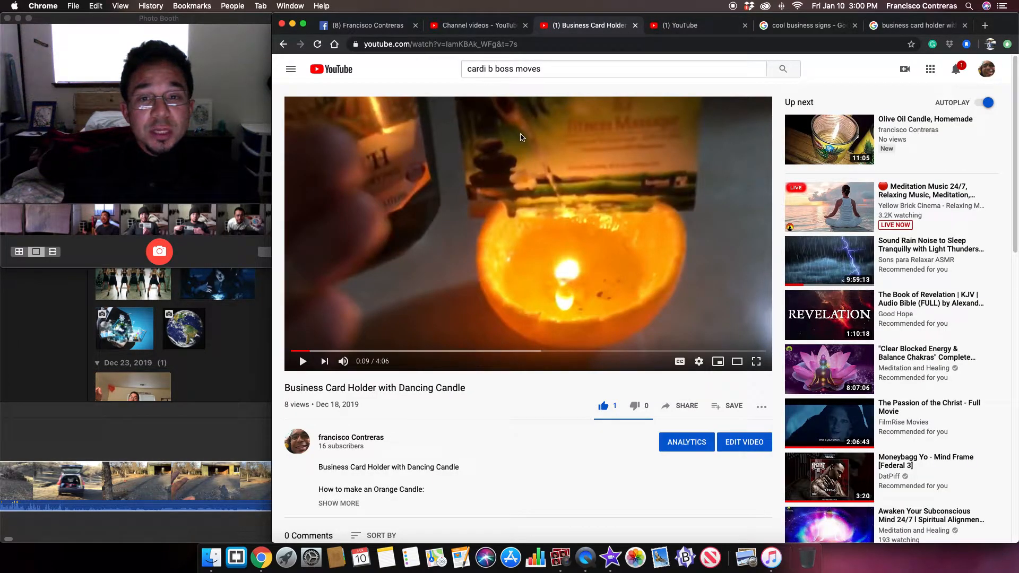
{"action": "left_click", "coordinate": [528, 233]}
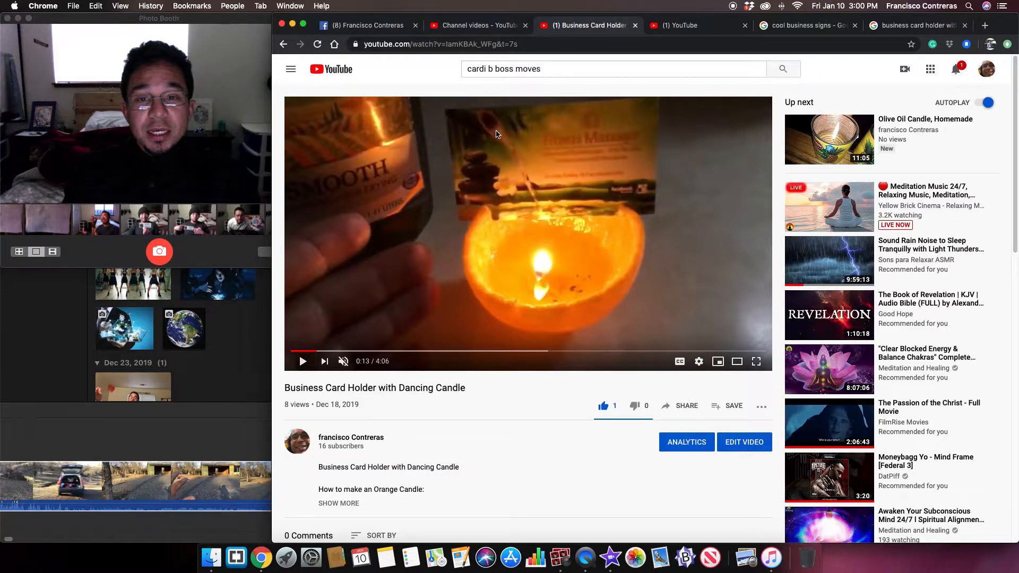
{"action": "mouse_move", "coordinate": [527, 209]}
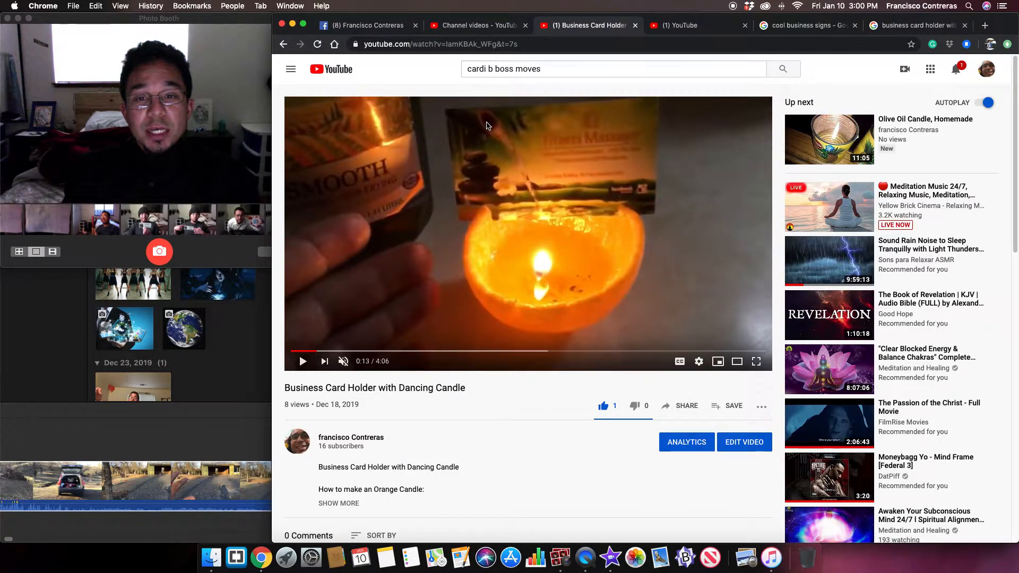
{"action": "mouse_move", "coordinate": [478, 120]}
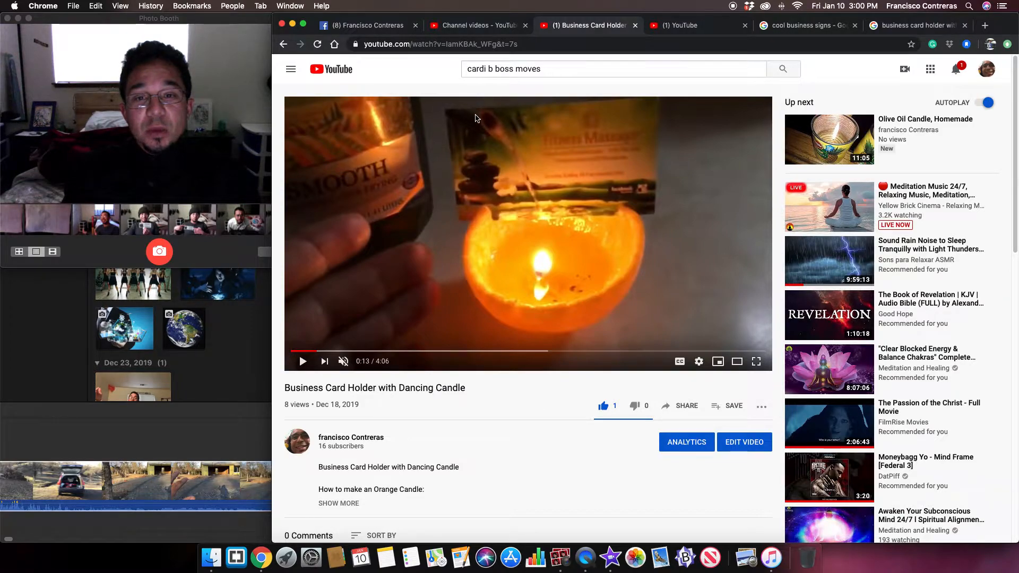
{"action": "mouse_move", "coordinate": [491, 135]}
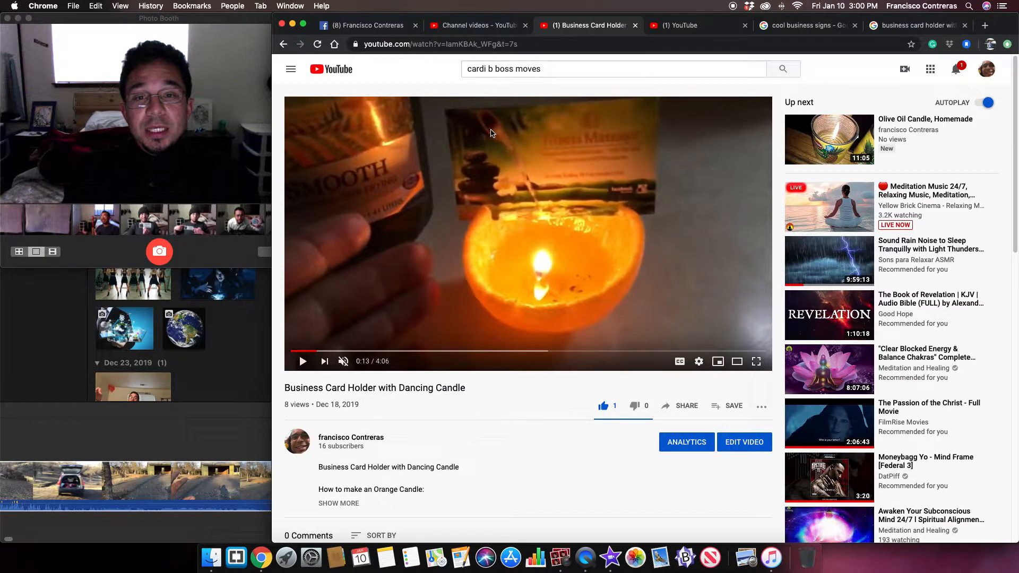
{"action": "mouse_move", "coordinate": [523, 189]}
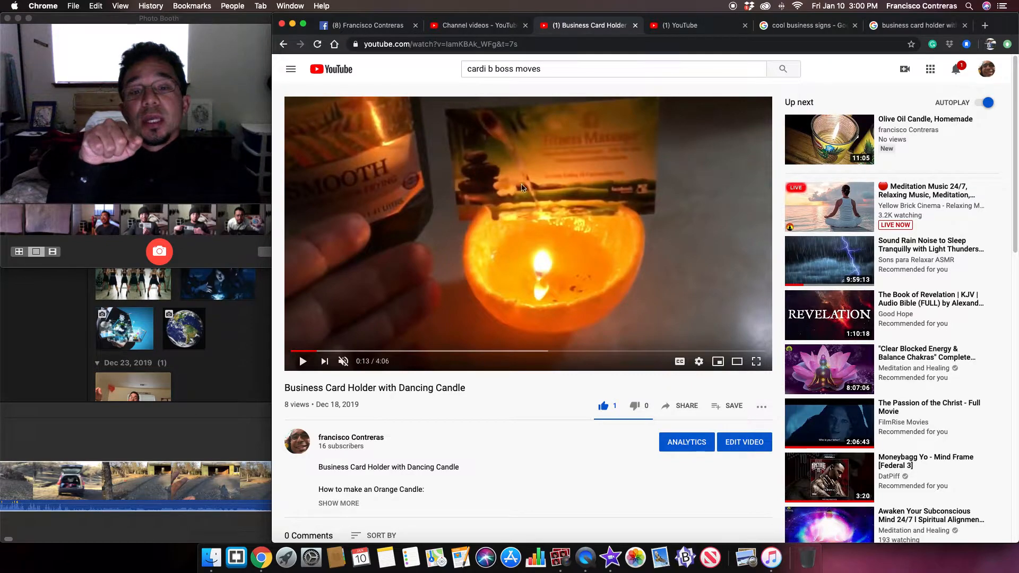
{"action": "mouse_move", "coordinate": [560, 276]}
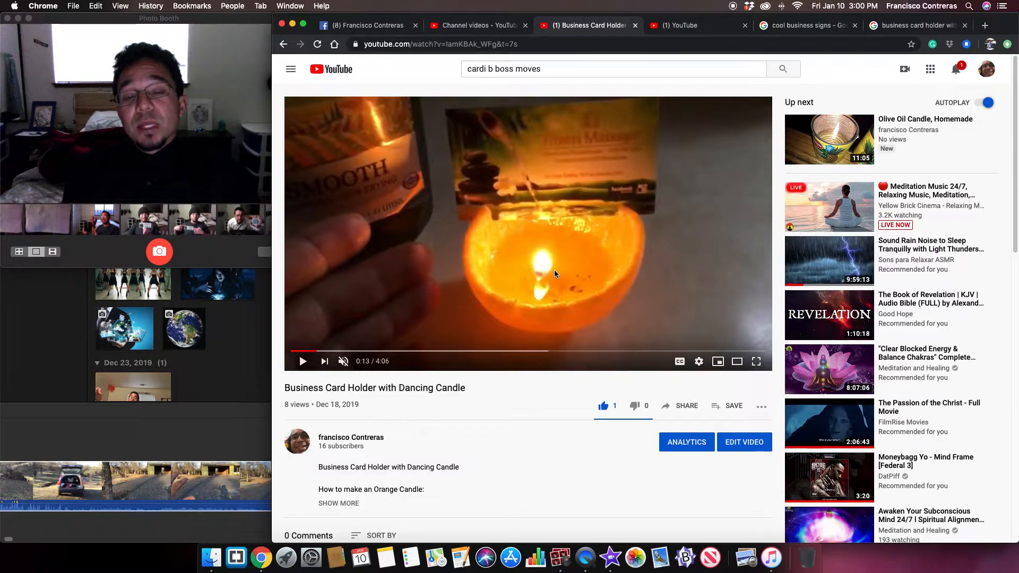
{"action": "mouse_move", "coordinate": [837, 99]}
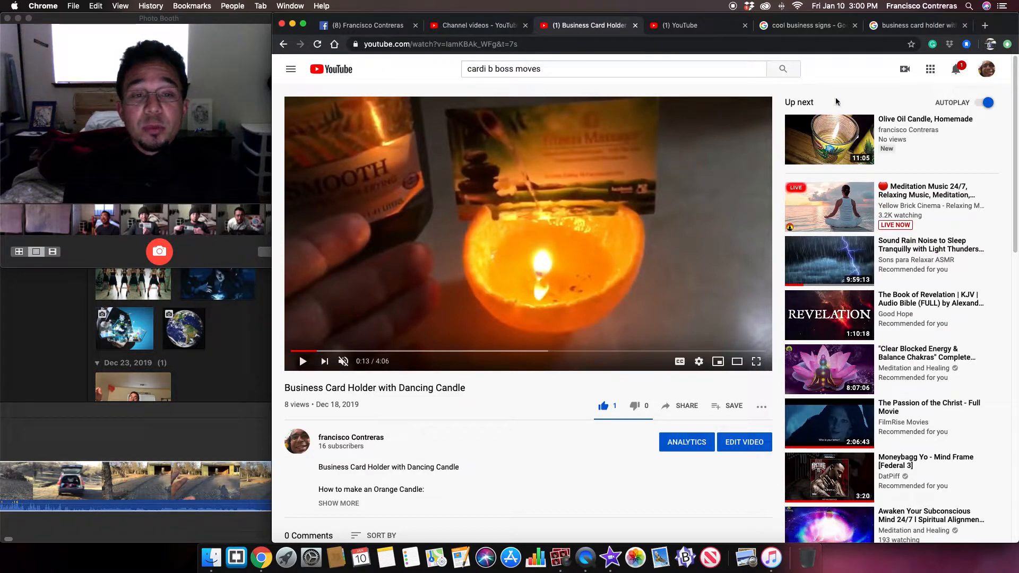
Search Google for 'pool 3d prototype' in a fresh tab
{"action": "left_click", "coordinate": [985, 26]}
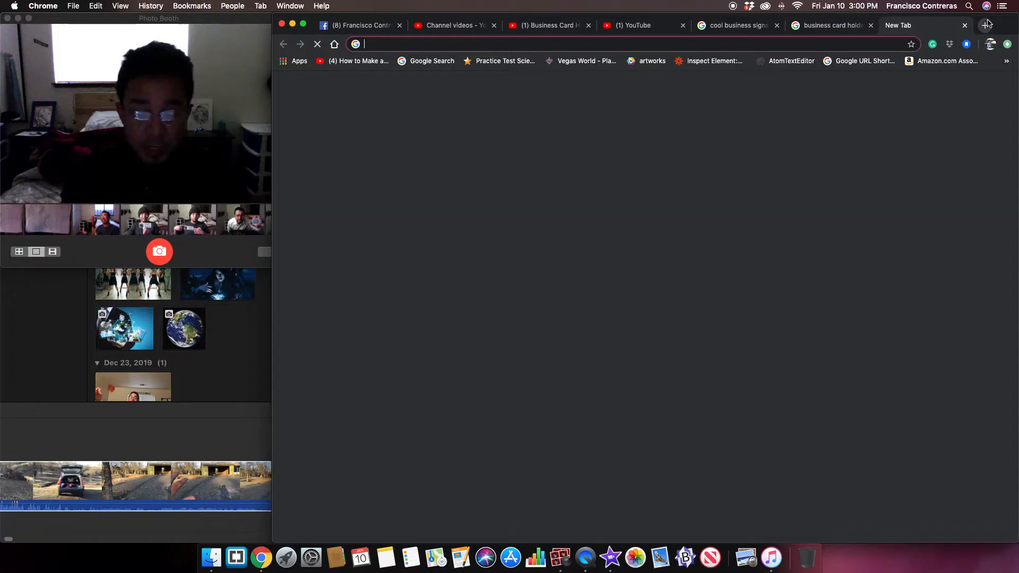
{"action": "type", "text": "poop"}
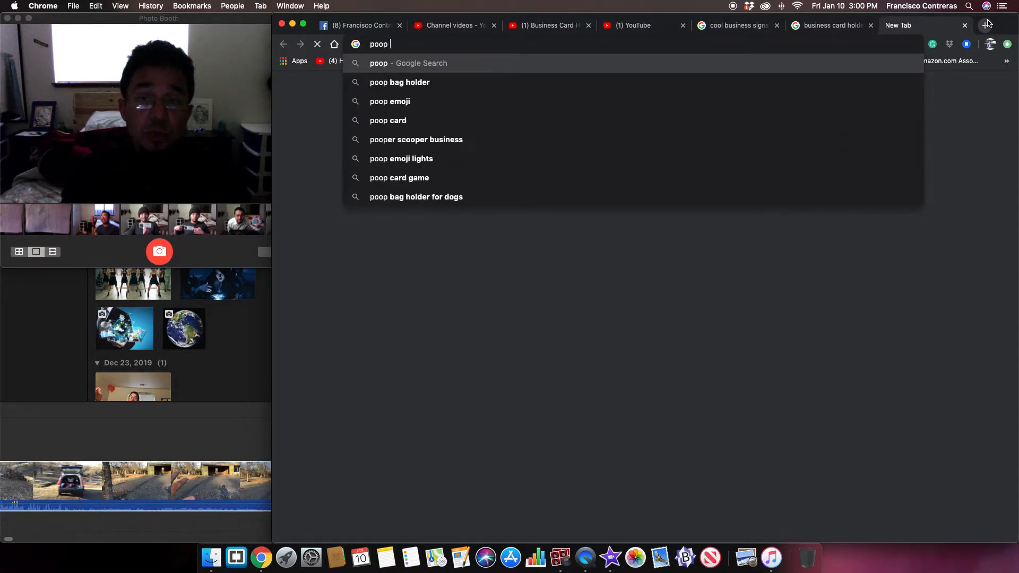
{"action": "type", "text": "pool"}
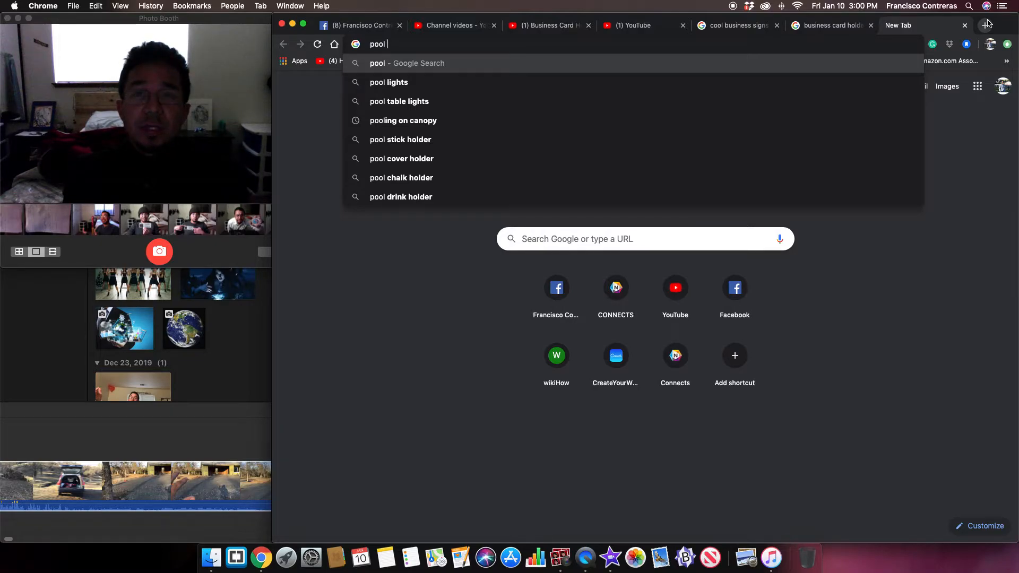
{"action": "type", "text": "3d"}
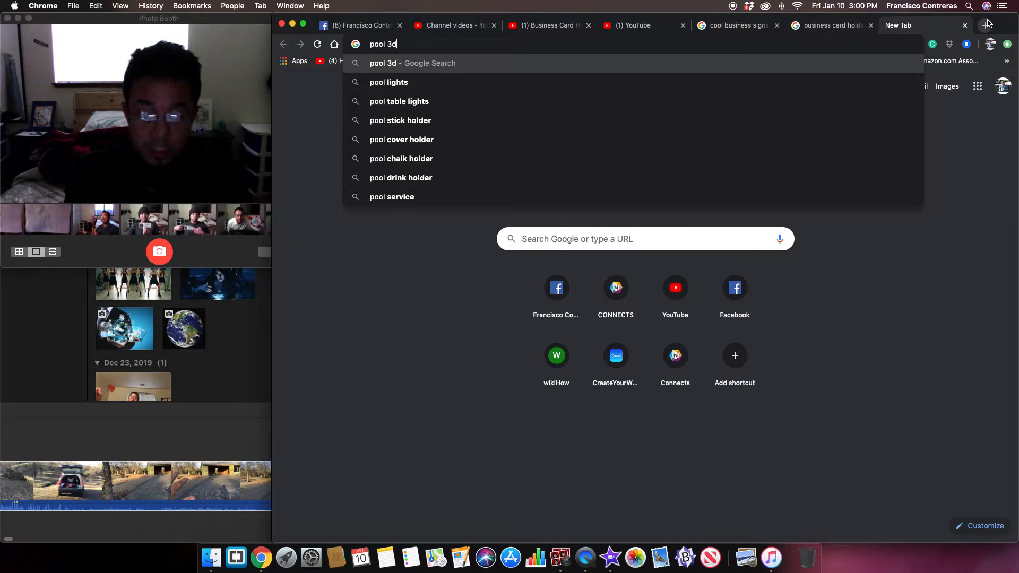
{"action": "type", "text": "pro"}
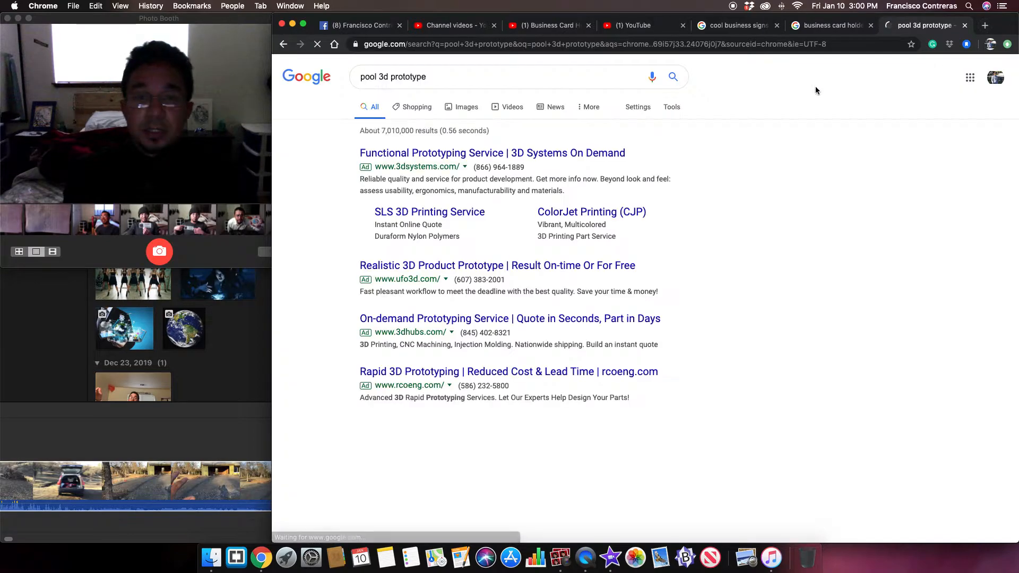
Browse the pool 3d prototype image results and preview the ExactFlat pool pattern image
{"action": "left_click", "coordinate": [467, 107]}
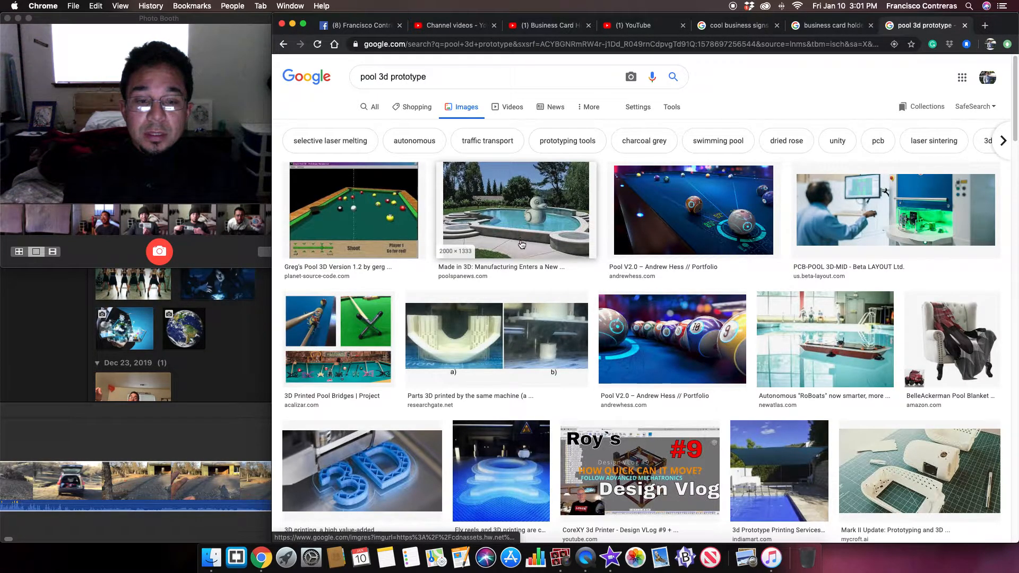
{"action": "mouse_move", "coordinate": [528, 276]}
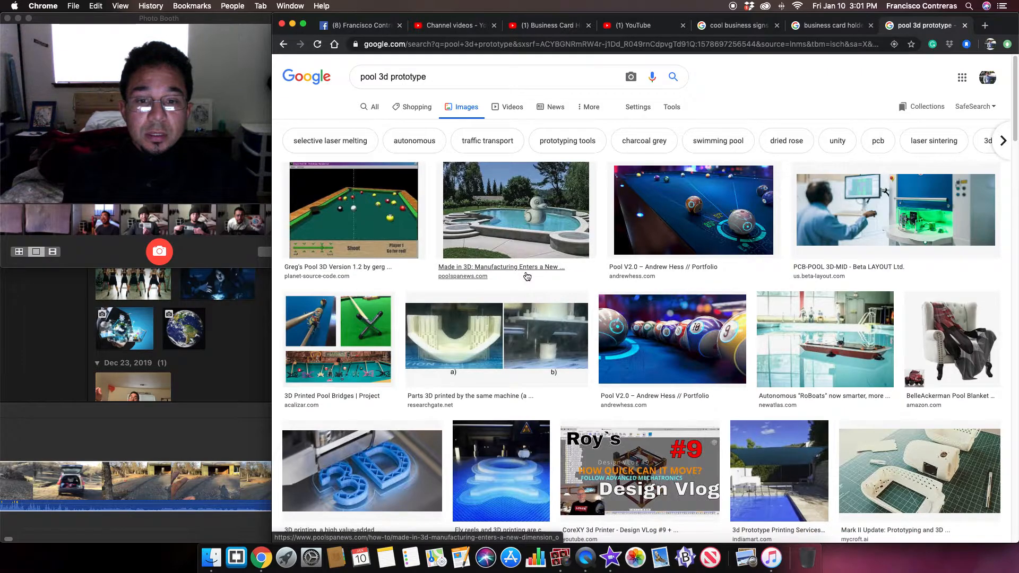
{"action": "scroll", "scroll_direction": "down", "scroll_amount": 3}
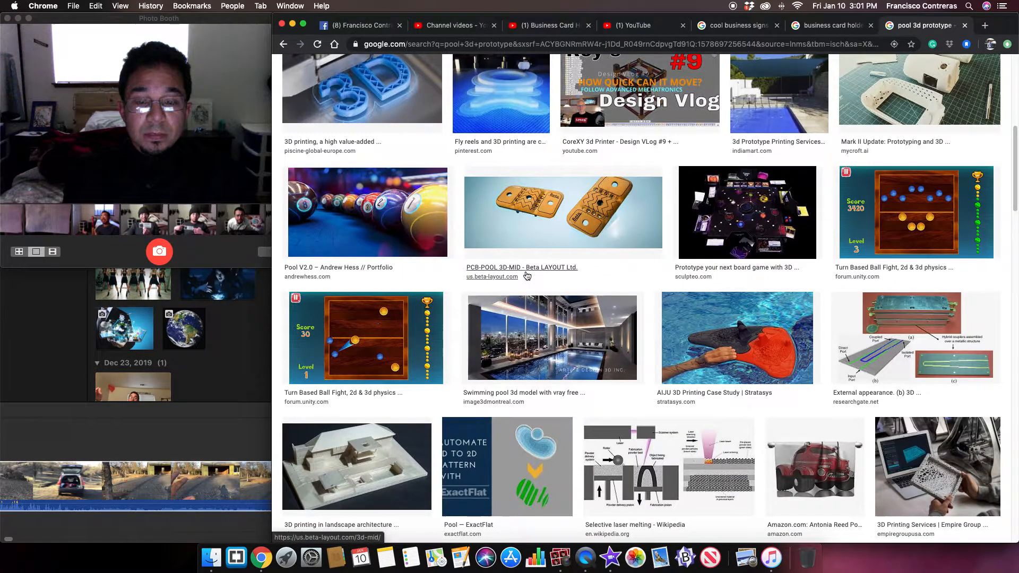
{"action": "scroll", "scroll_direction": "down", "scroll_amount": 3}
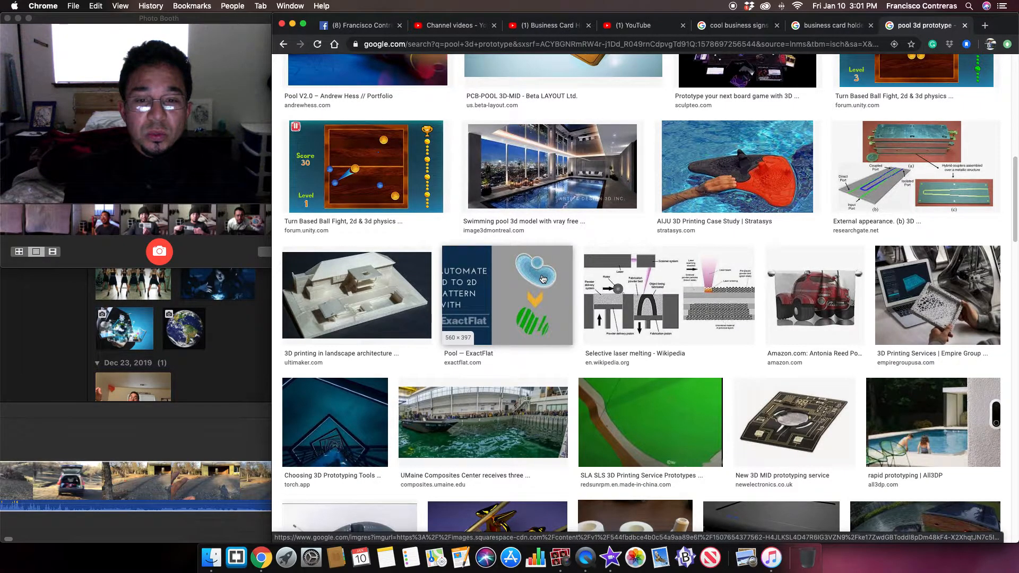
{"action": "left_click", "coordinate": [506, 295]}
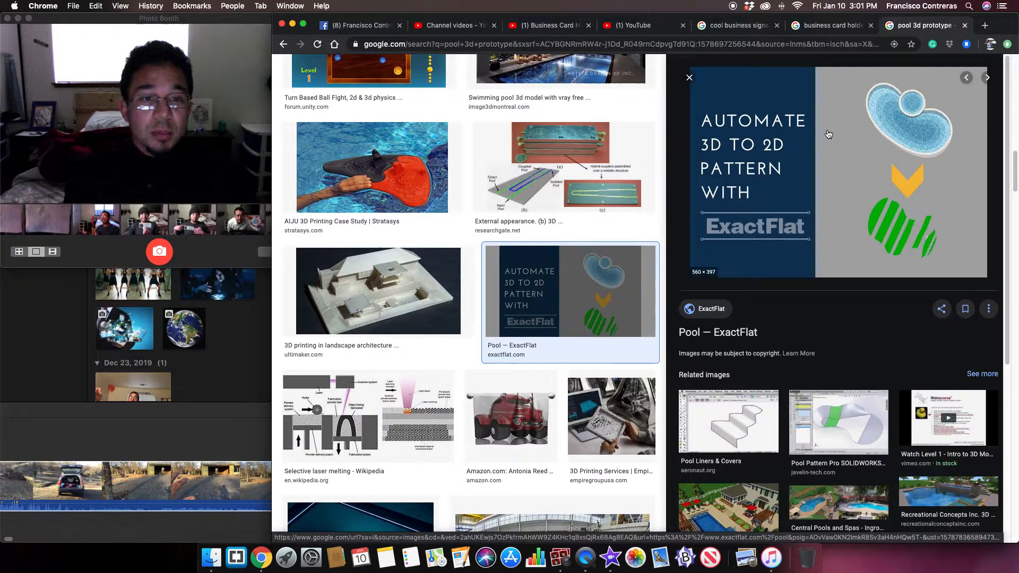
{"action": "mouse_move", "coordinate": [895, 96]}
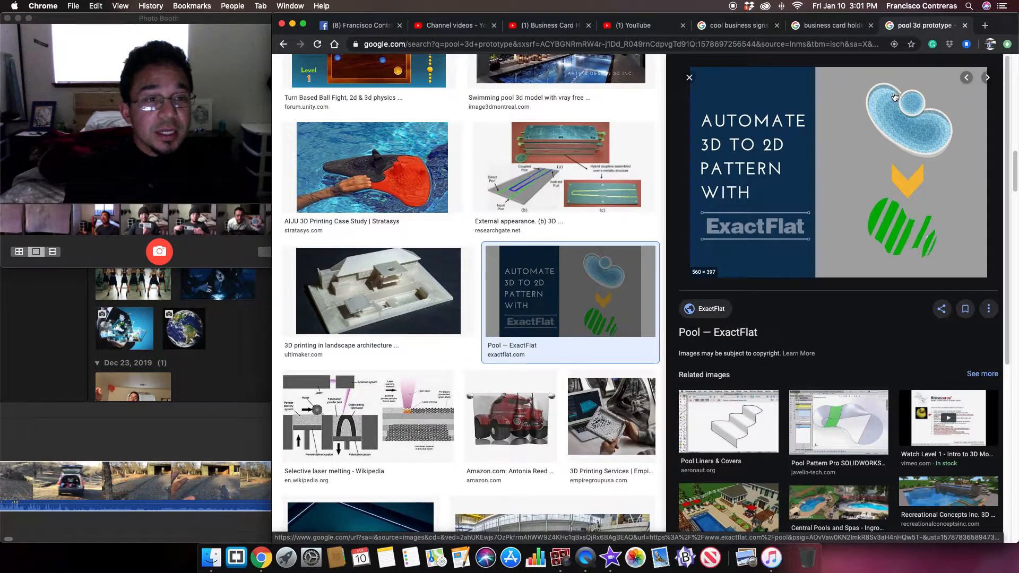
{"action": "mouse_move", "coordinate": [906, 141]}
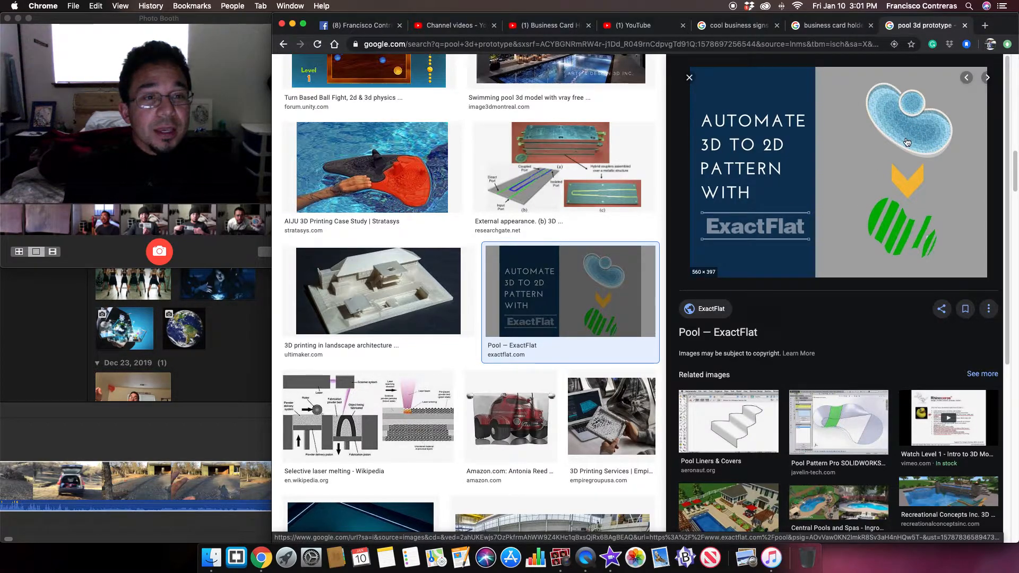
{"action": "mouse_move", "coordinate": [919, 100]}
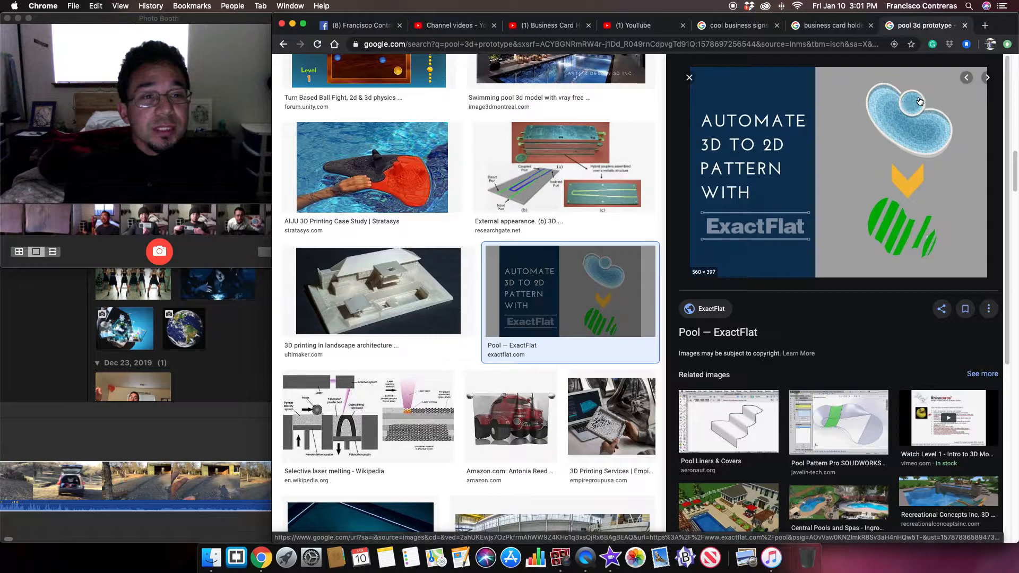
{"action": "mouse_move", "coordinate": [914, 102]}
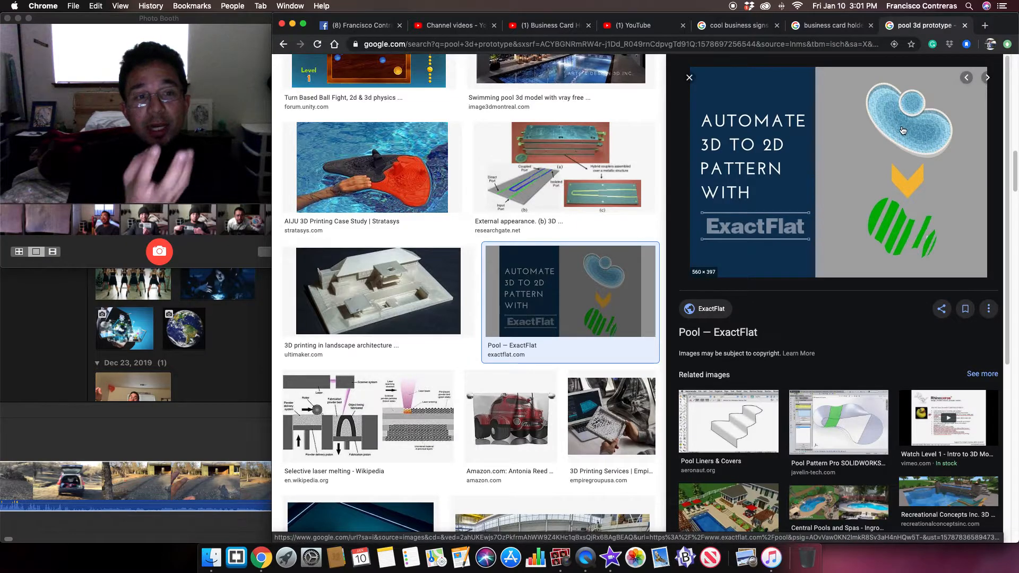
{"action": "mouse_move", "coordinate": [826, 26]}
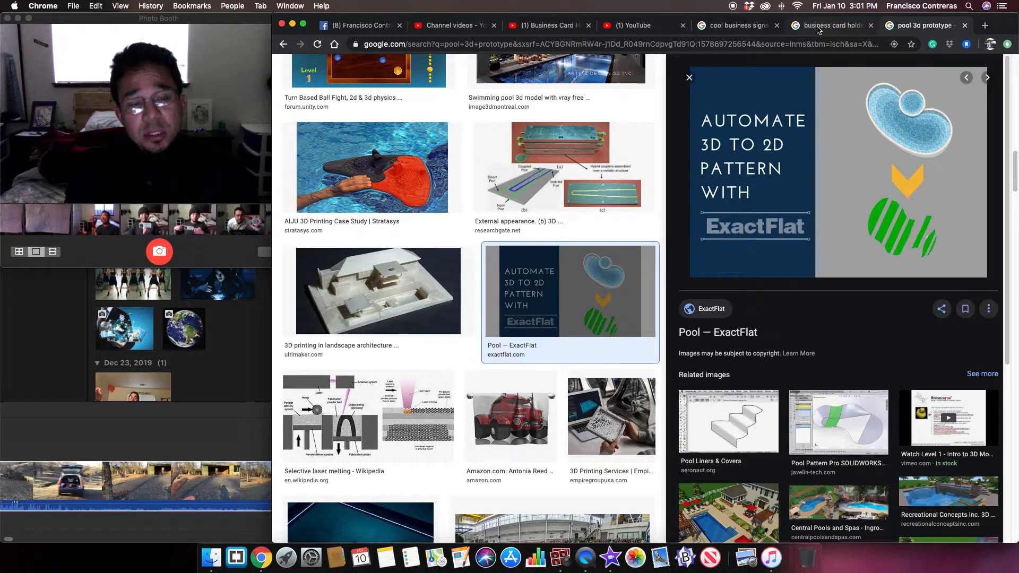
Return to the business card holder image results showing the solar irrigation photo
{"action": "left_click", "coordinate": [830, 25]}
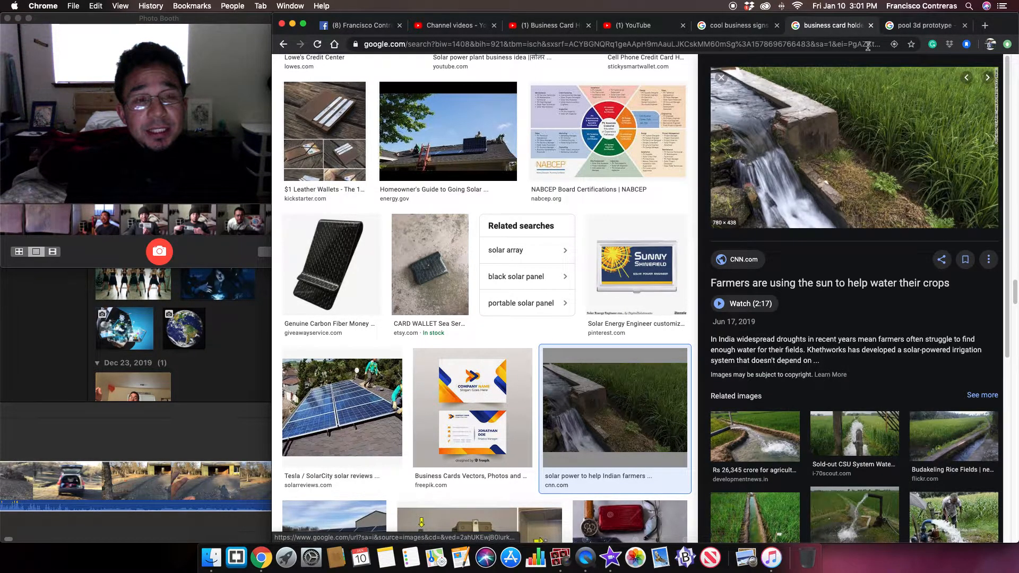
{"action": "mouse_move", "coordinate": [985, 25]}
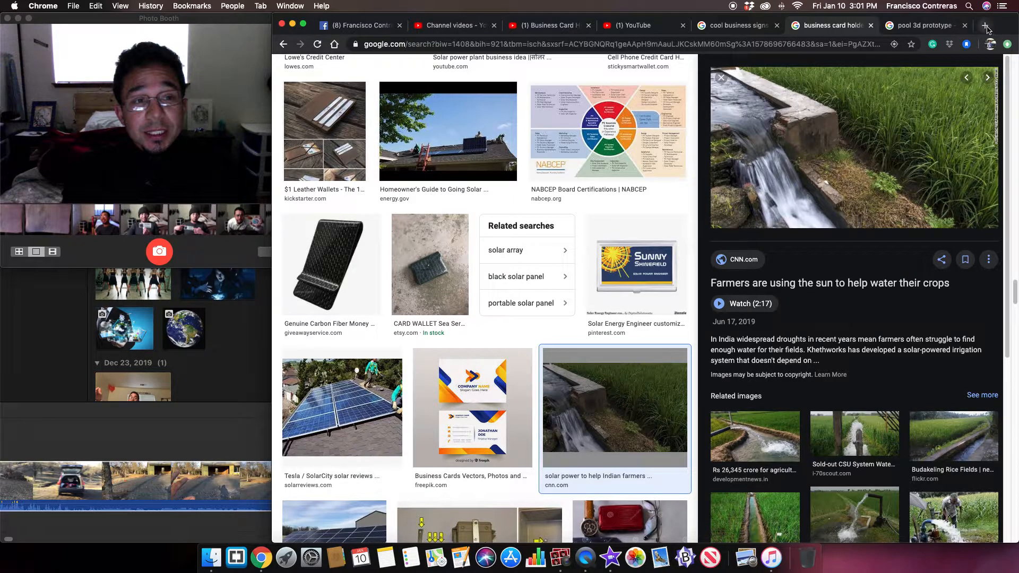
Search in a new tab for 'miniature gardens plants for sale' and show shopping results
{"action": "left_click", "coordinate": [983, 25]}
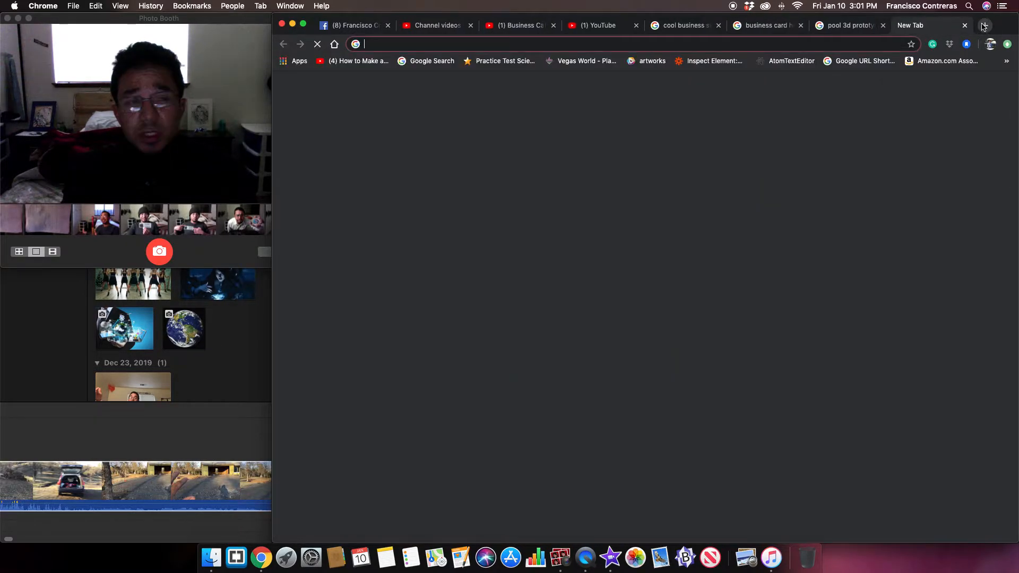
{"action": "type", "text": "min"}
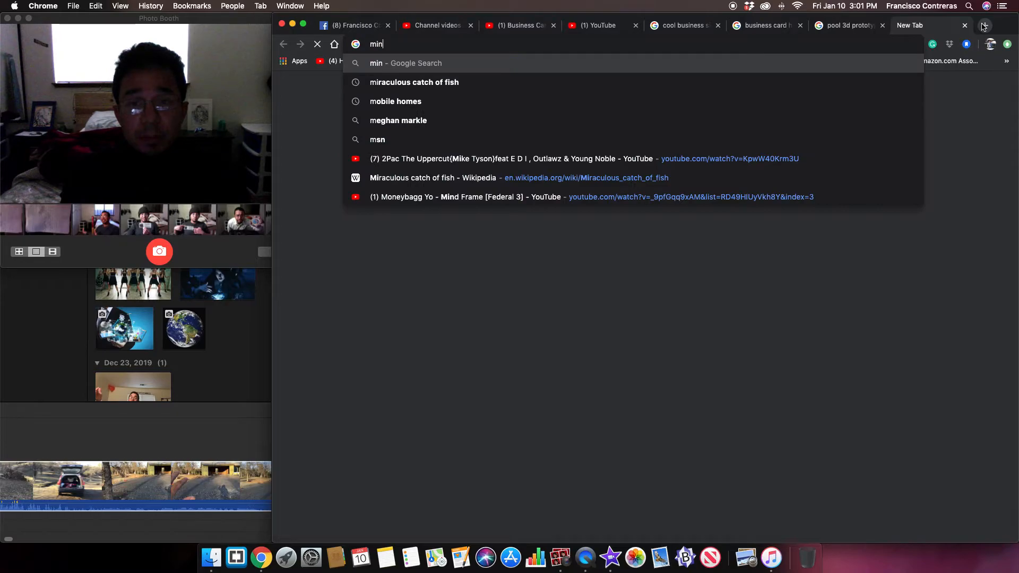
{"action": "type", "text": "initure g"}
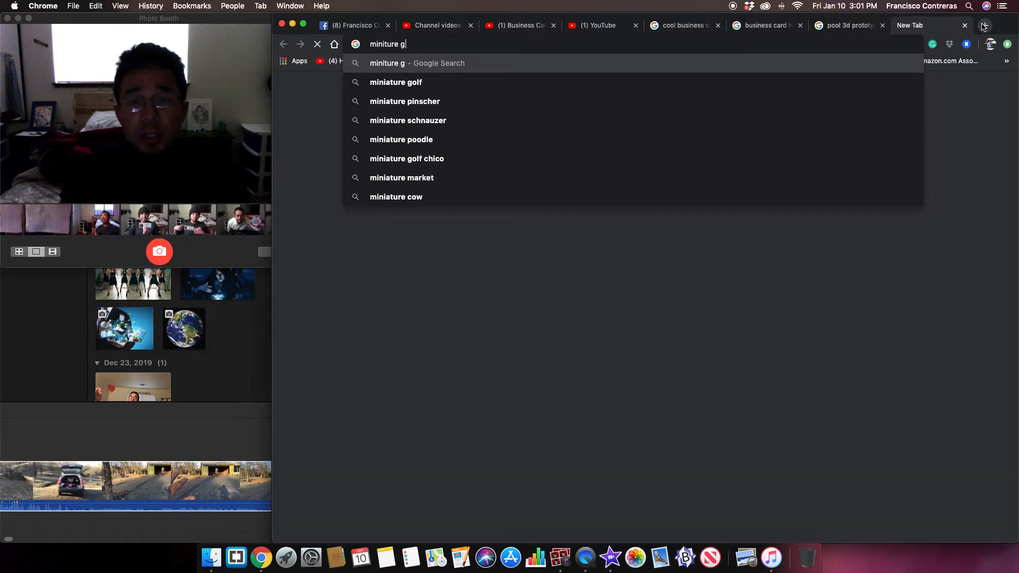
{"action": "type", "text": "ardens plants"}
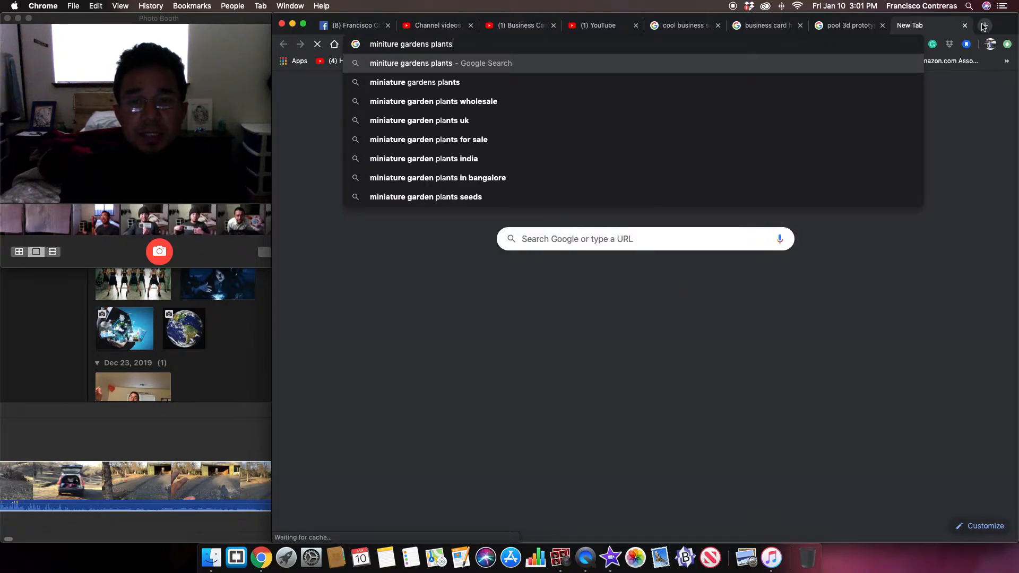
{"action": "key", "text": "Return"}
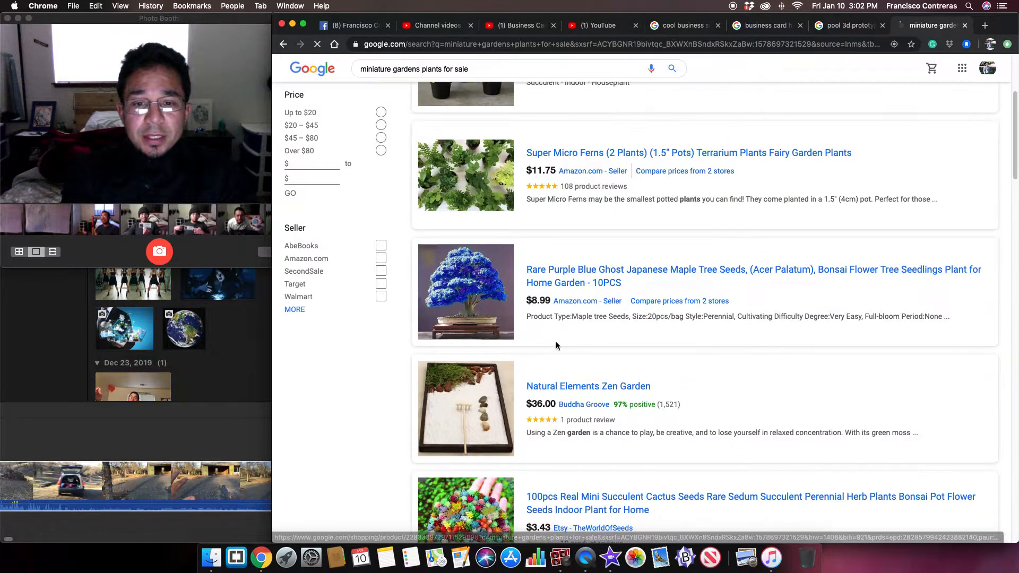
Scroll the miniature garden listings and expand the Tree of Life terrarium details
{"action": "scroll", "scroll_direction": "down", "scroll_amount": 3}
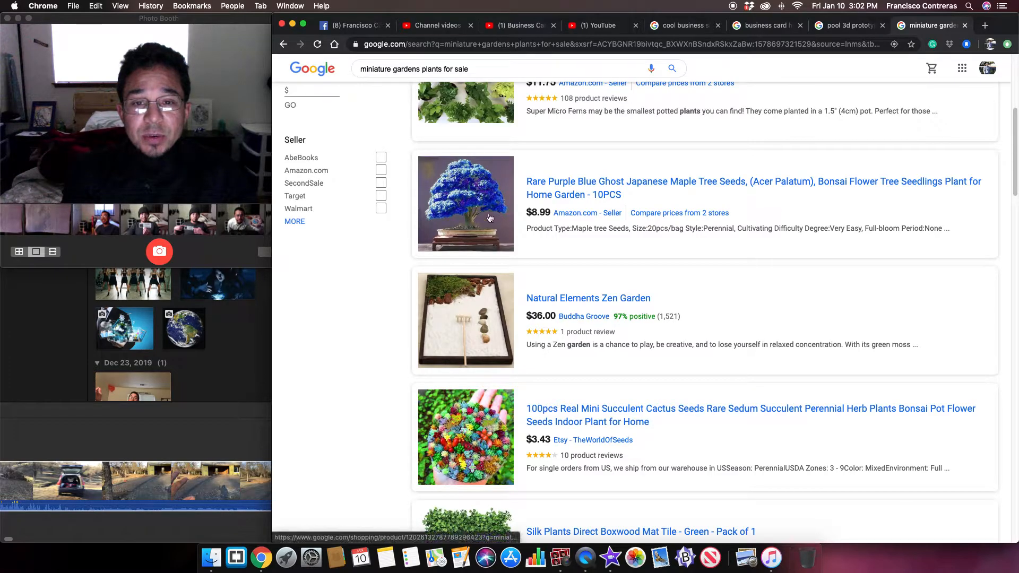
{"action": "scroll", "scroll_direction": "up", "scroll_amount": 3}
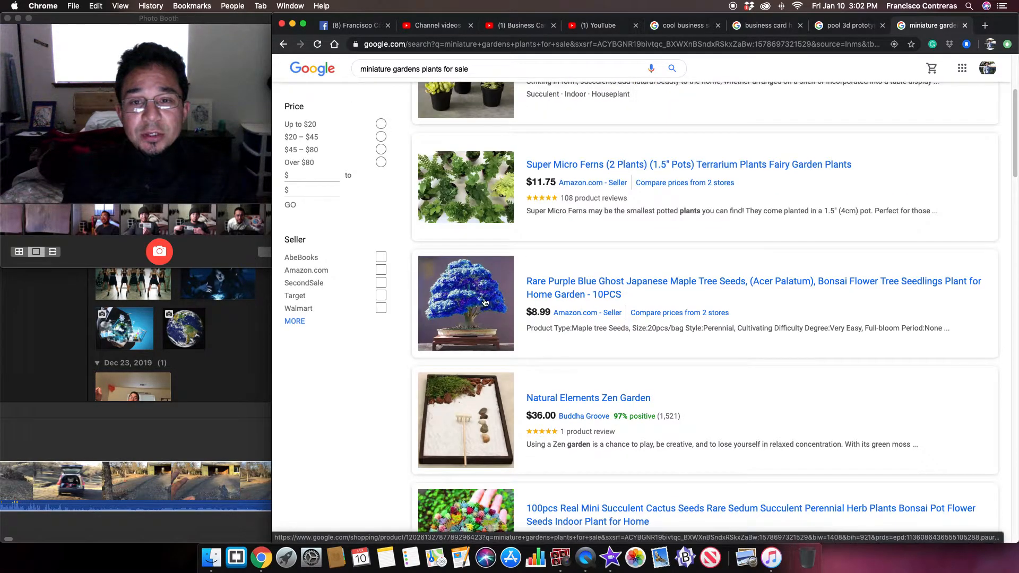
{"action": "mouse_move", "coordinate": [474, 330]}
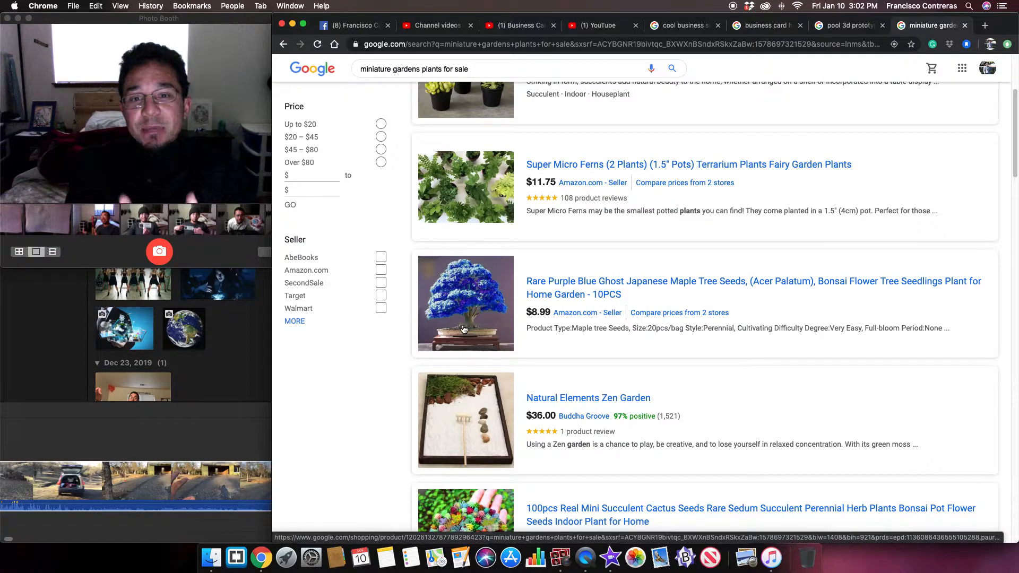
{"action": "scroll", "scroll_direction": "down", "scroll_amount": 3}
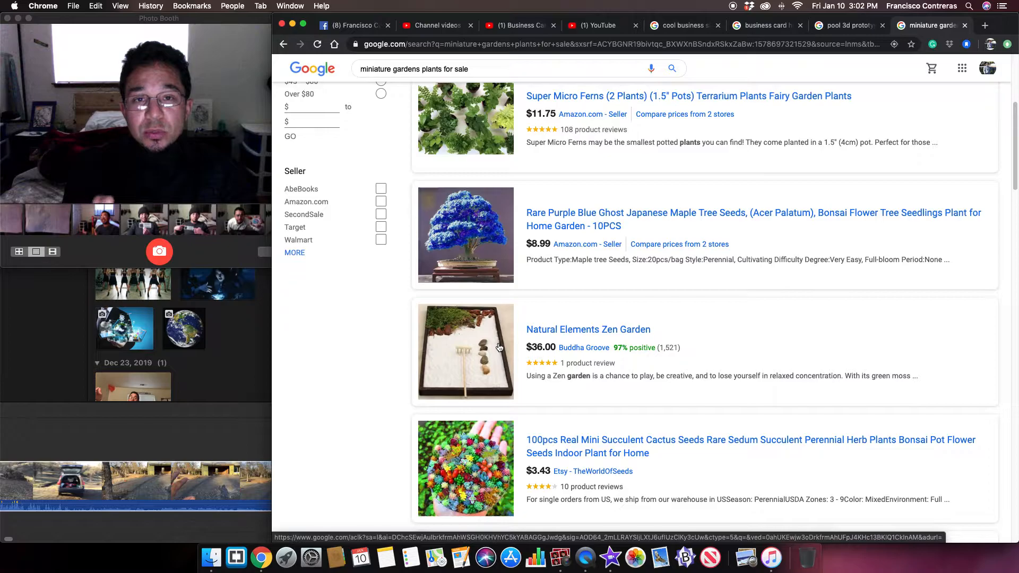
{"action": "scroll", "scroll_direction": "down", "scroll_amount": 3}
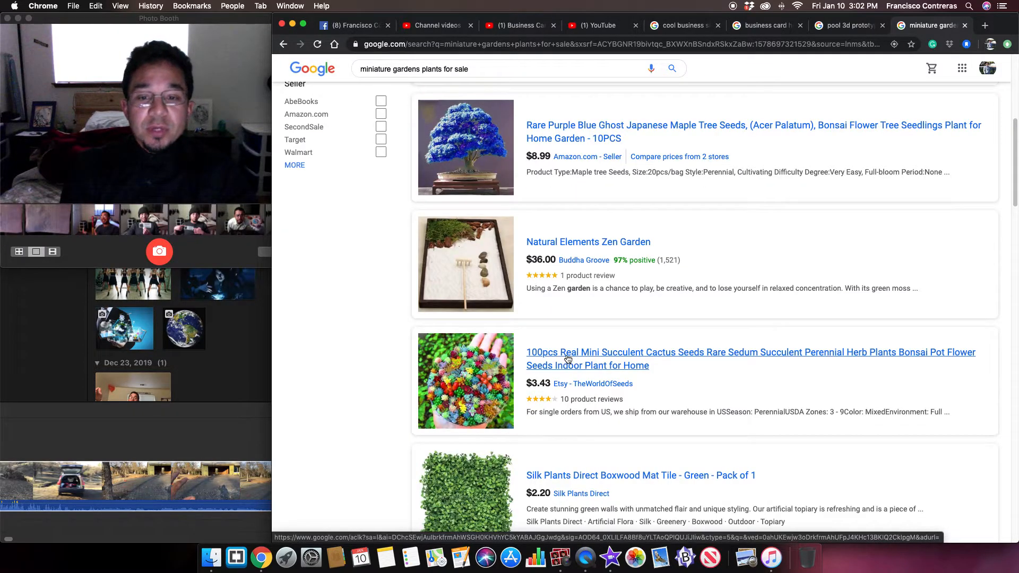
{"action": "scroll", "scroll_direction": "down", "scroll_amount": 3}
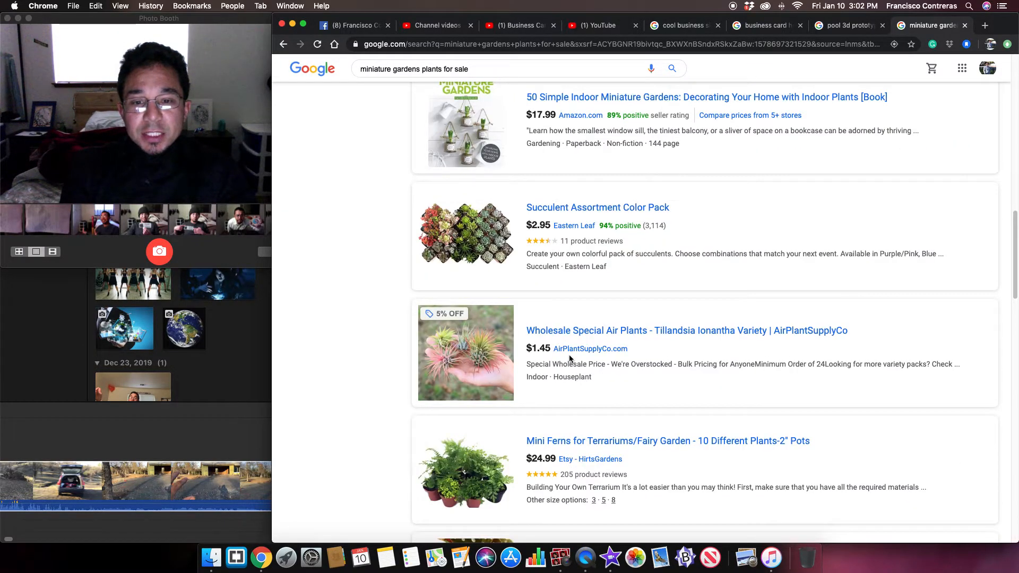
{"action": "scroll", "scroll_direction": "down", "scroll_amount": 3}
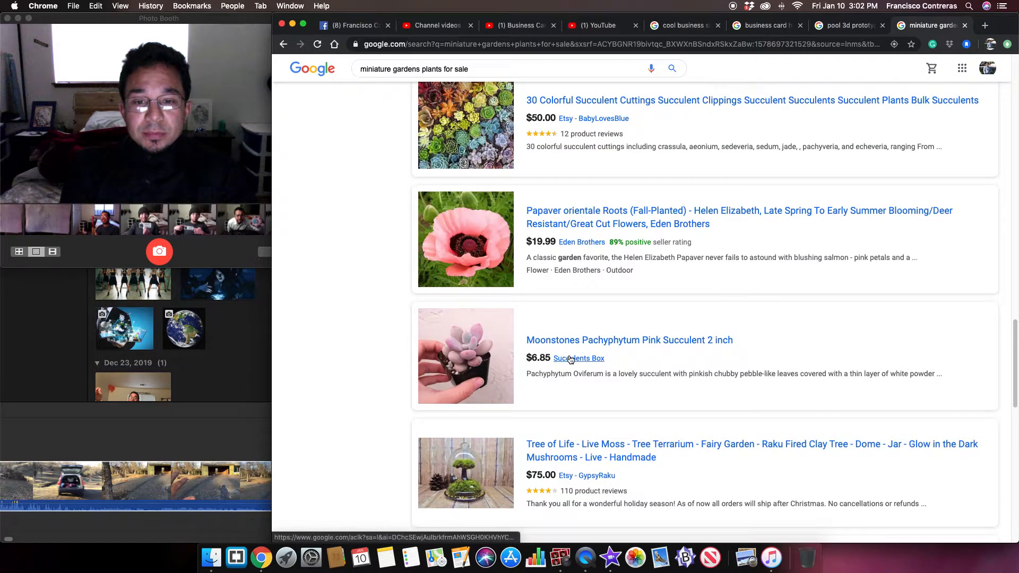
{"action": "scroll", "scroll_direction": "down", "scroll_amount": 3}
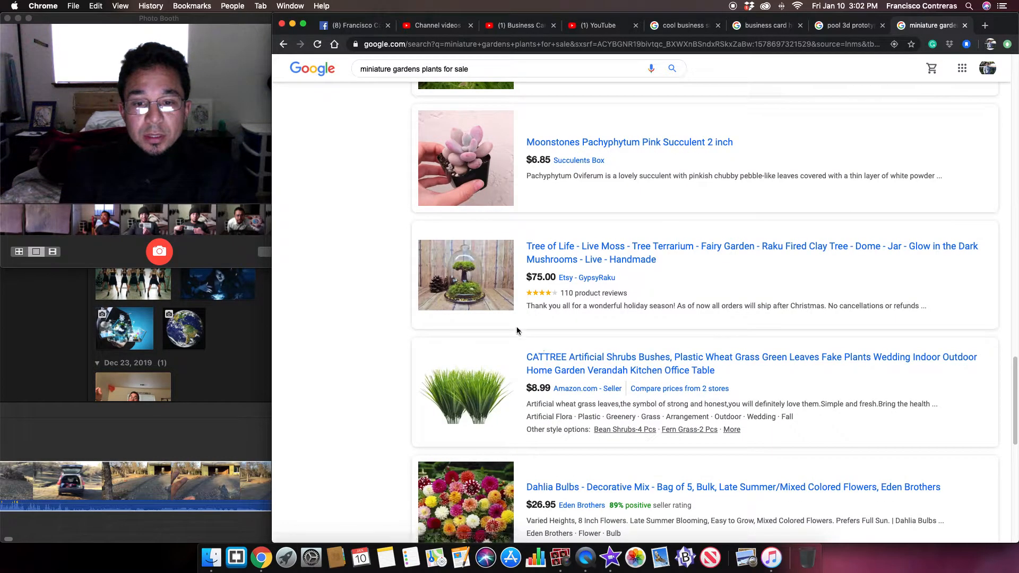
{"action": "left_click", "coordinate": [465, 275]}
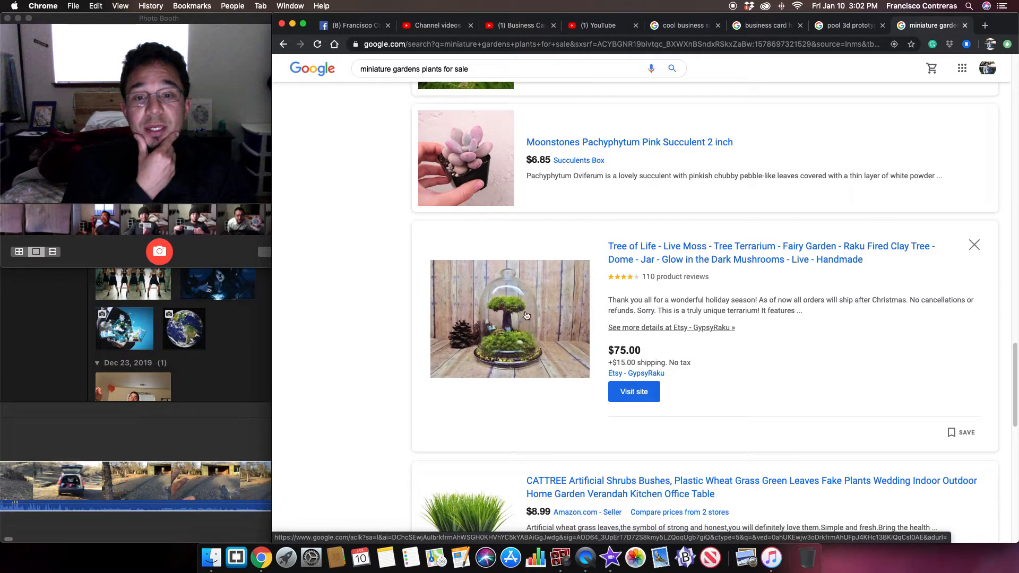
Scroll on and expand the fairy garden pond with waterfall listing
{"action": "scroll", "scroll_direction": "down", "scroll_amount": 3}
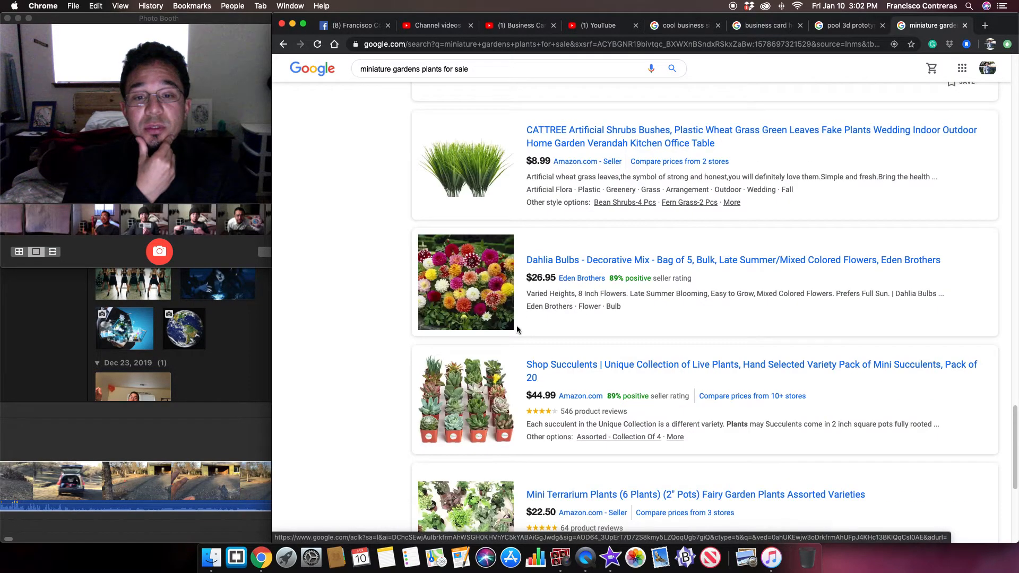
{"action": "scroll", "scroll_direction": "down", "scroll_amount": 3}
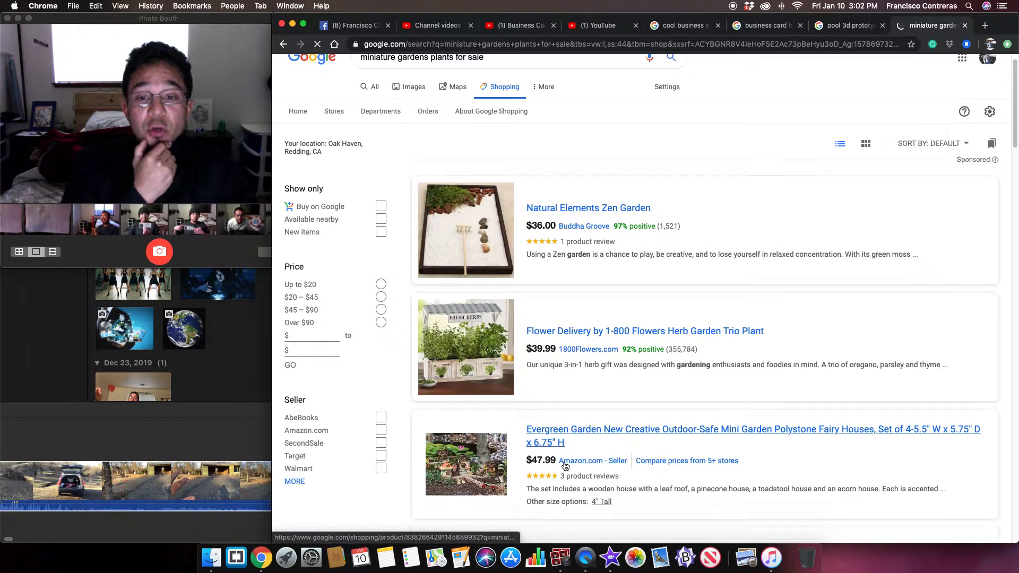
{"action": "scroll", "scroll_direction": "down", "scroll_amount": 3}
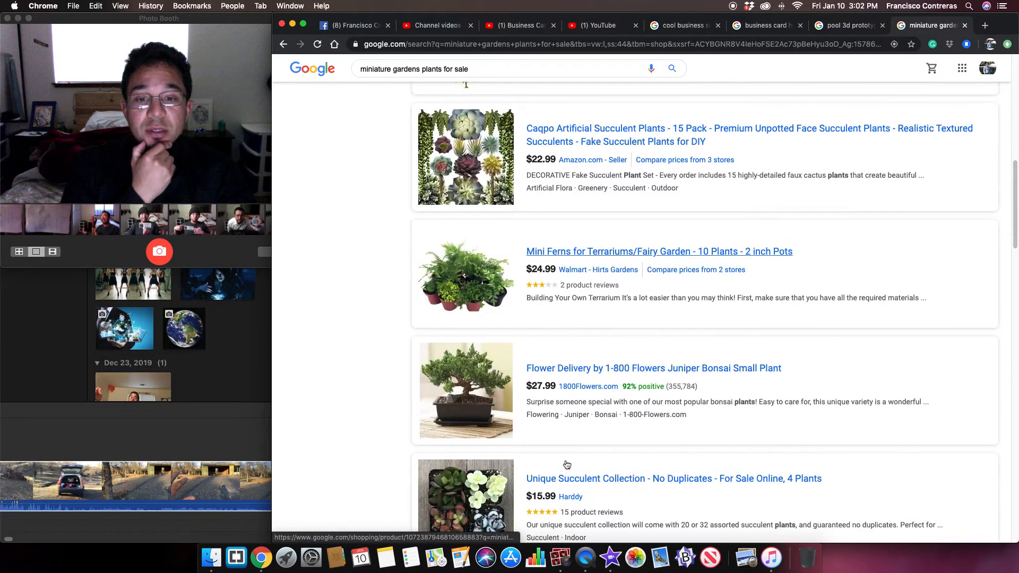
{"action": "scroll", "scroll_direction": "down", "scroll_amount": 3}
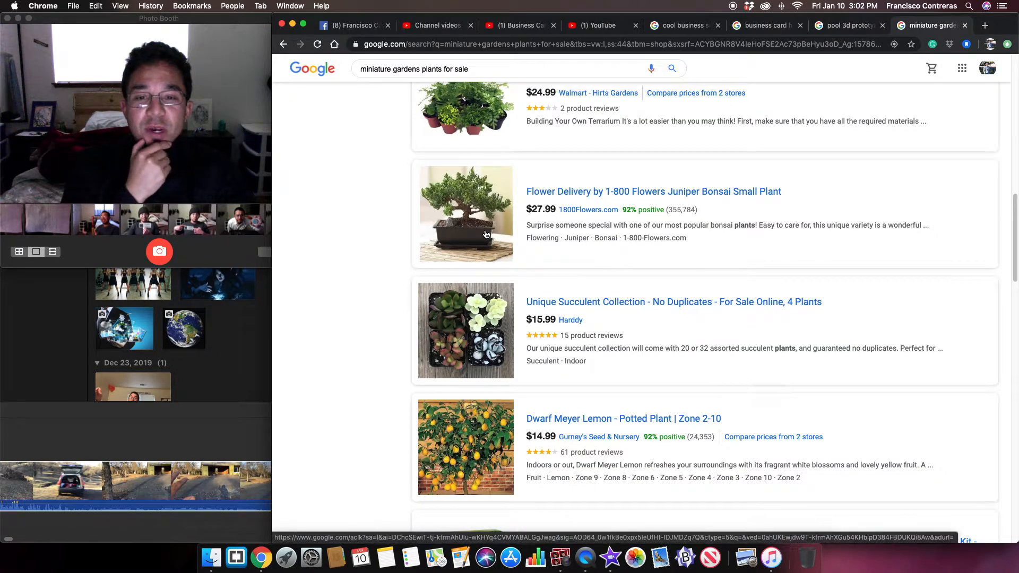
{"action": "mouse_move", "coordinate": [544, 427]}
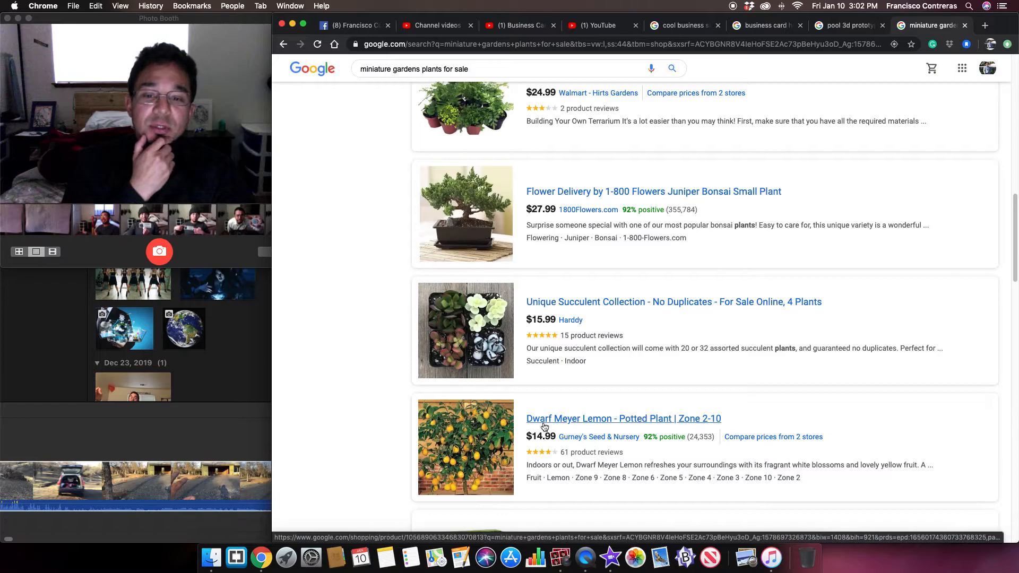
{"action": "scroll", "scroll_direction": "down", "scroll_amount": 3}
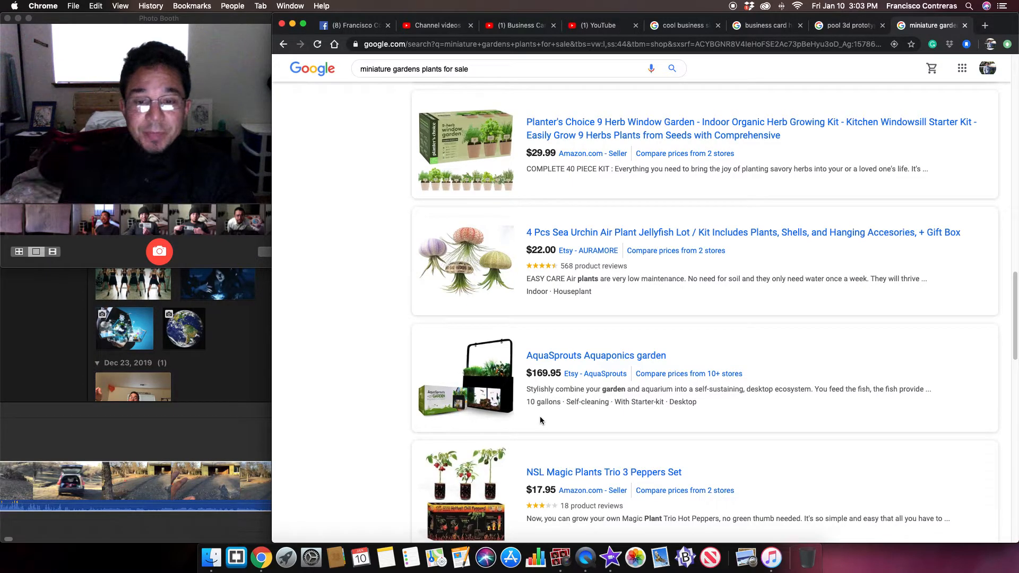
{"action": "scroll", "scroll_direction": "down", "scroll_amount": 3}
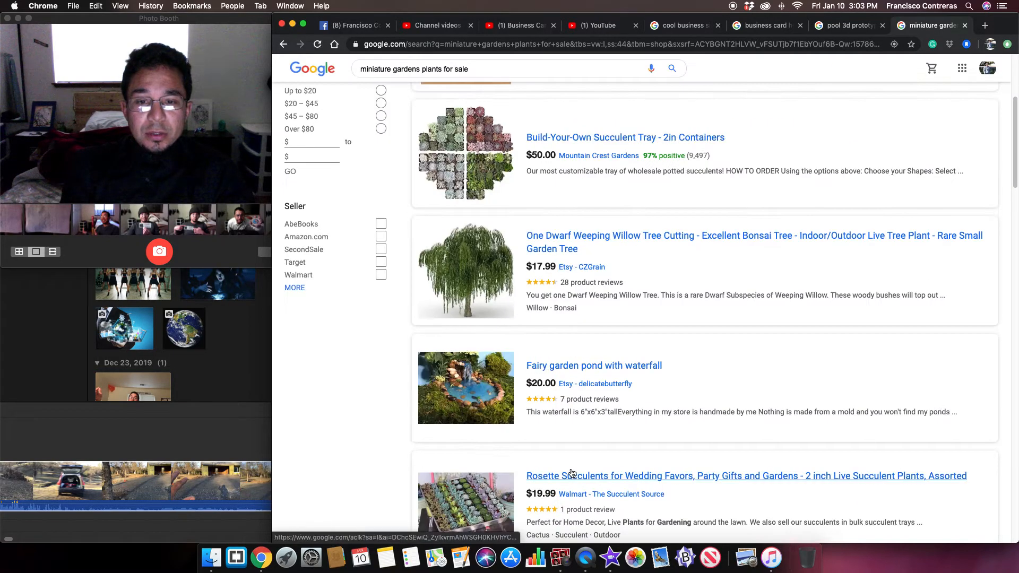
{"action": "scroll", "scroll_direction": "down", "scroll_amount": 3}
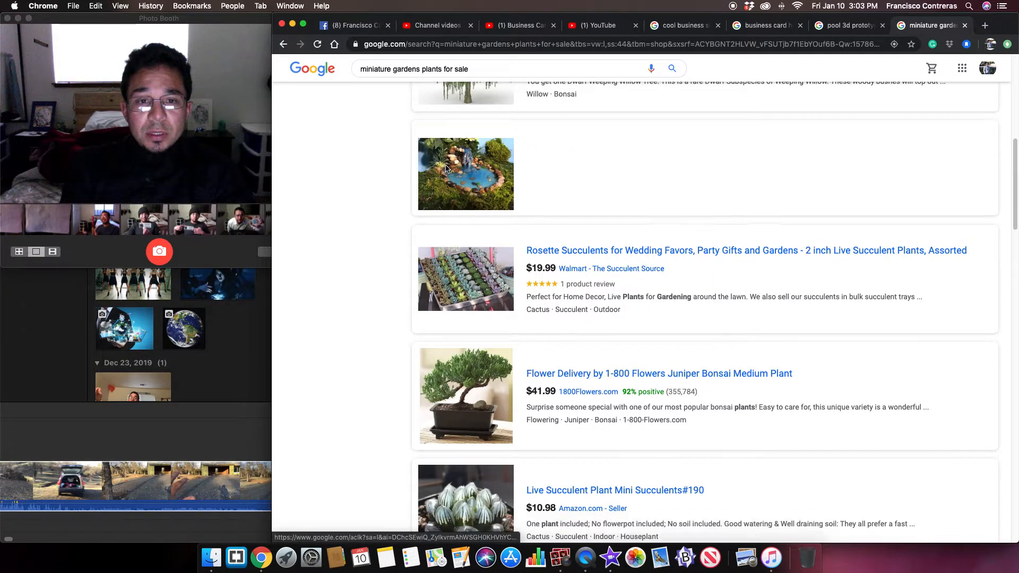
{"action": "left_click", "coordinate": [465, 173]}
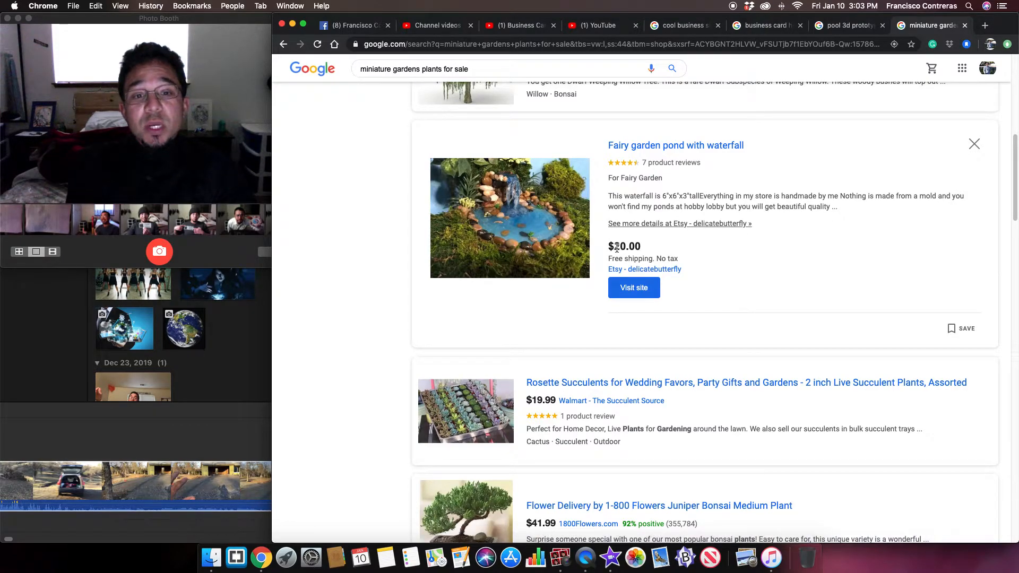
{"action": "mouse_move", "coordinate": [545, 194]}
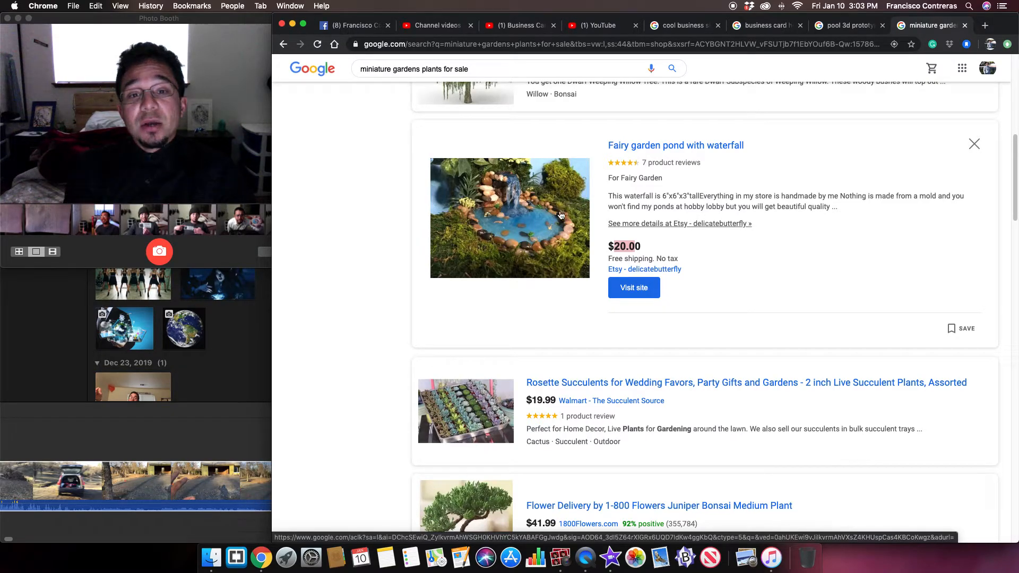
{"action": "mouse_move", "coordinate": [541, 225]}
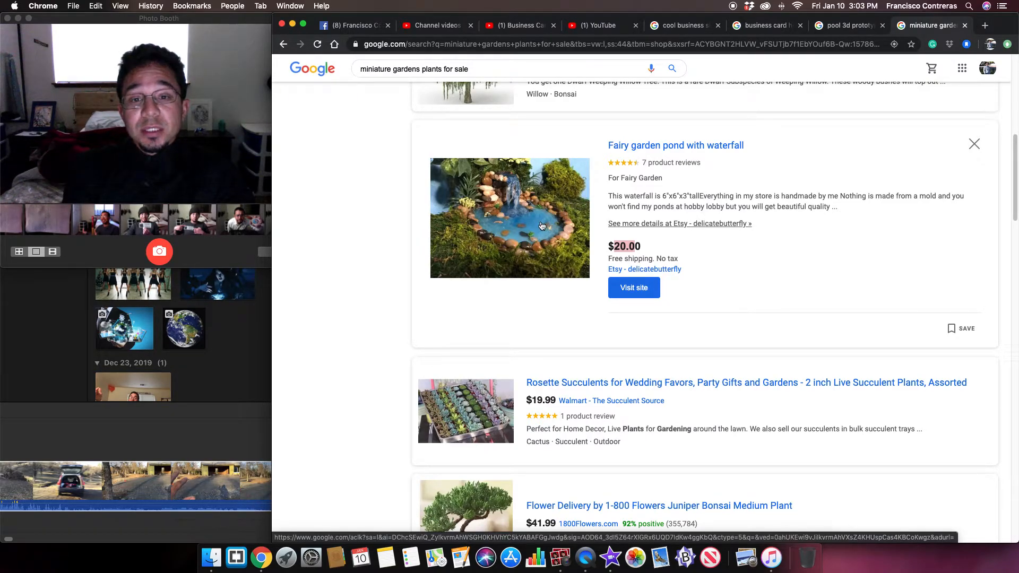
{"action": "mouse_move", "coordinate": [468, 207]}
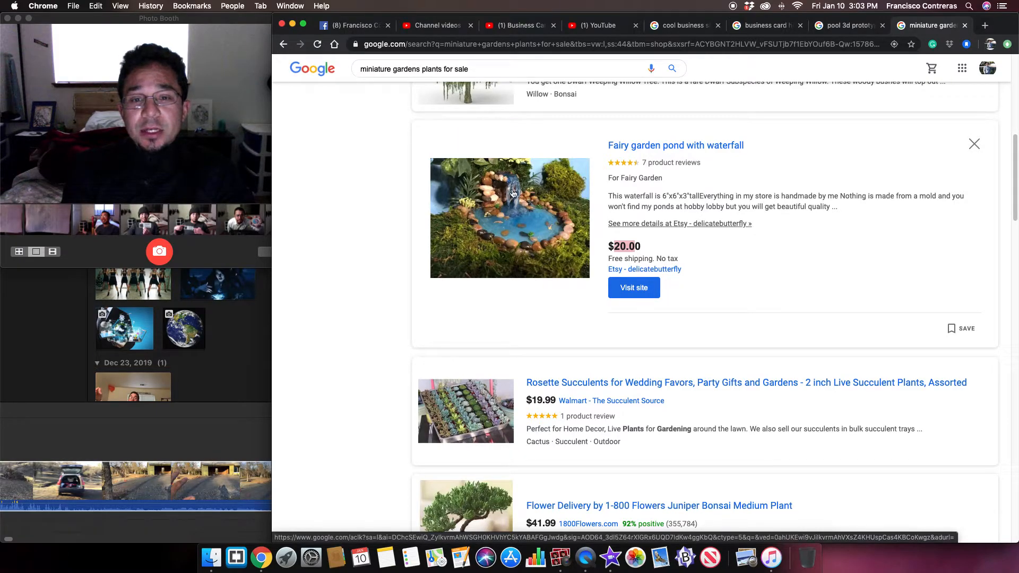
Scroll the shopping results down to the end of the page
{"action": "scroll", "scroll_direction": "down", "scroll_amount": 3}
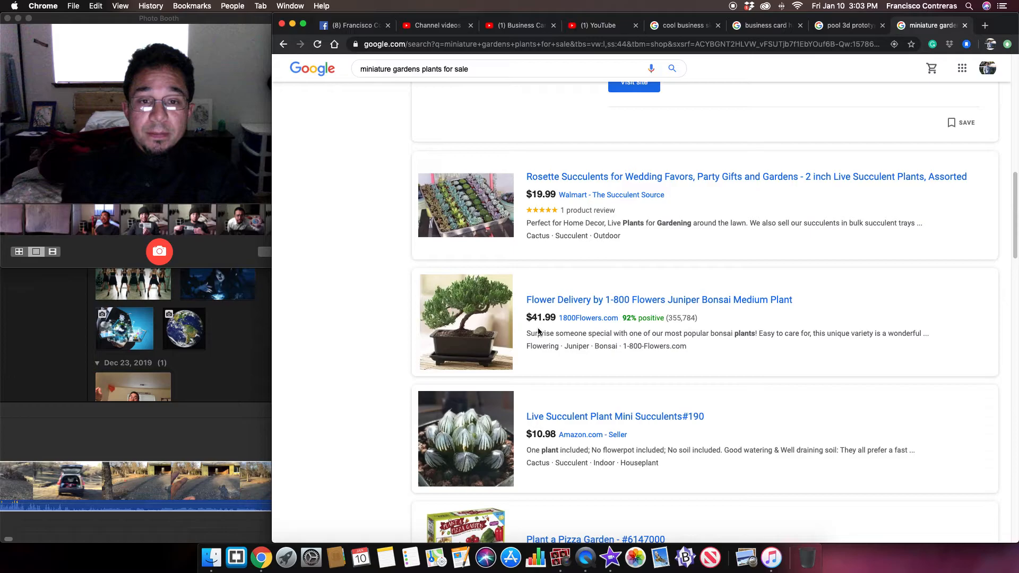
{"action": "scroll", "scroll_direction": "down", "scroll_amount": 3}
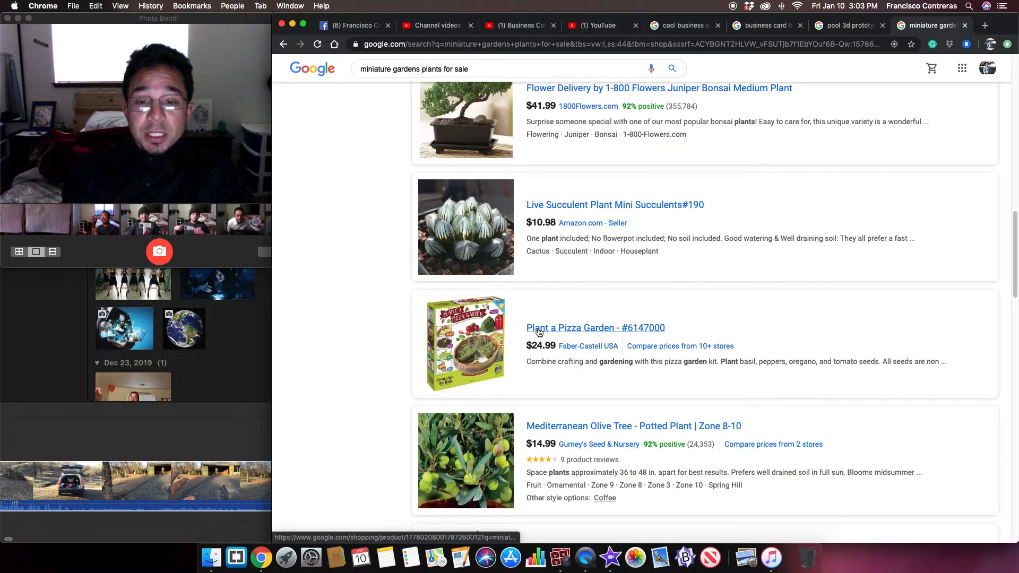
{"action": "scroll", "scroll_direction": "down", "scroll_amount": 3}
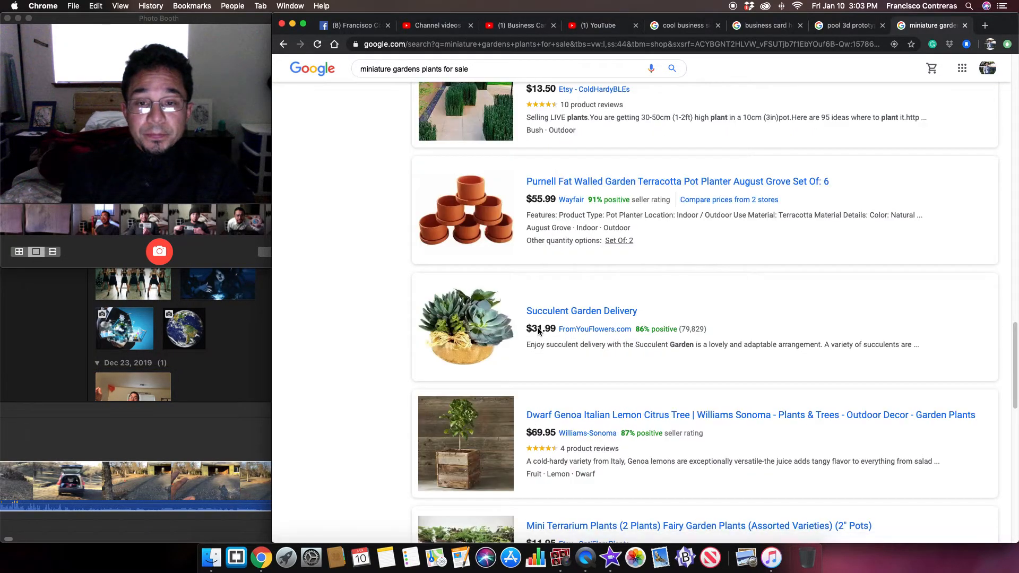
{"action": "scroll", "scroll_direction": "down", "scroll_amount": 3}
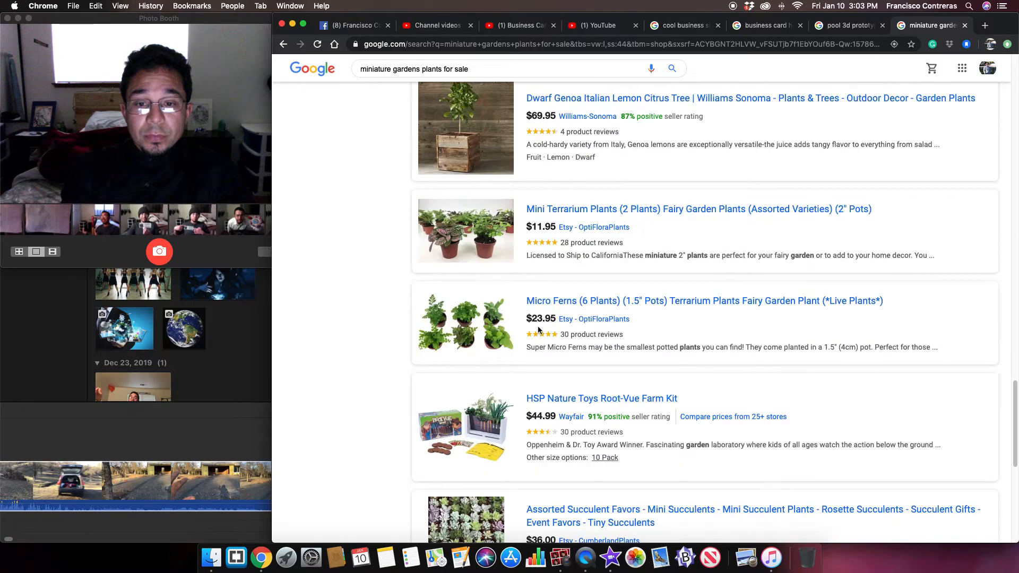
{"action": "scroll", "scroll_direction": "down", "scroll_amount": 3}
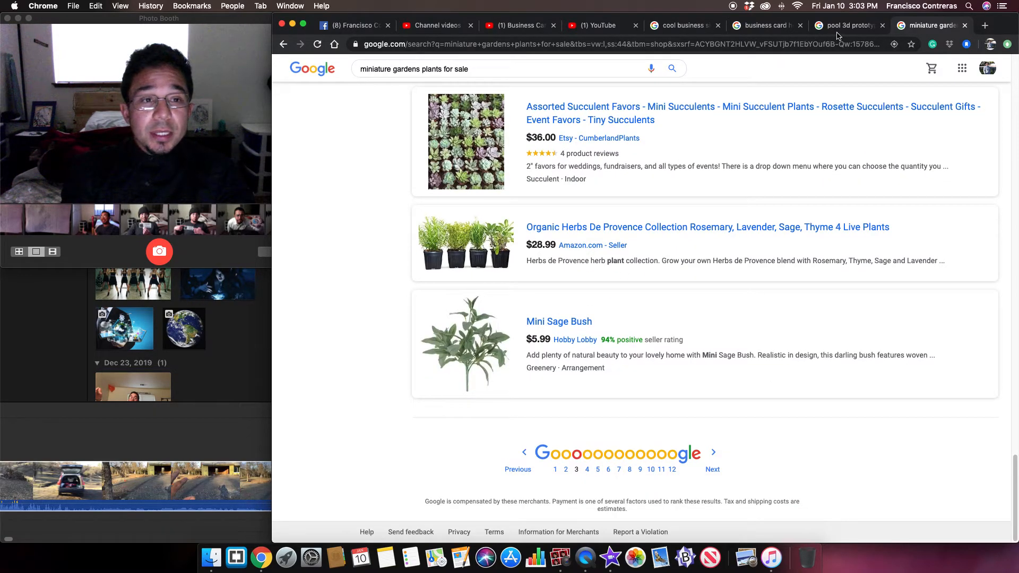
Switch to the cool business signs images and browse images related to the Caffe Concerto sign
{"action": "left_click", "coordinate": [763, 25]}
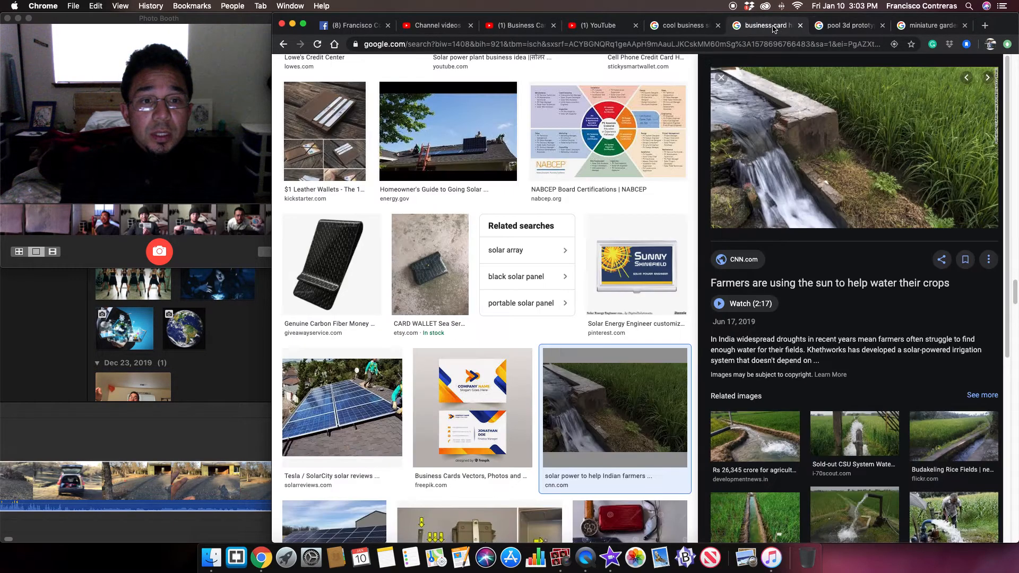
{"action": "left_click", "coordinate": [676, 25]}
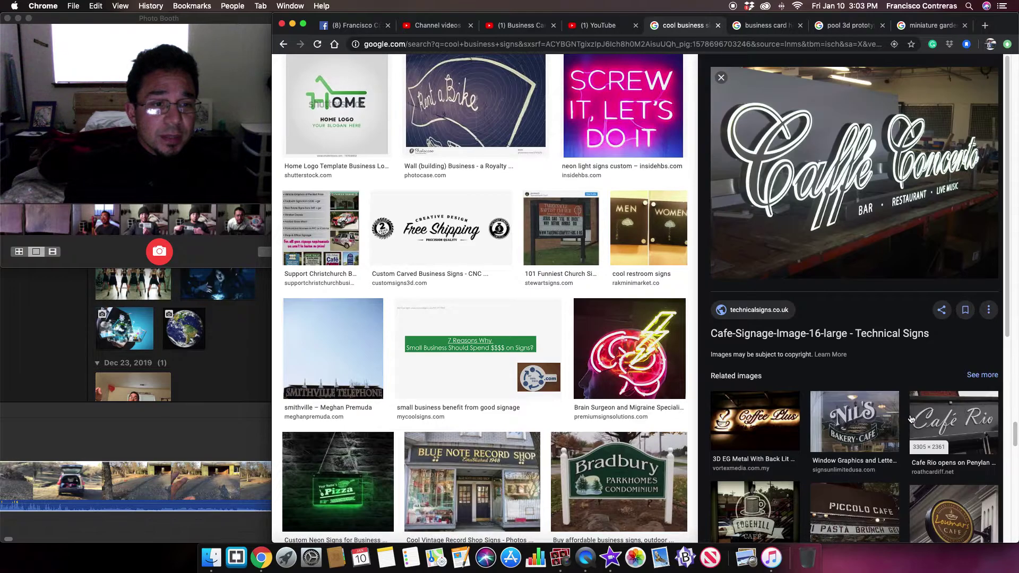
{"action": "left_click", "coordinate": [982, 375]}
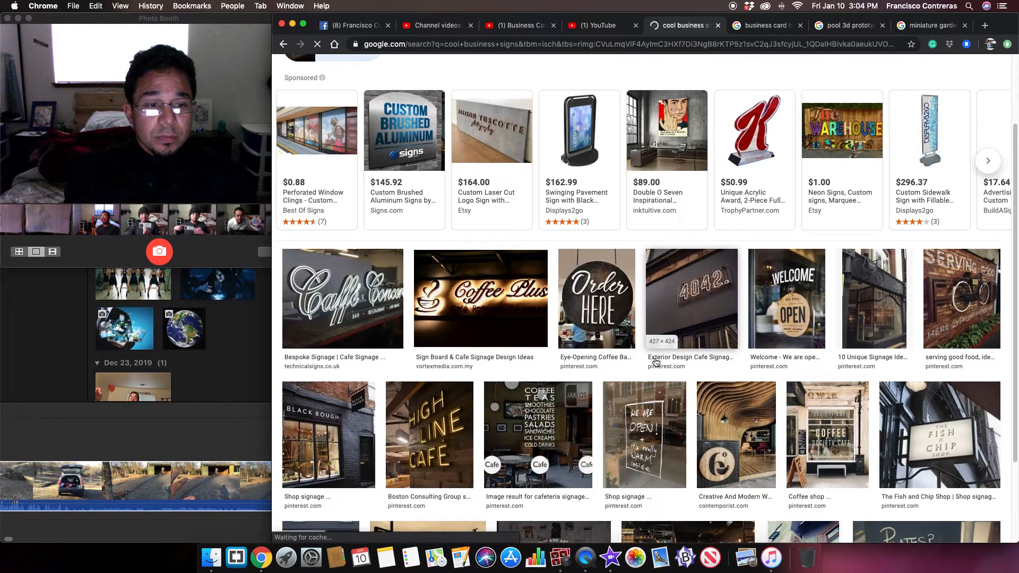
{"action": "scroll", "scroll_direction": "down", "scroll_amount": 3}
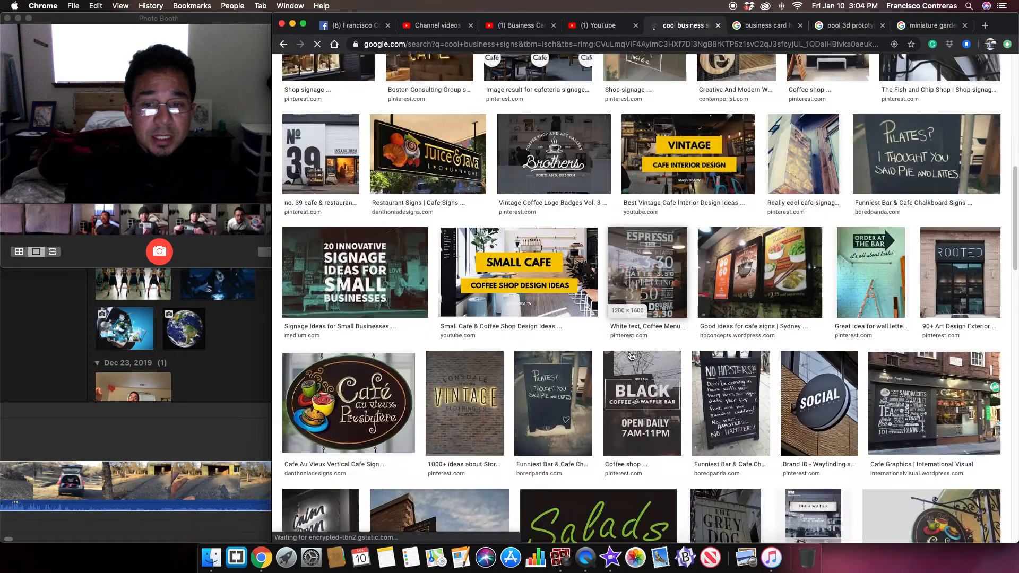
{"action": "scroll", "scroll_direction": "down", "scroll_amount": 3}
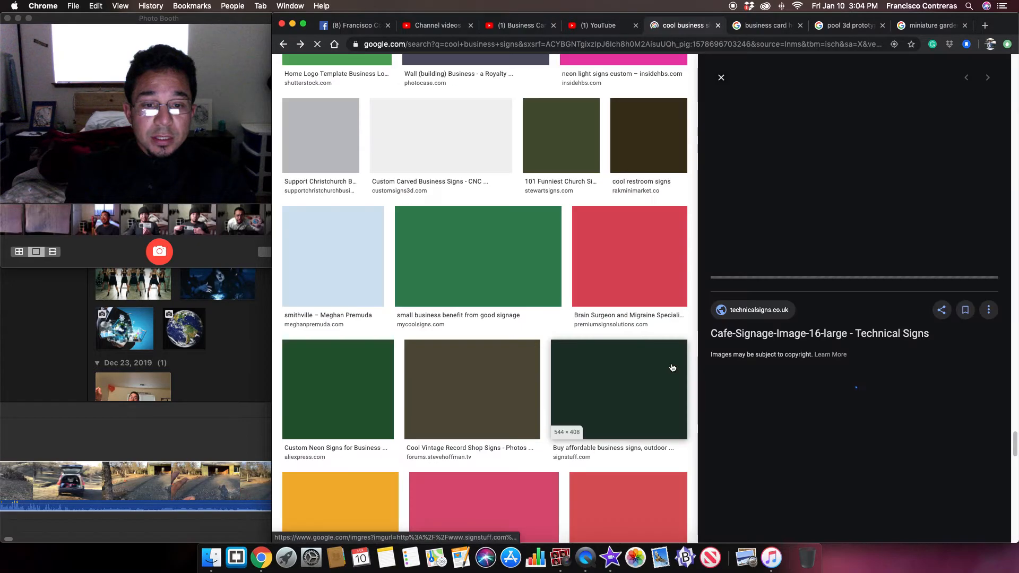
{"action": "scroll", "scroll_direction": "up", "scroll_amount": 3}
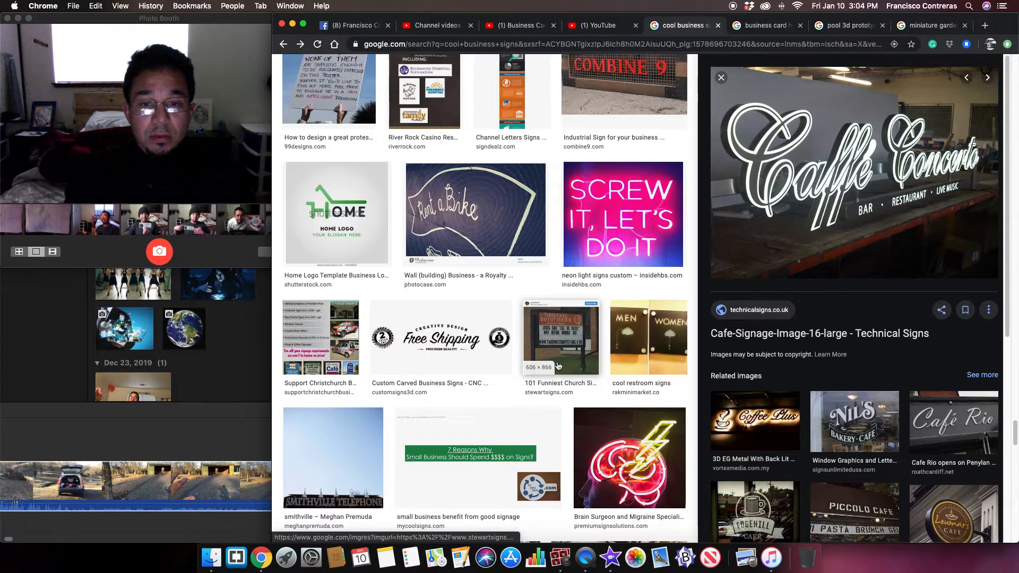
{"action": "scroll", "scroll_direction": "down", "scroll_amount": 3}
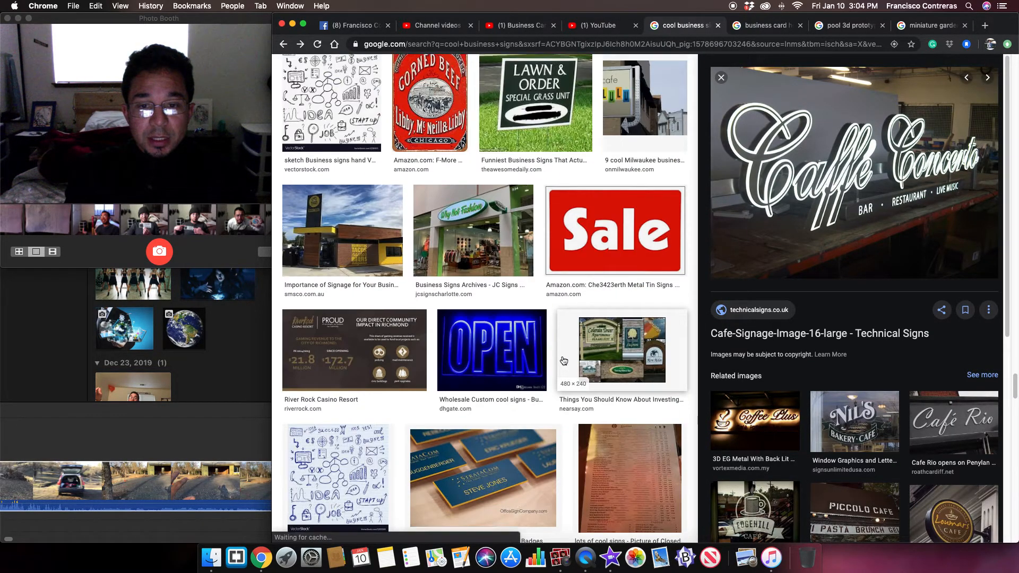
{"action": "scroll", "scroll_direction": "down", "scroll_amount": 3}
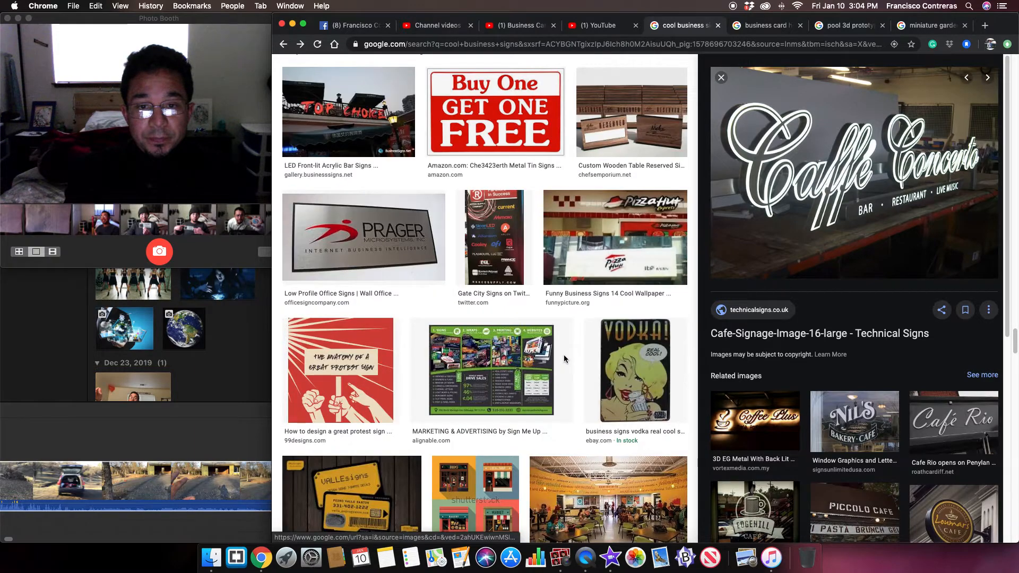
{"action": "scroll", "scroll_direction": "down", "scroll_amount": 3}
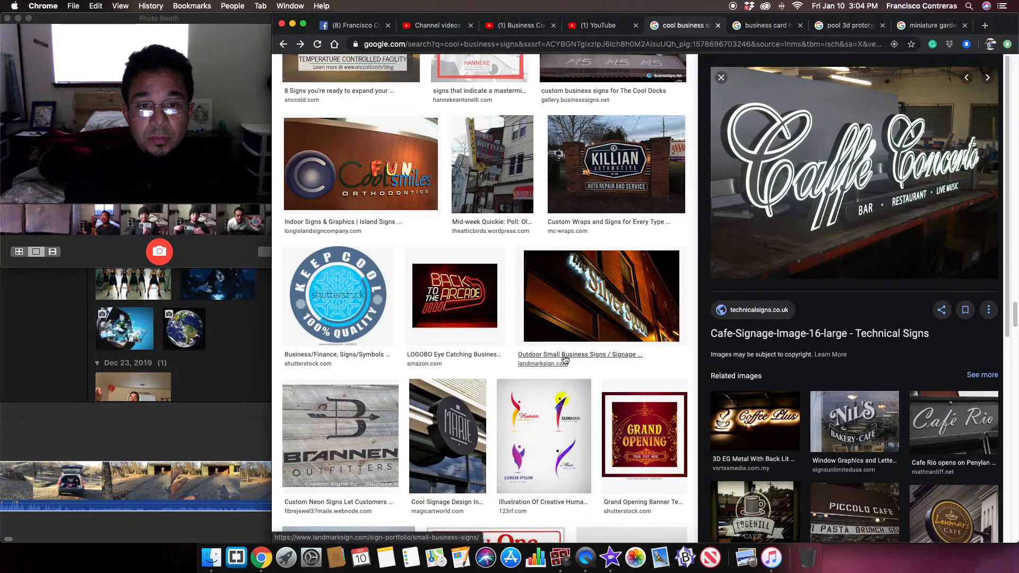
{"action": "mouse_move", "coordinate": [588, 365]}
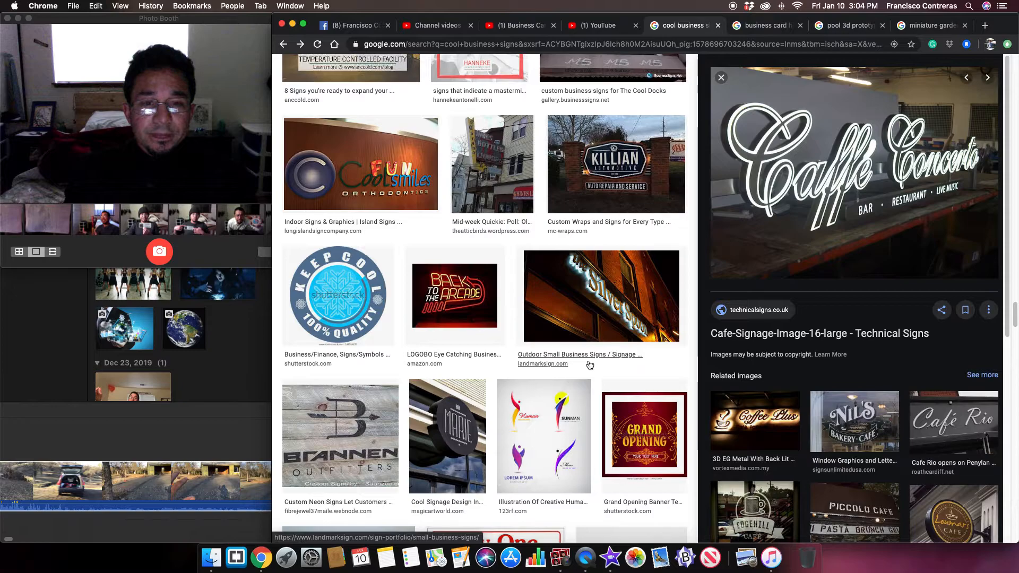
{"action": "scroll", "scroll_direction": "down", "scroll_amount": 3}
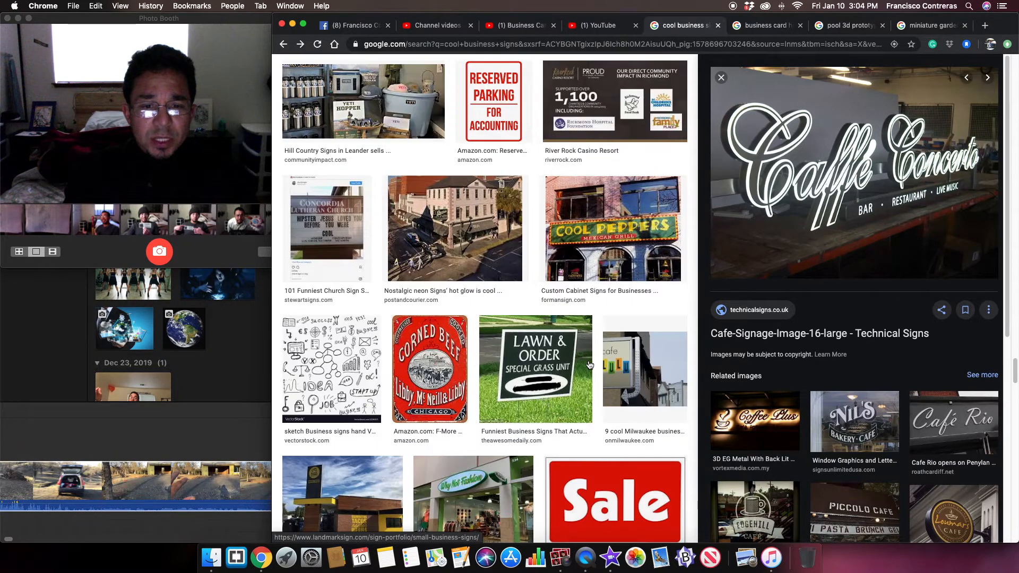
{"action": "scroll", "scroll_direction": "down", "scroll_amount": 3}
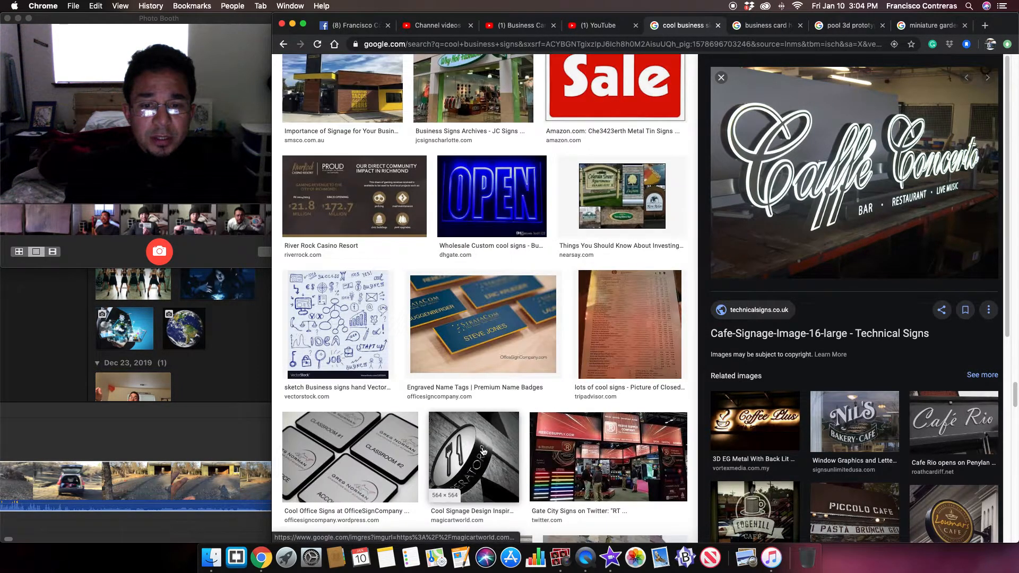
Preview the Cool Signage Design Inspiration image and scroll its related sign images
{"action": "left_click", "coordinate": [474, 457]}
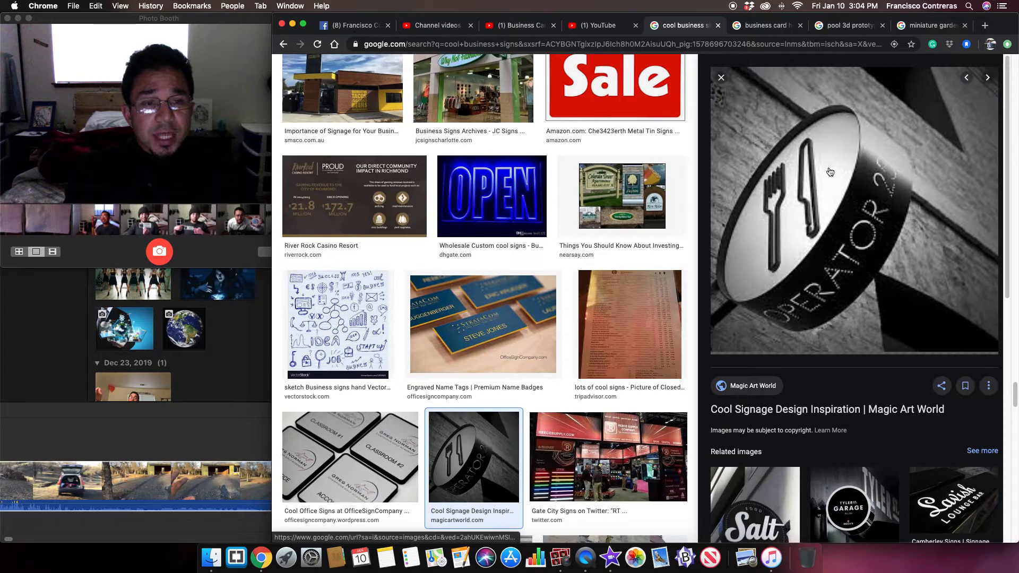
{"action": "scroll", "scroll_direction": "down", "scroll_amount": 3}
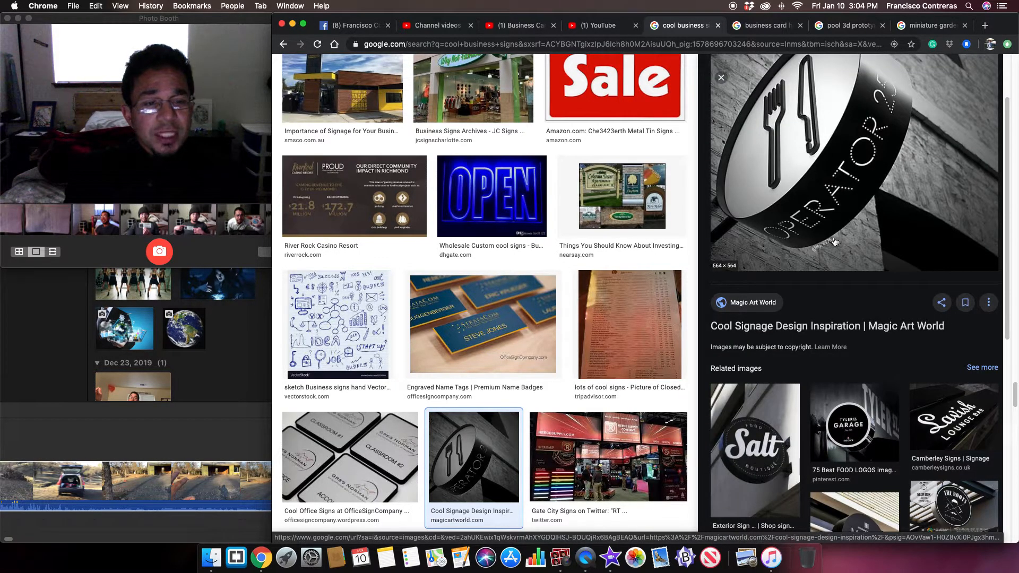
{"action": "scroll", "scroll_direction": "down", "scroll_amount": 3}
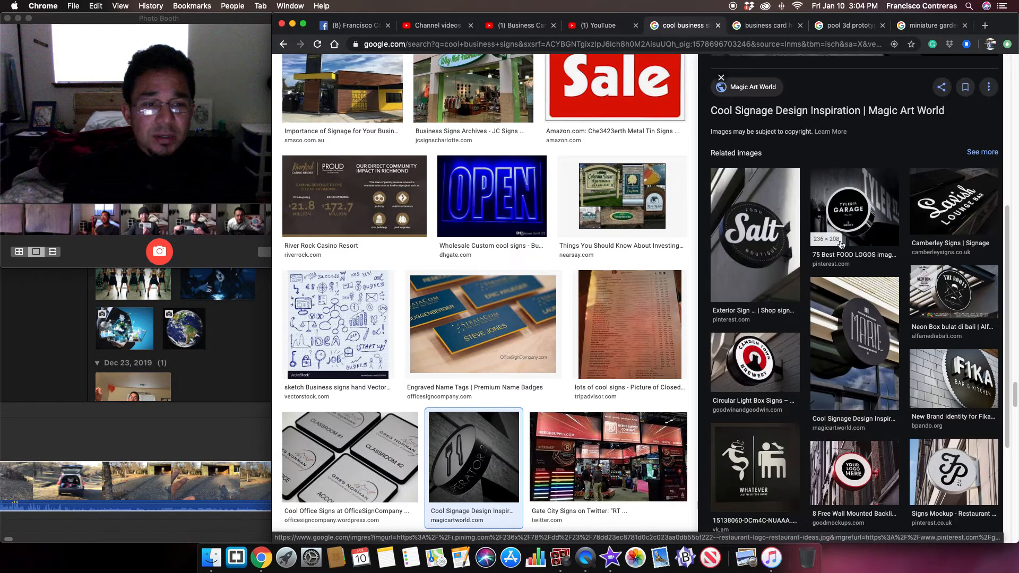
{"action": "scroll", "scroll_direction": "down", "scroll_amount": 3}
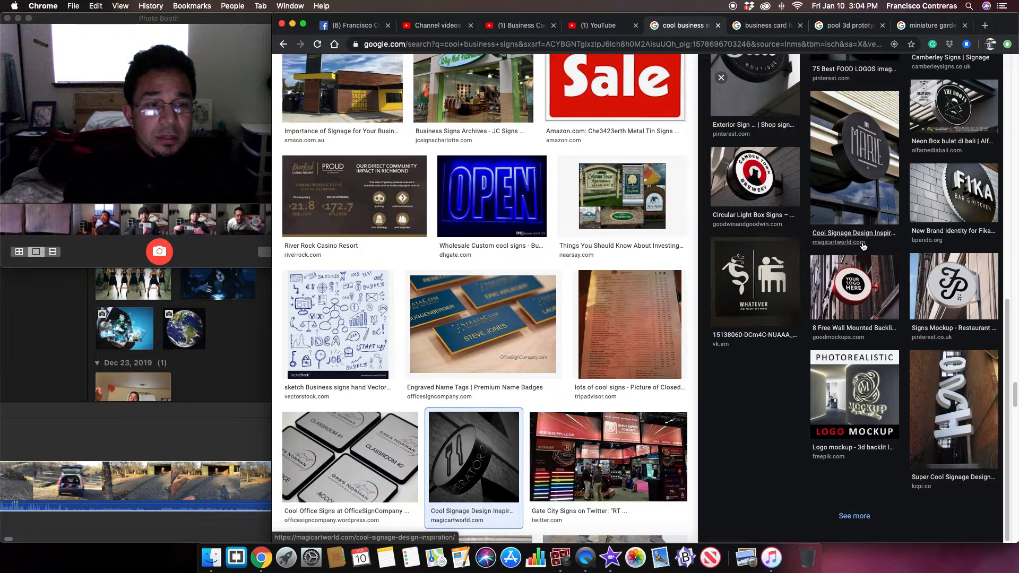
{"action": "scroll", "scroll_direction": "up", "scroll_amount": 3}
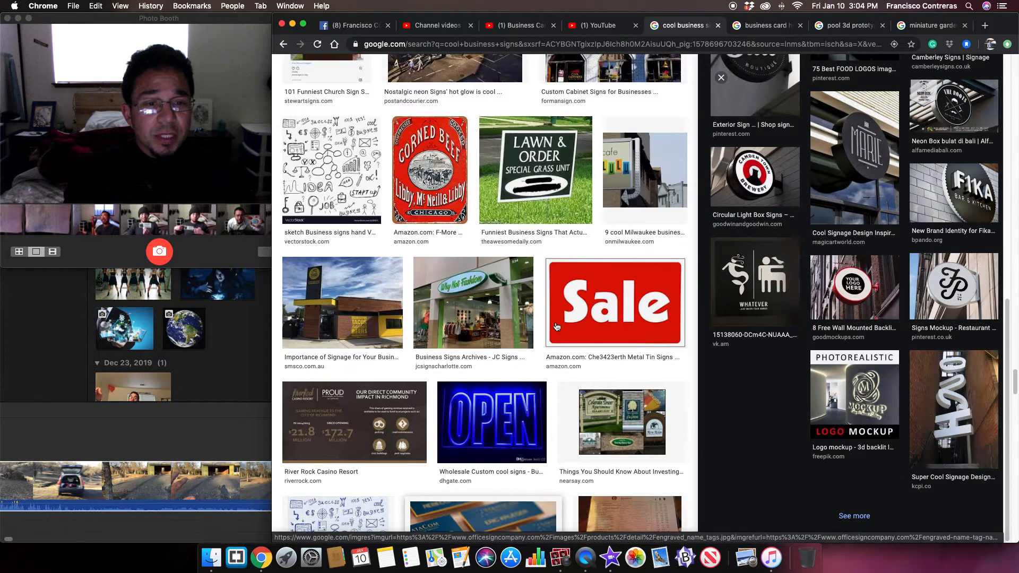
{"action": "scroll", "scroll_direction": "down", "scroll_amount": 3}
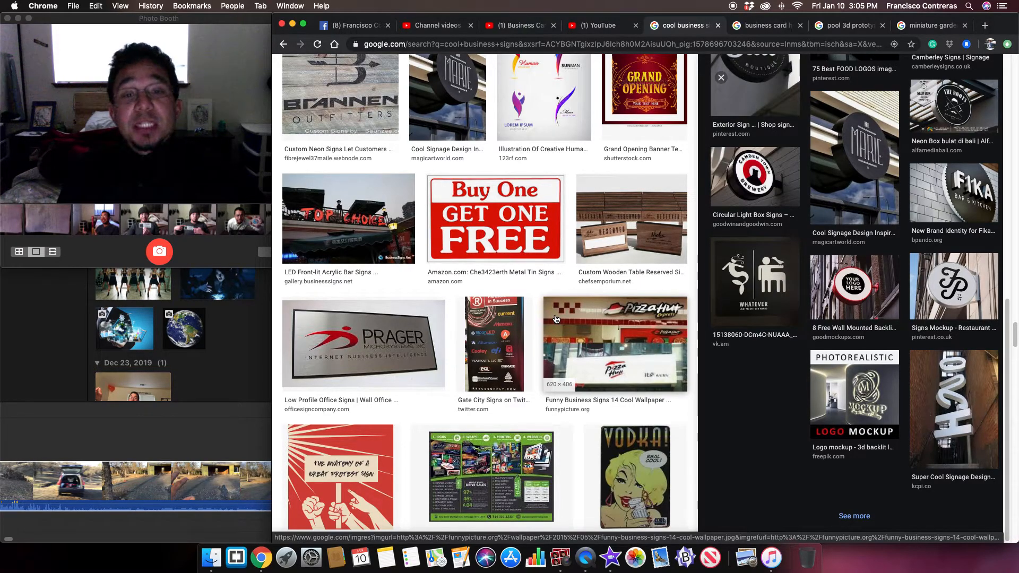
Return to the solar-panel card holder images, page the sponsored carousel and open the ULINE holder listing
{"action": "left_click", "coordinate": [930, 25]}
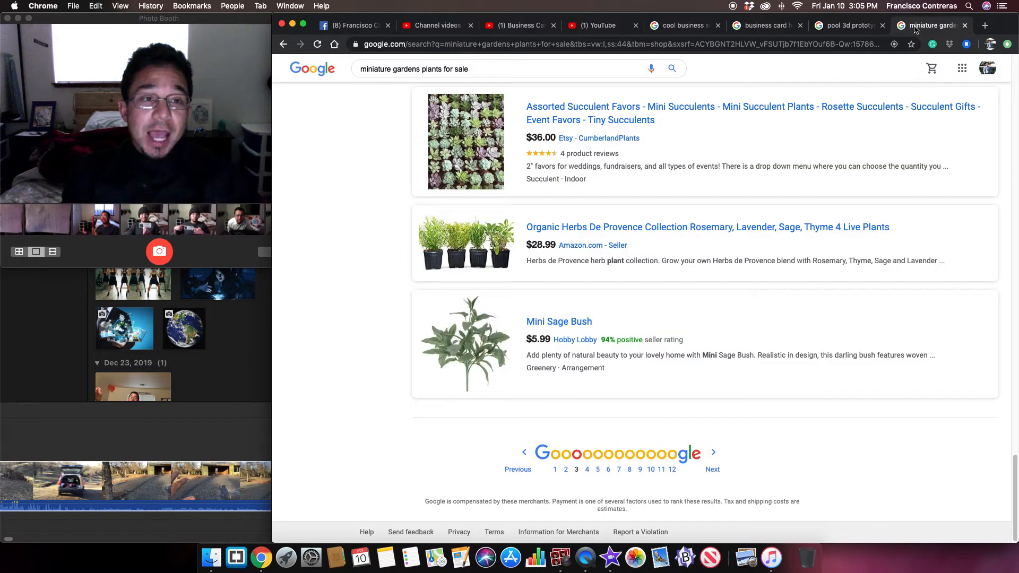
{"action": "left_click", "coordinate": [766, 26]}
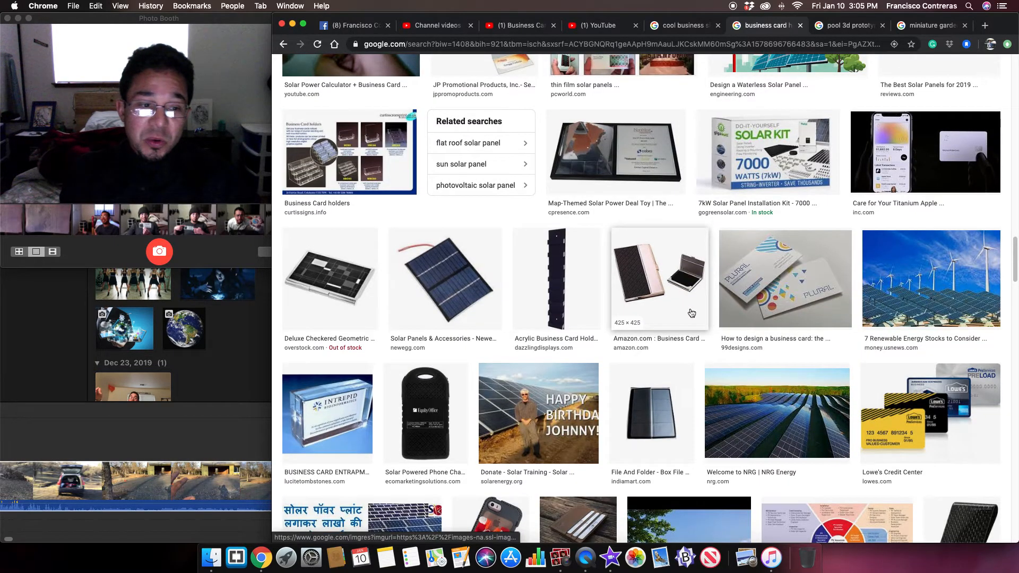
{"action": "scroll", "scroll_direction": "down", "scroll_amount": 3}
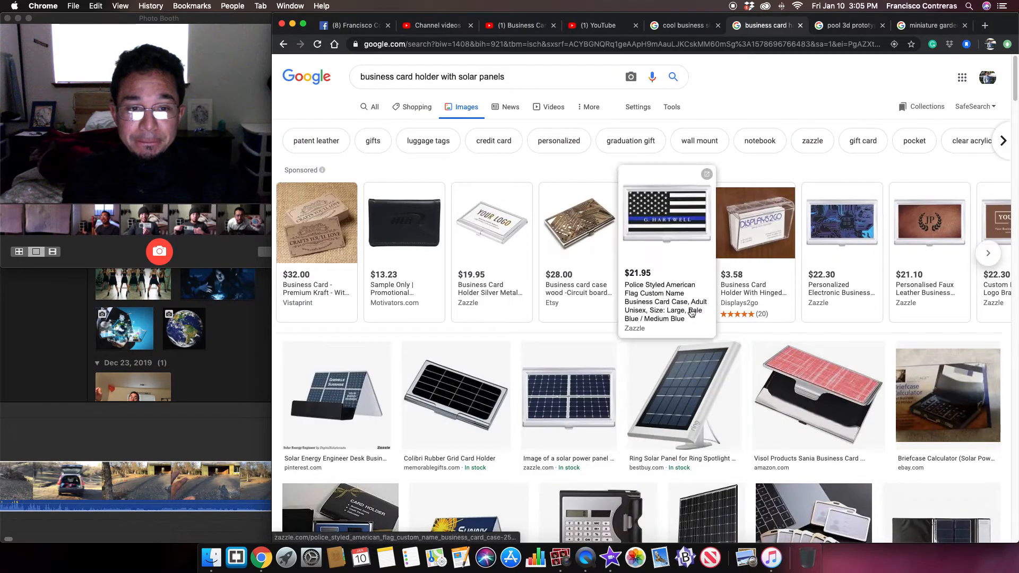
{"action": "mouse_move", "coordinate": [675, 379]}
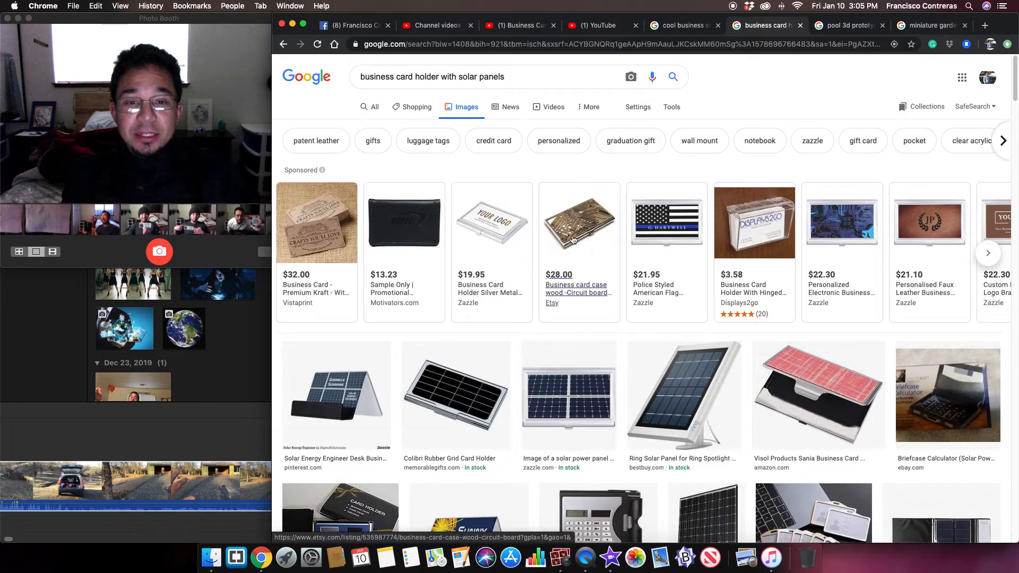
{"action": "left_click", "coordinate": [987, 254]}
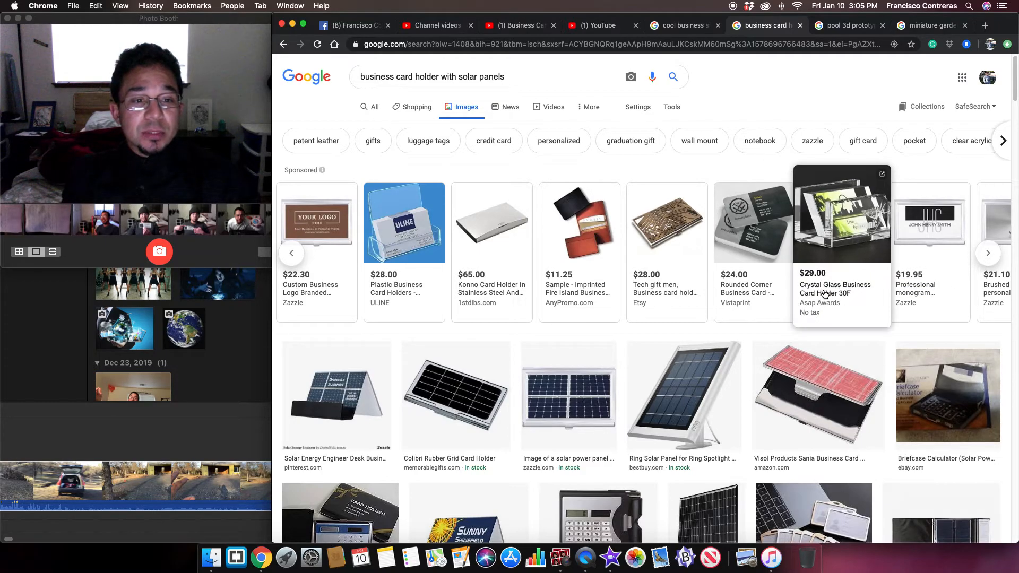
{"action": "mouse_move", "coordinate": [839, 301]}
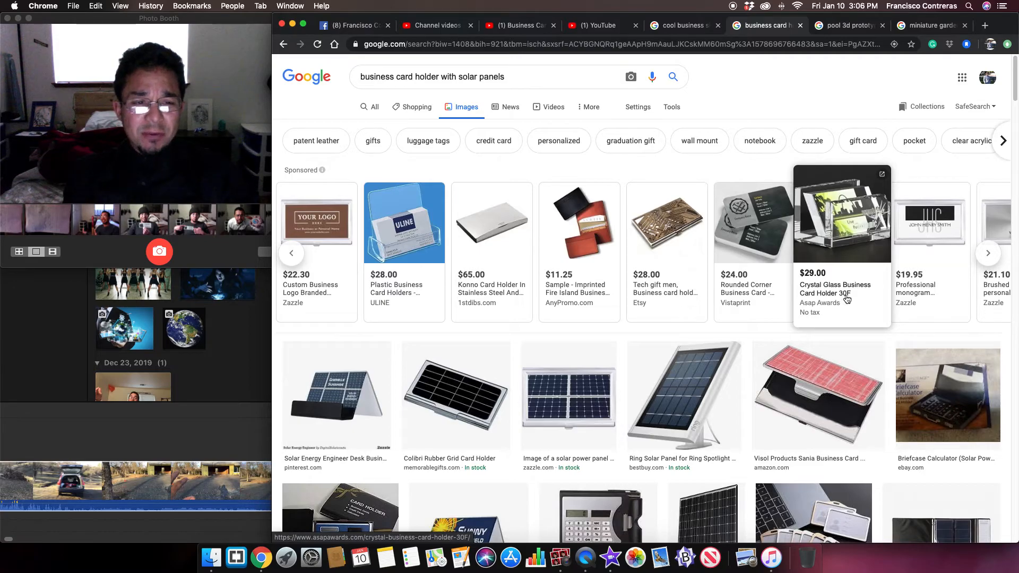
{"action": "mouse_move", "coordinate": [855, 233]}
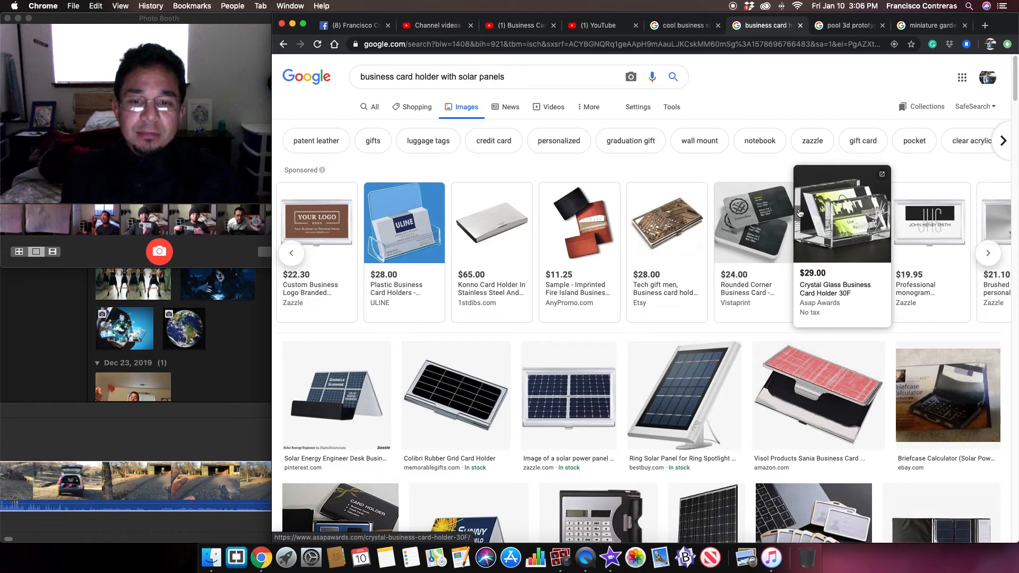
{"action": "mouse_move", "coordinate": [714, 381]}
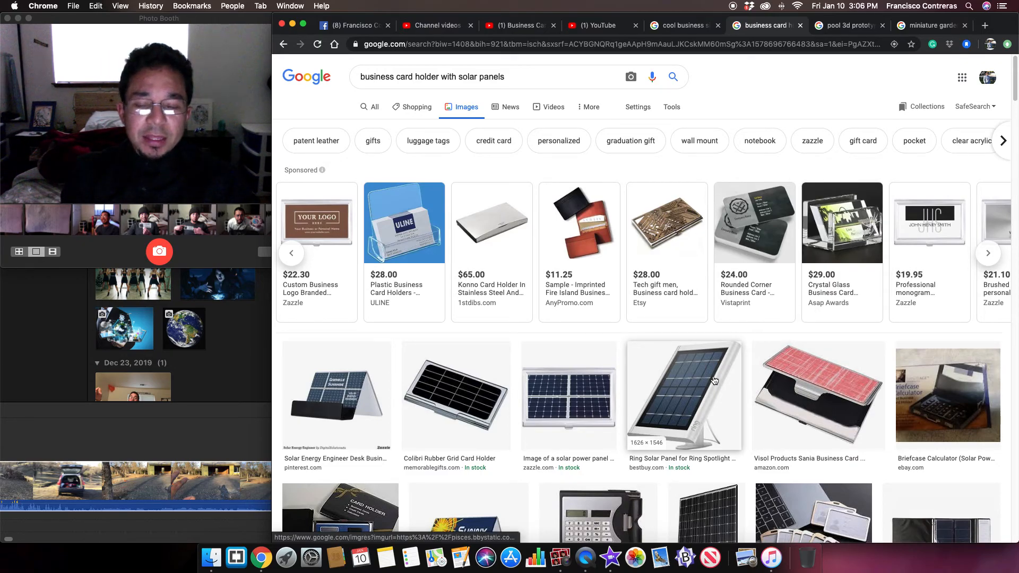
{"action": "mouse_move", "coordinate": [404, 222]}
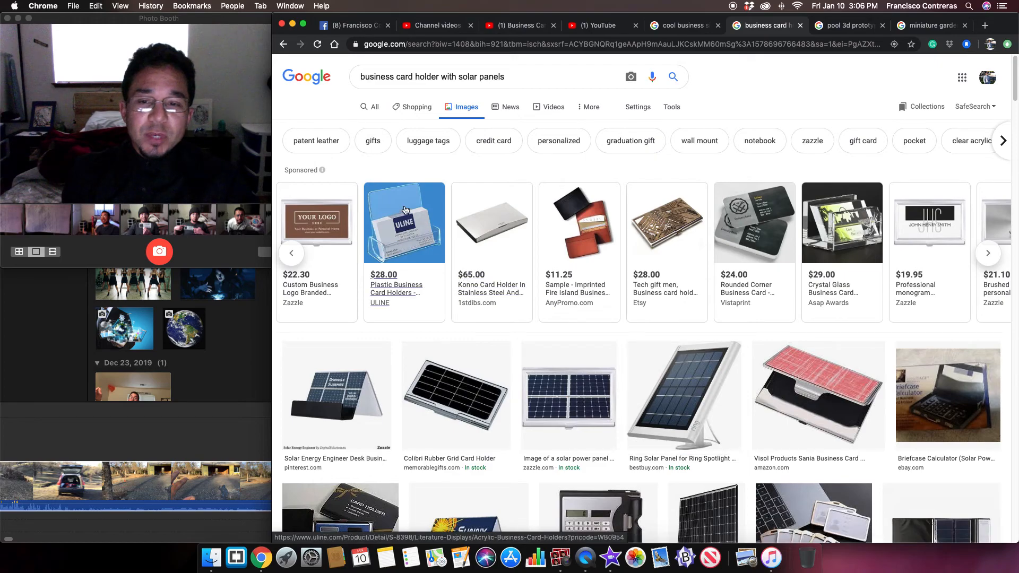
{"action": "left_click", "coordinate": [985, 26]}
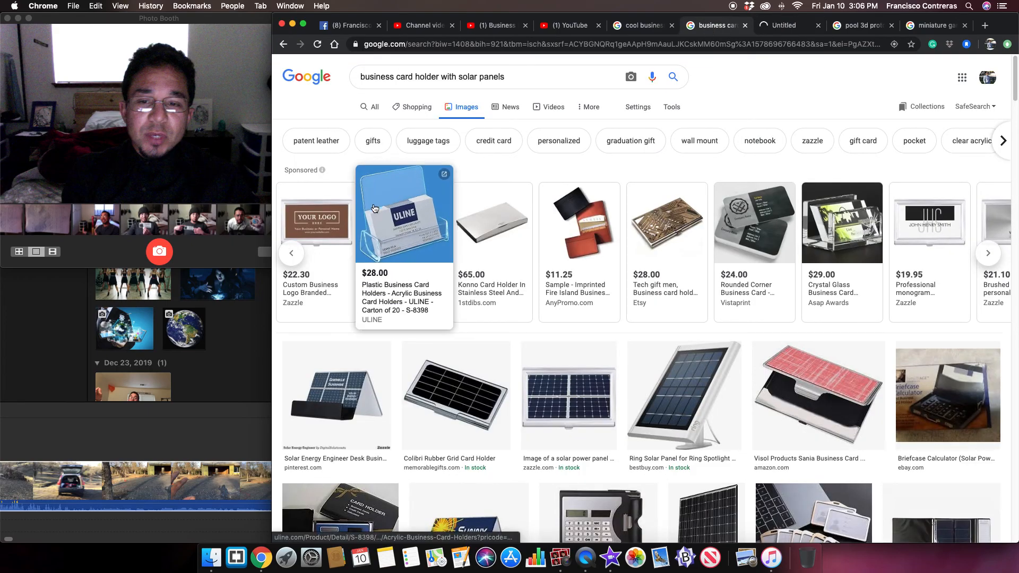
{"action": "mouse_move", "coordinate": [433, 196]}
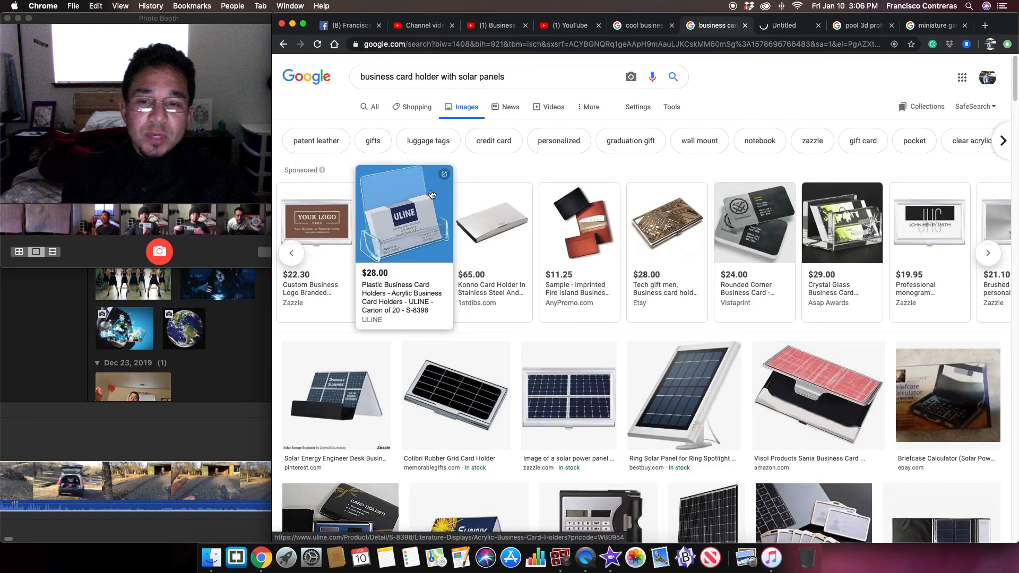
{"action": "mouse_move", "coordinate": [552, 163]}
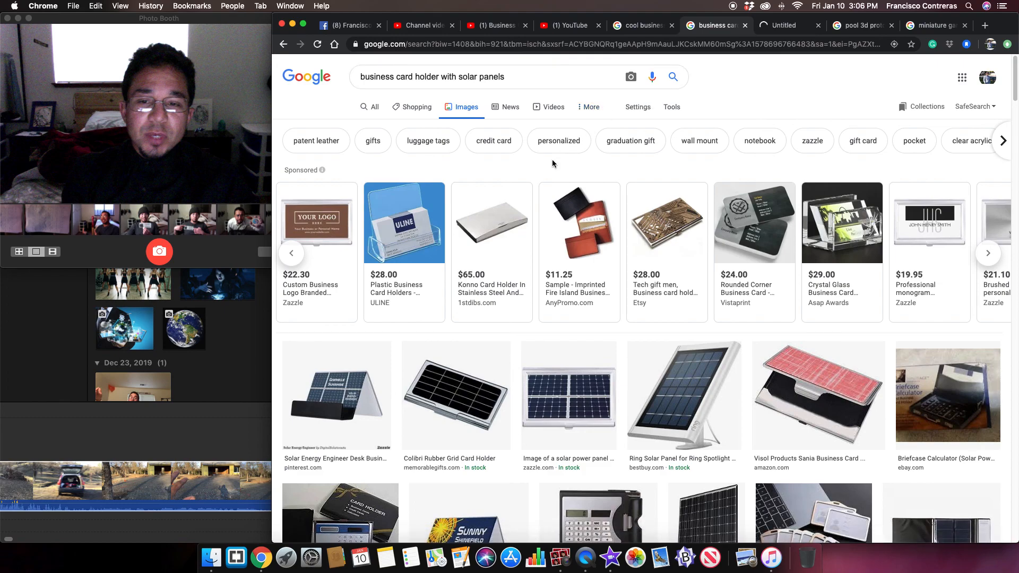